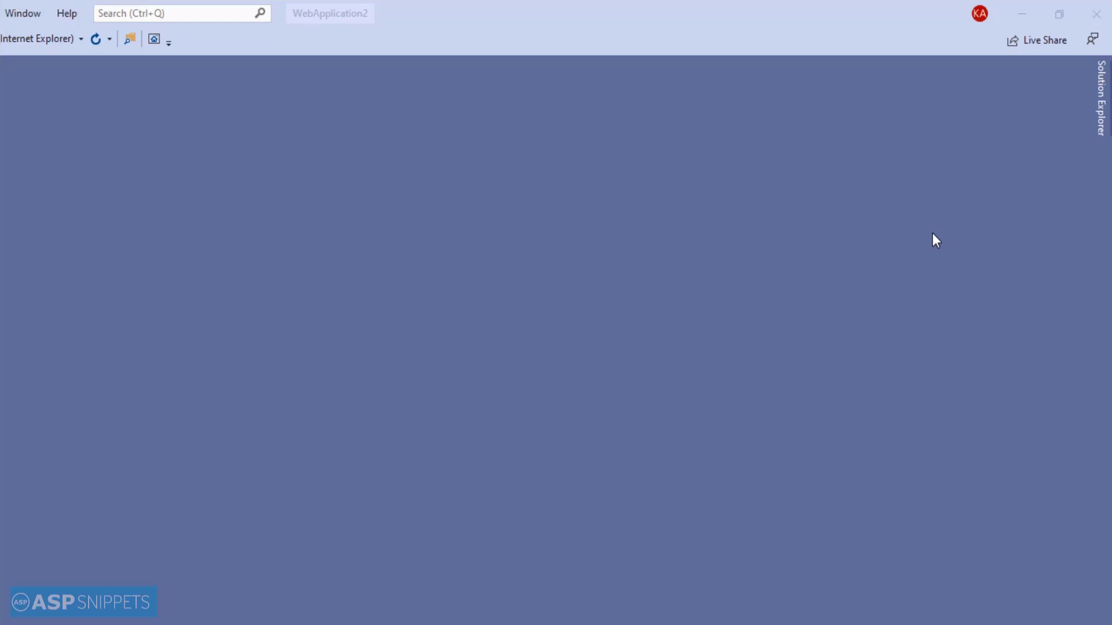
- Add an ADO.NET Entity Data Model item named NorthwindModel to the NorthwindEntities_MVC project
left_click(1100, 95)
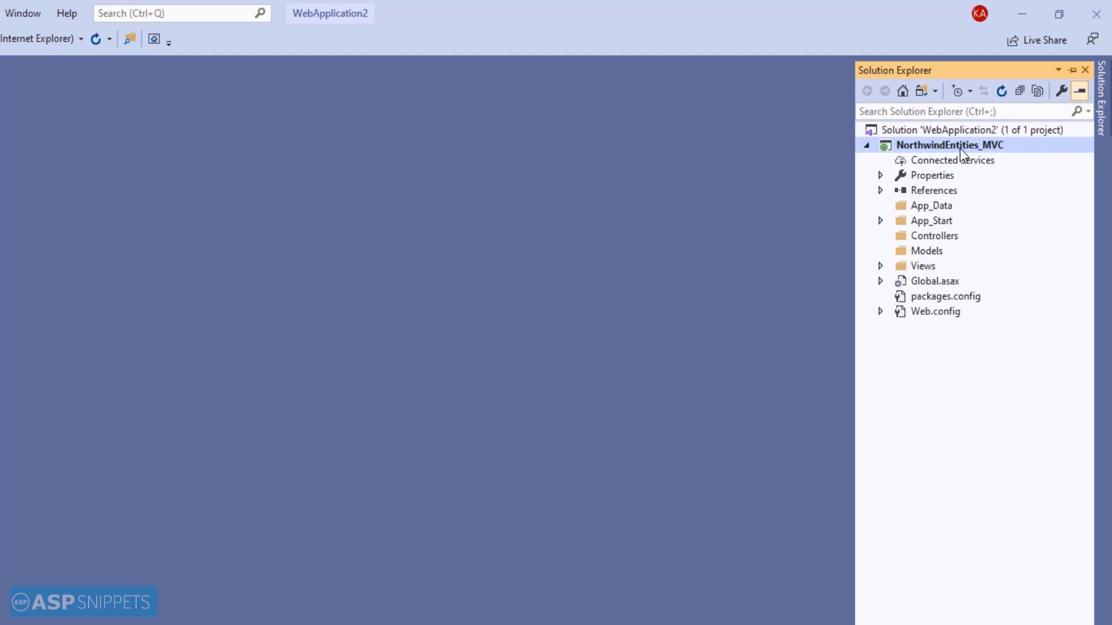
right_click(950, 145)
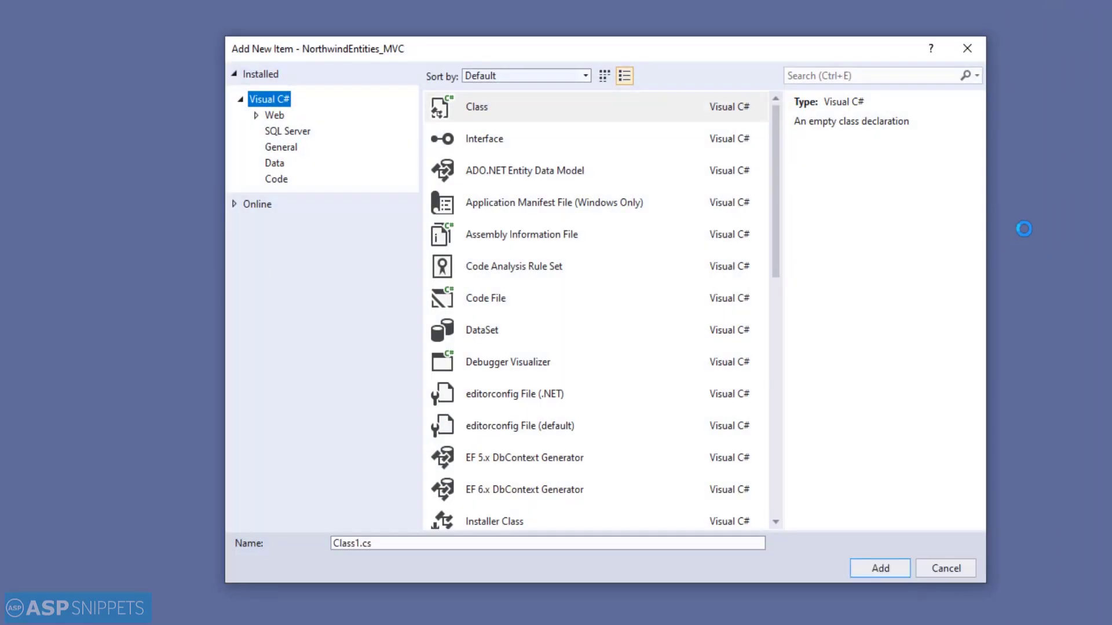
mouse_move(769, 222)
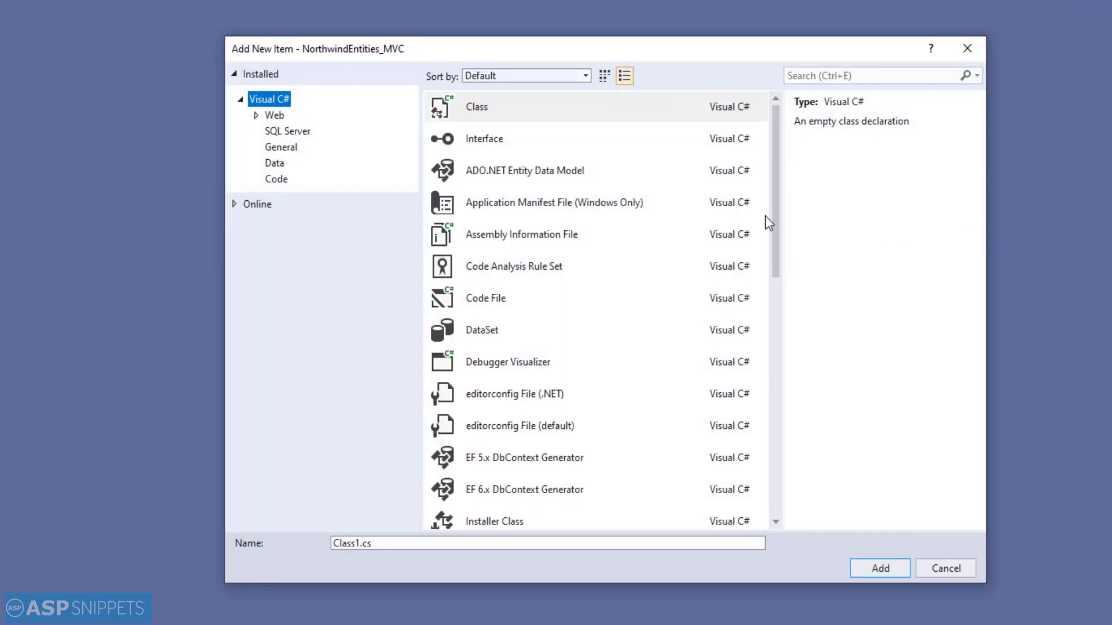
left_click(524, 170)
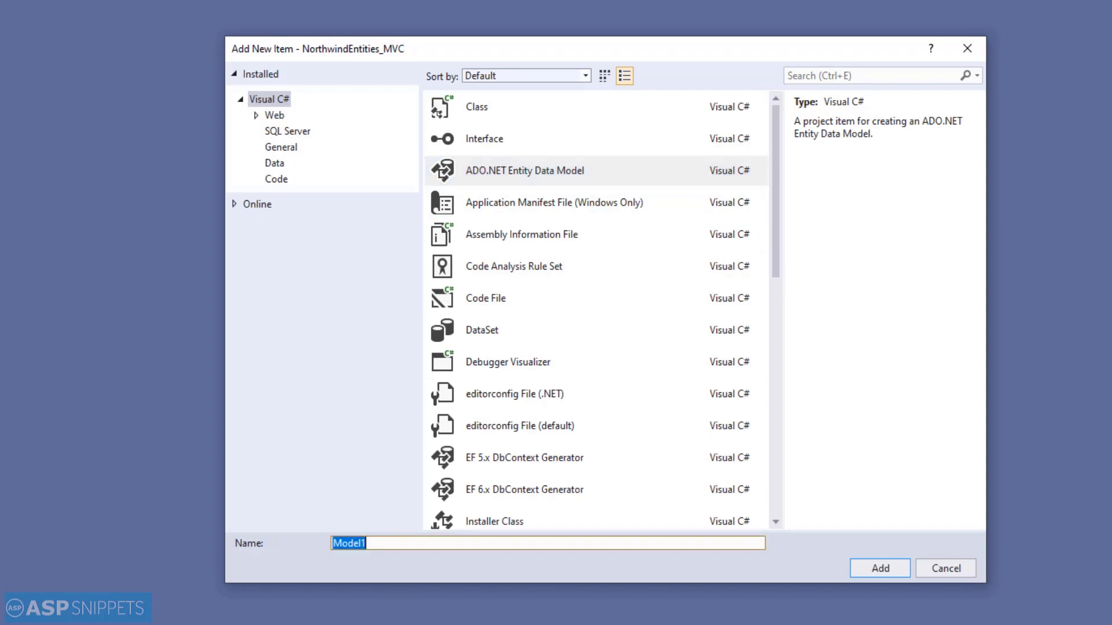
type("Northwin")
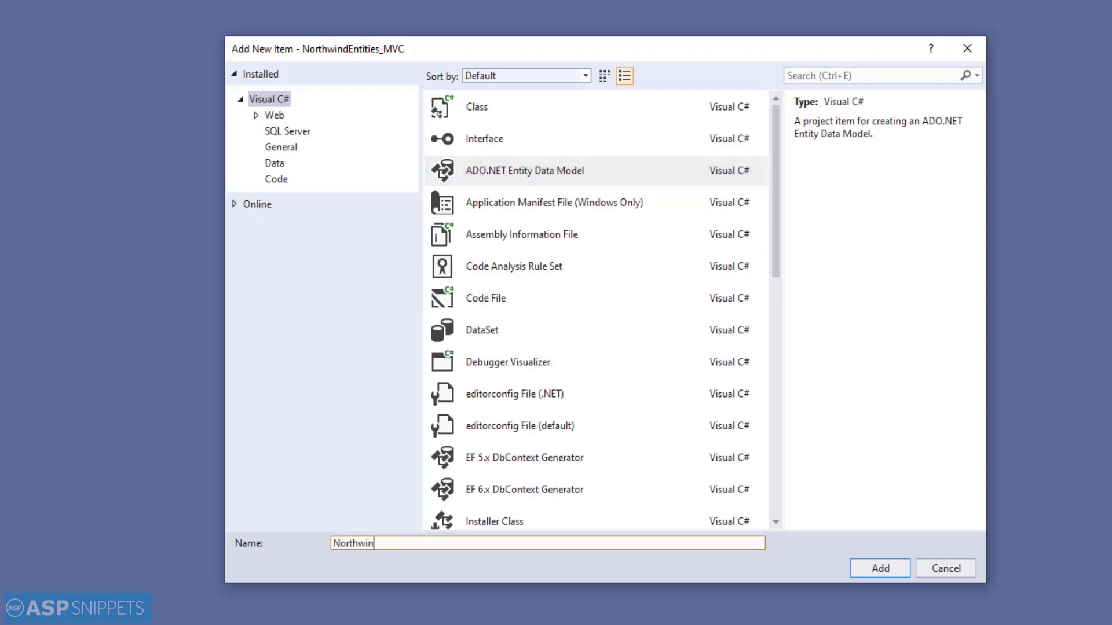
type("dModel")
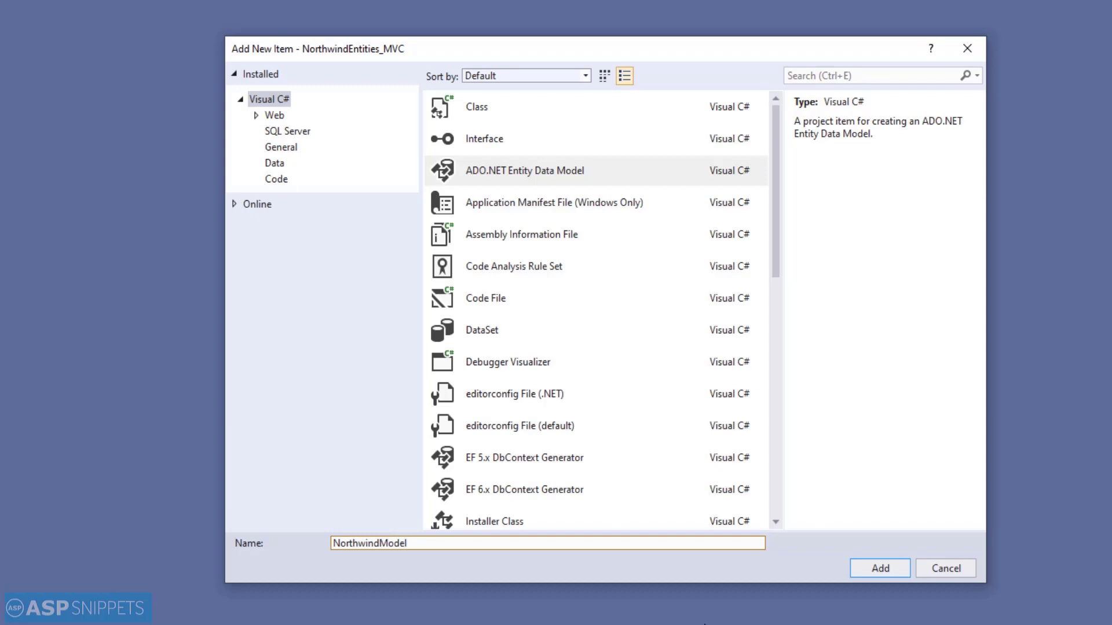
- Add NorthwindModel and choose EF Designer from database in the wizard
left_click(879, 568)
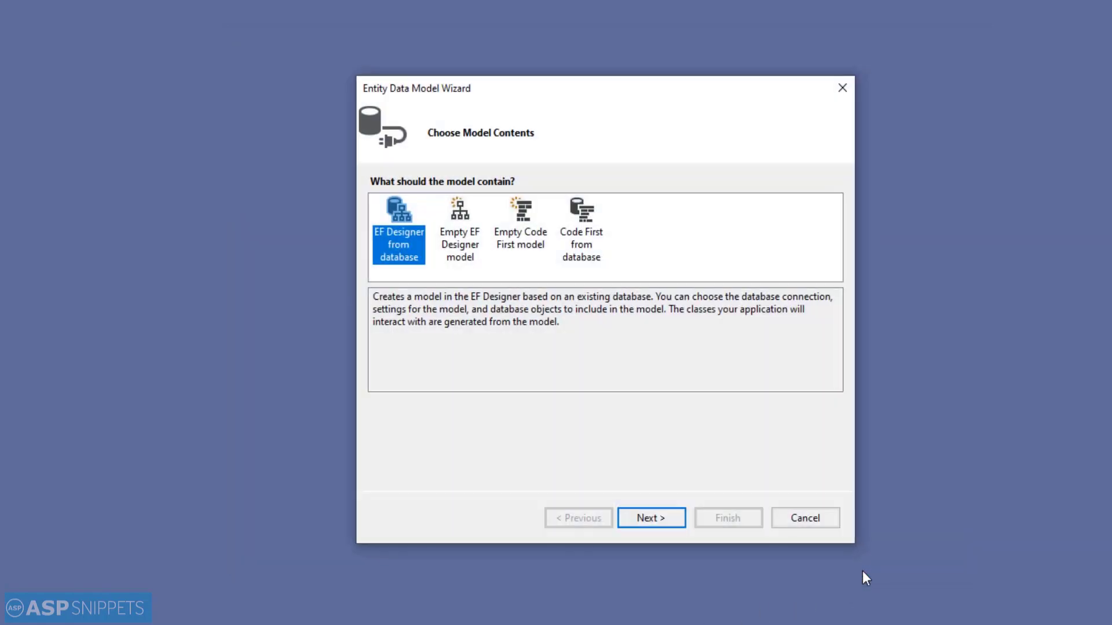
mouse_move(422, 247)
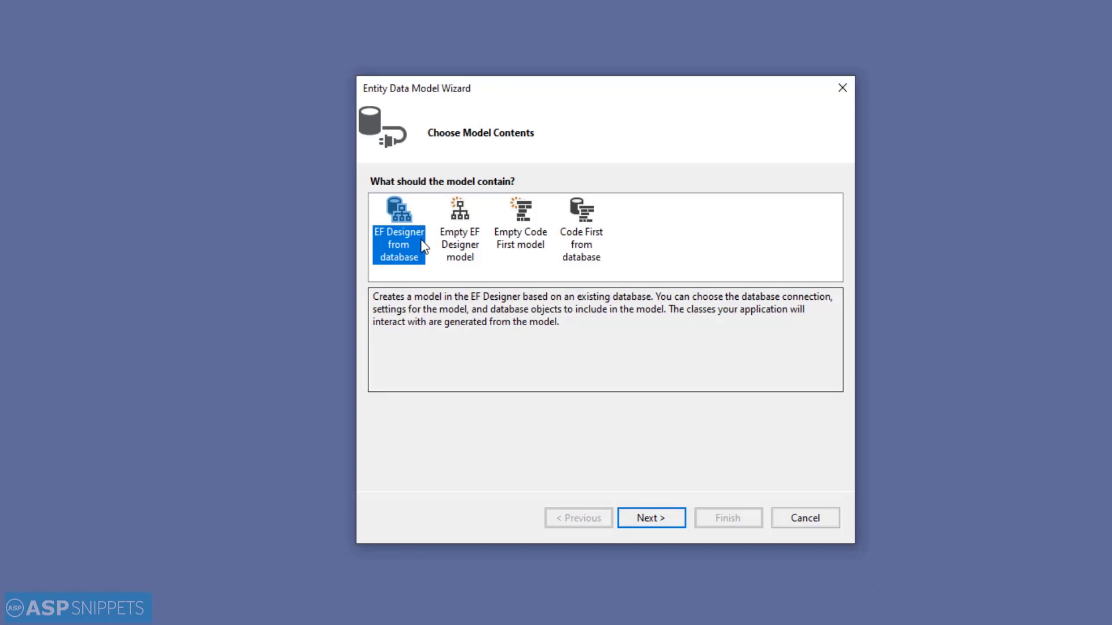
left_click(651, 518)
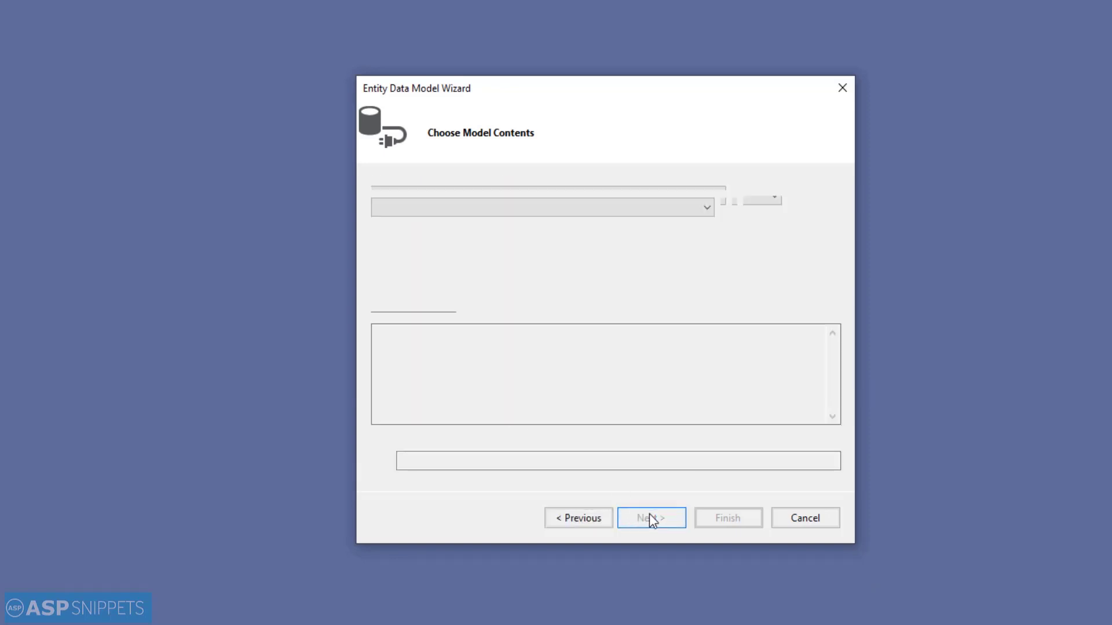
left_click(651, 517)
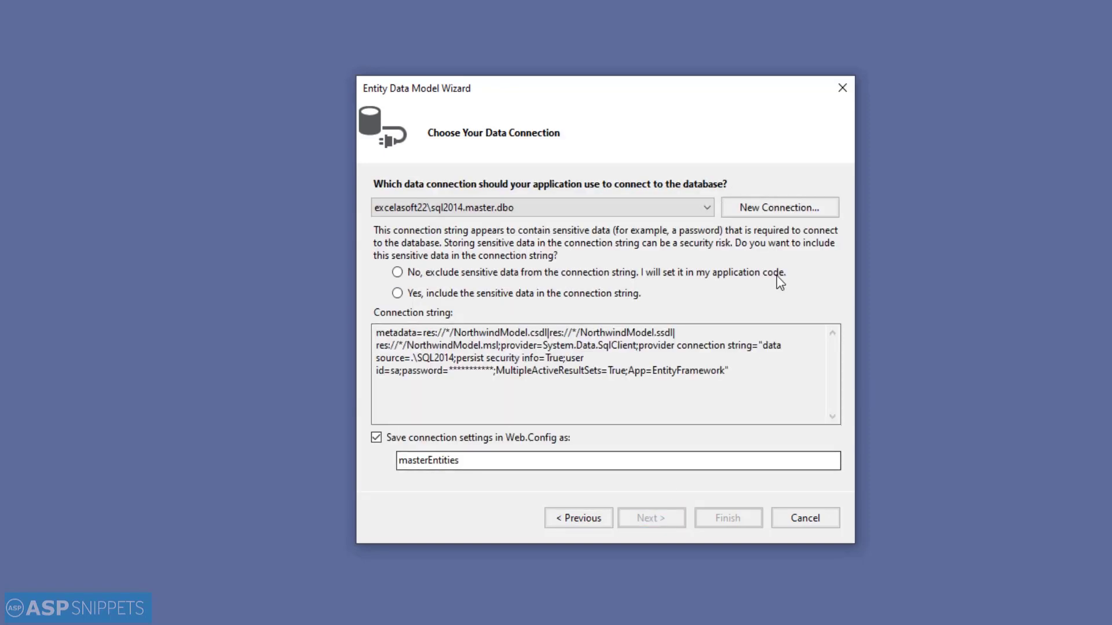
- Define a new connection to server .\SQL2014 using SQL Server authentication (sa) with saved password
left_click(779, 208)
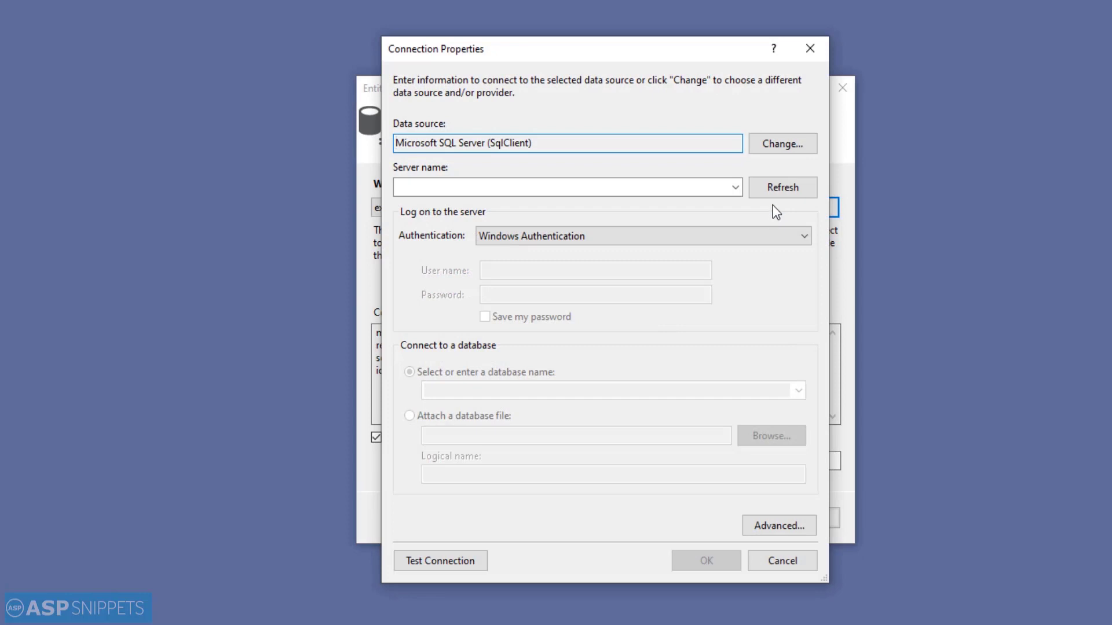
left_click(560, 187)
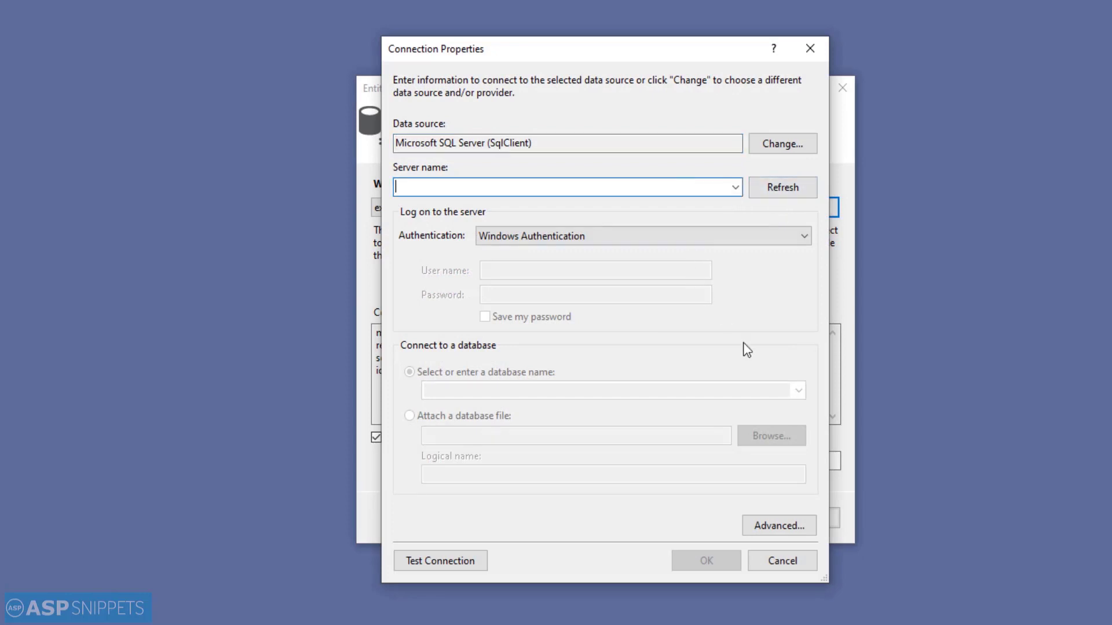
type(".\\")
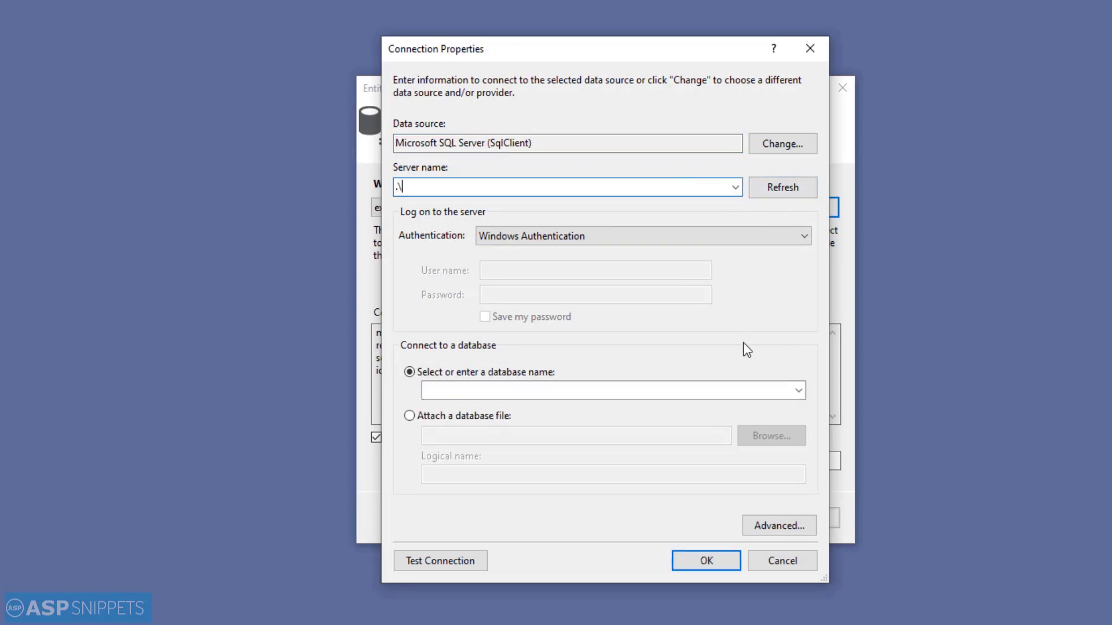
type("SQL")
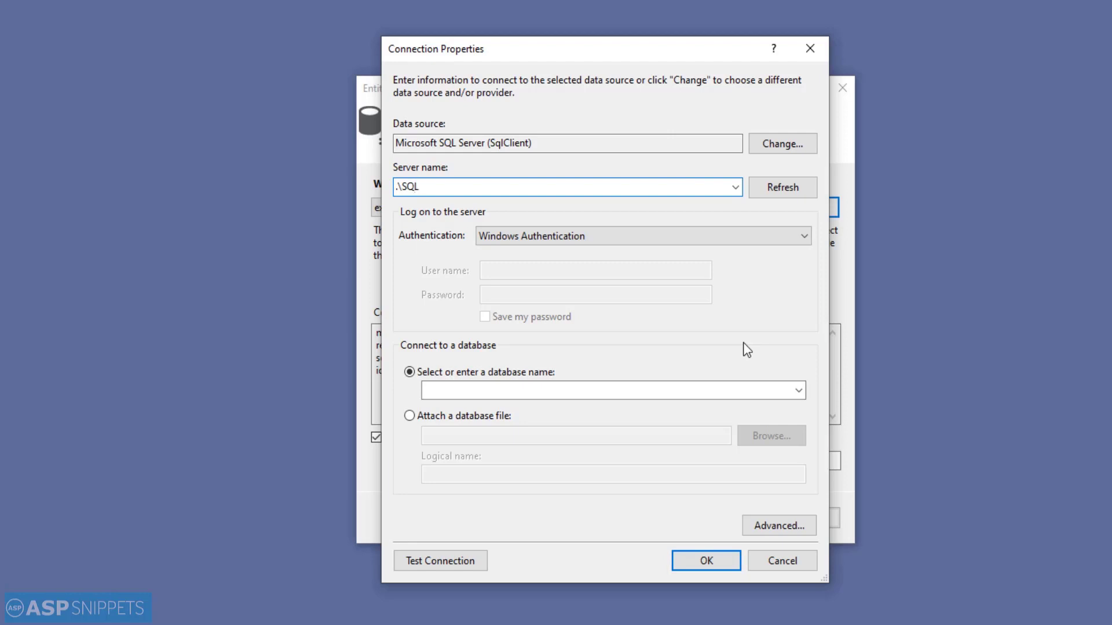
type("2014")
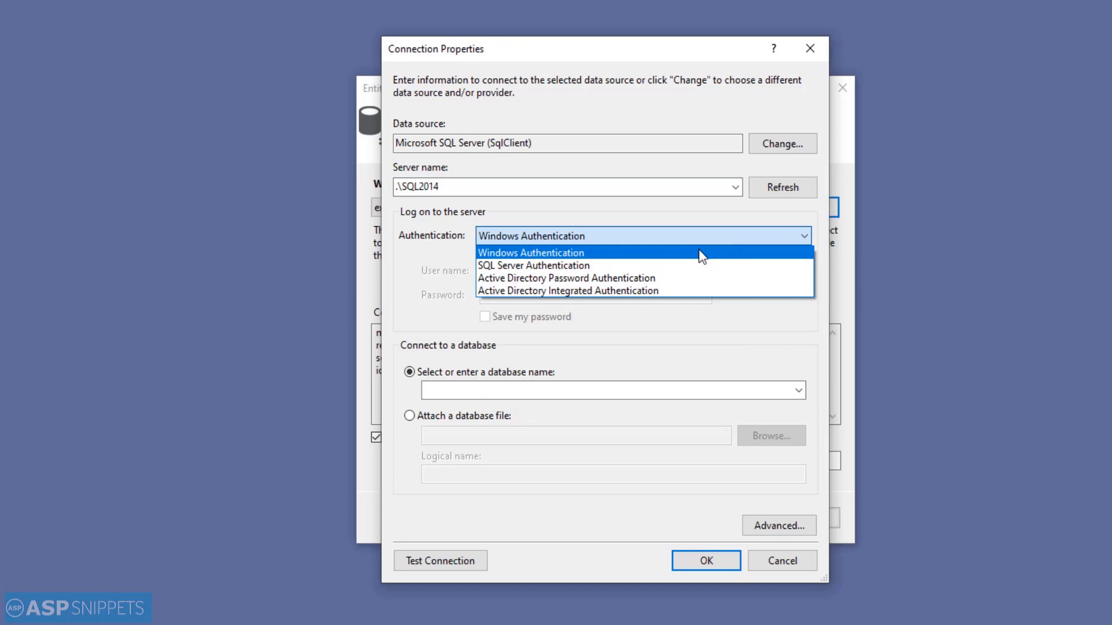
left_click(533, 265)
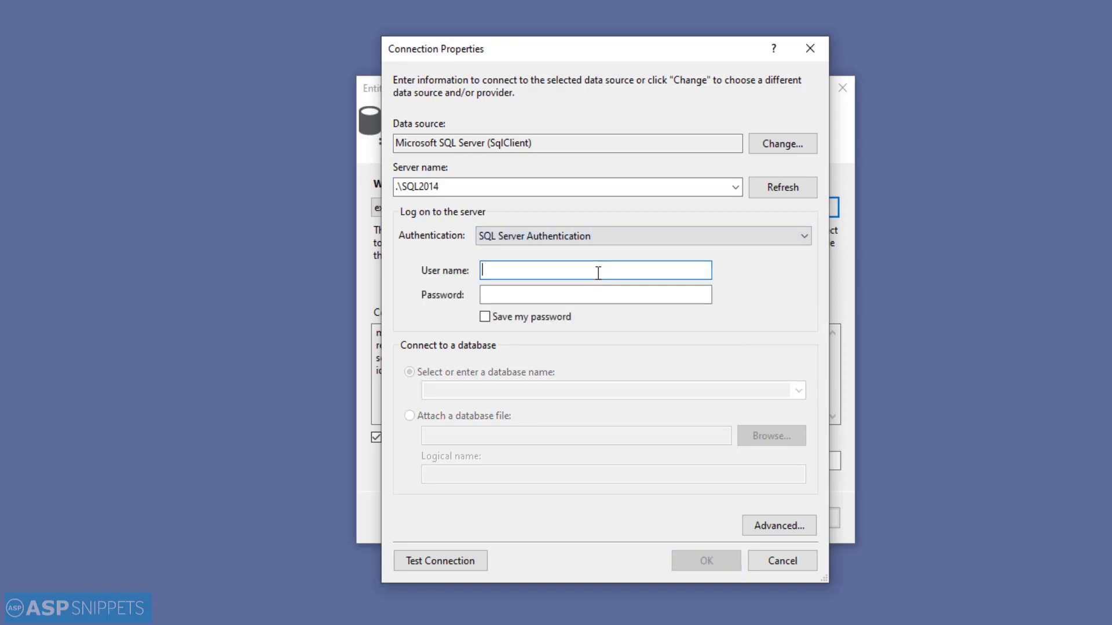
type("sa")
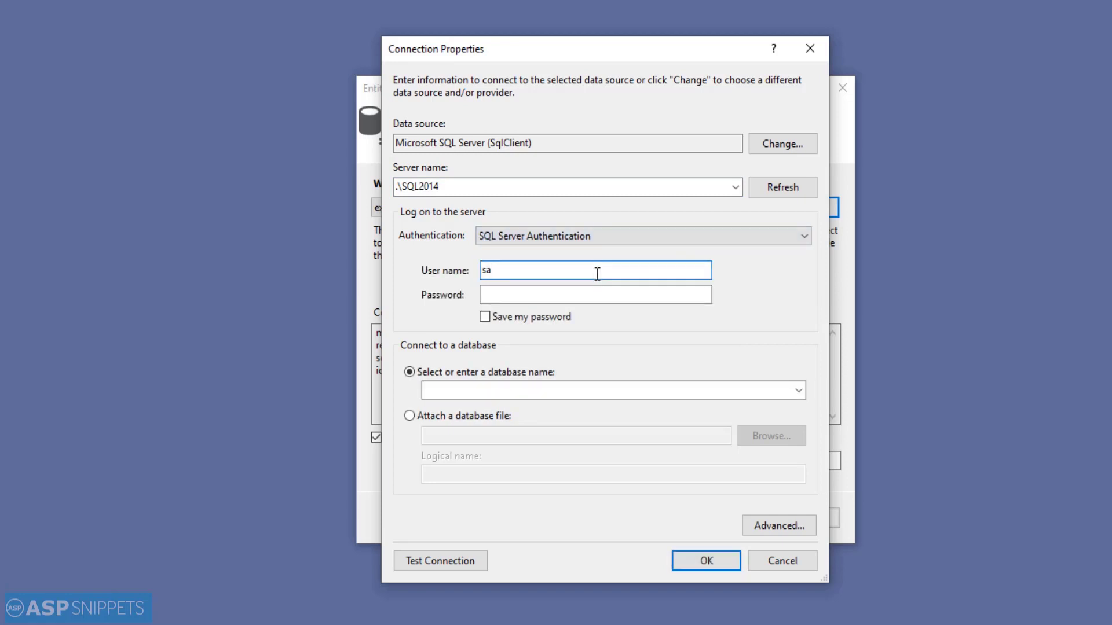
type("•")
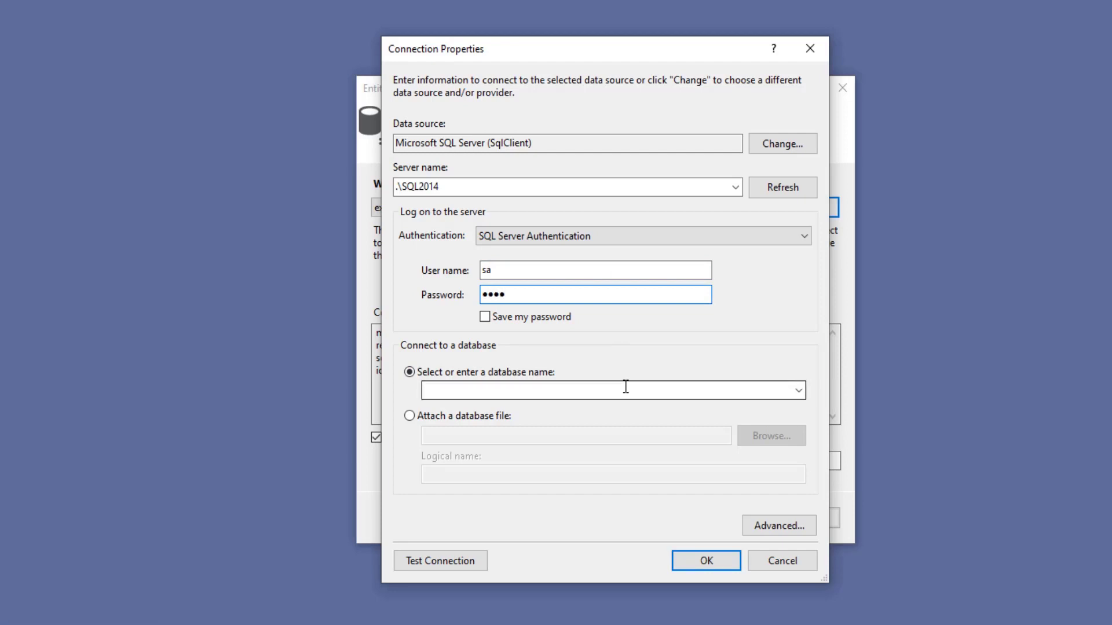
type("•")
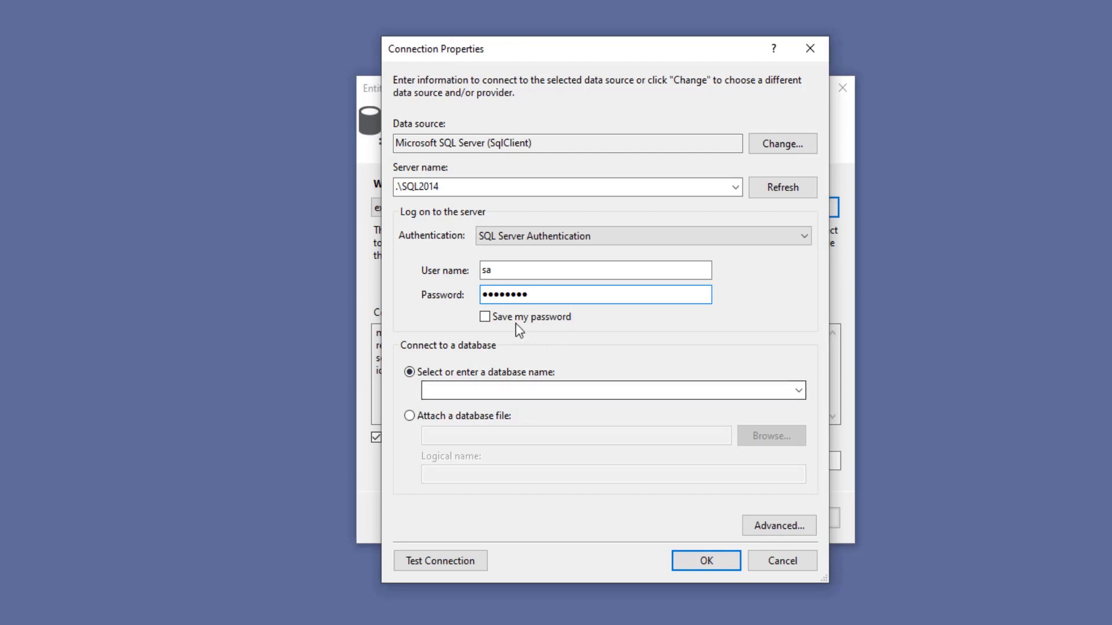
left_click(486, 316)
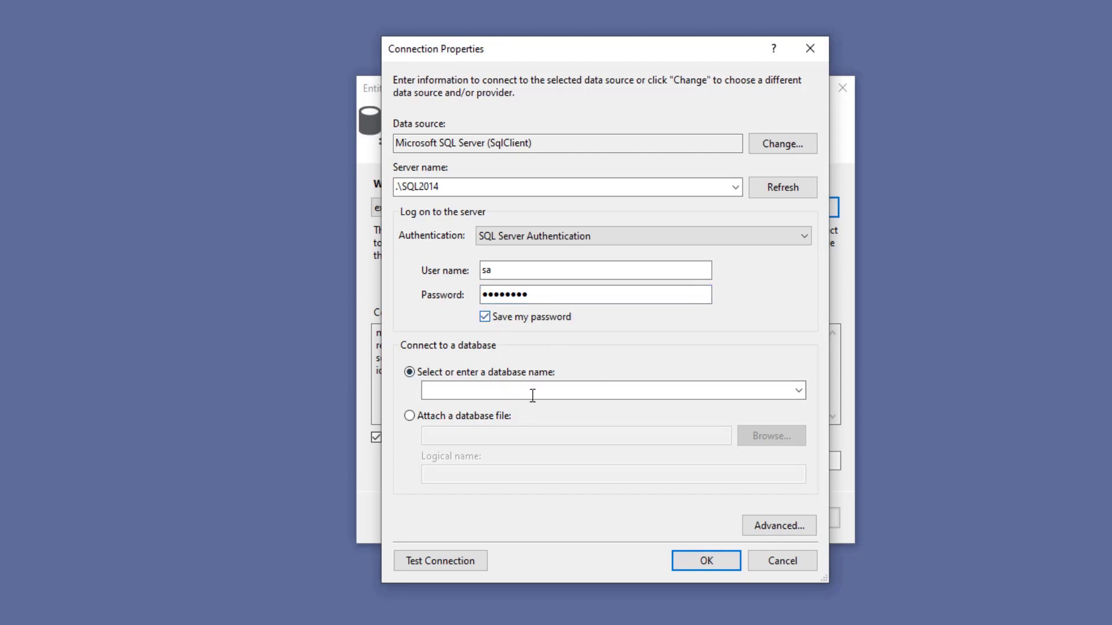
- Select the Northwind database and confirm the connection test succeeds
left_click(797, 390)
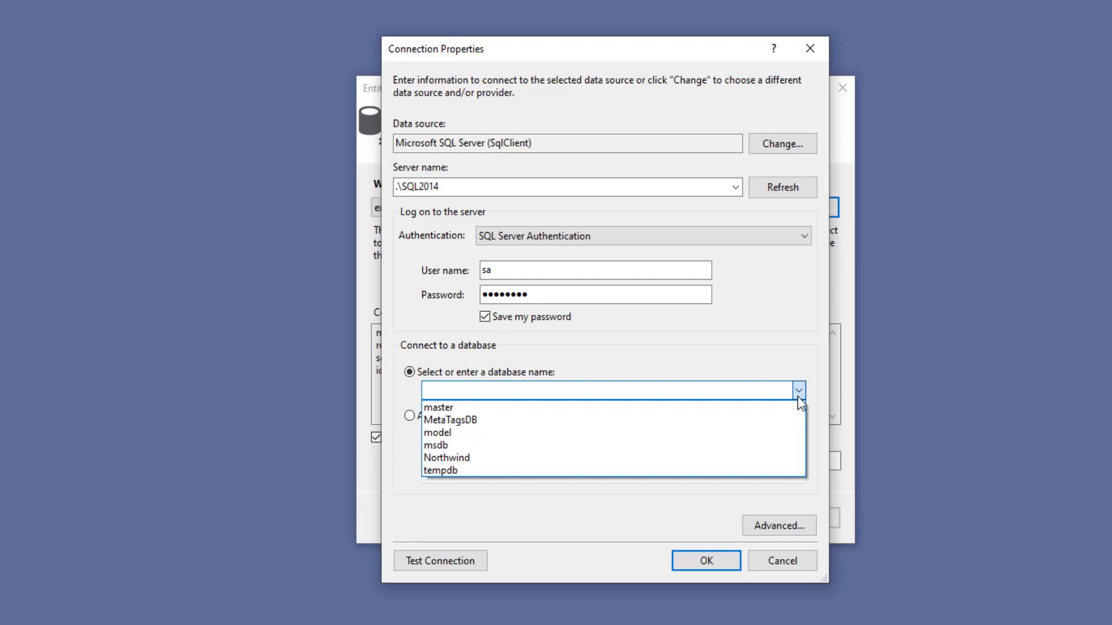
left_click(446, 457)
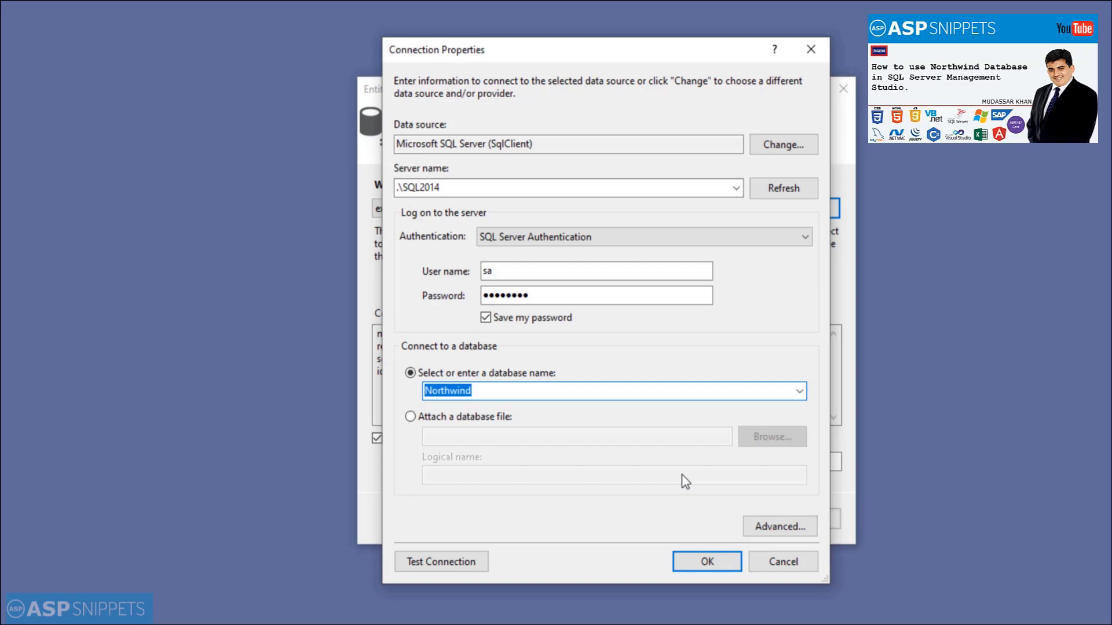
left_click(439, 561)
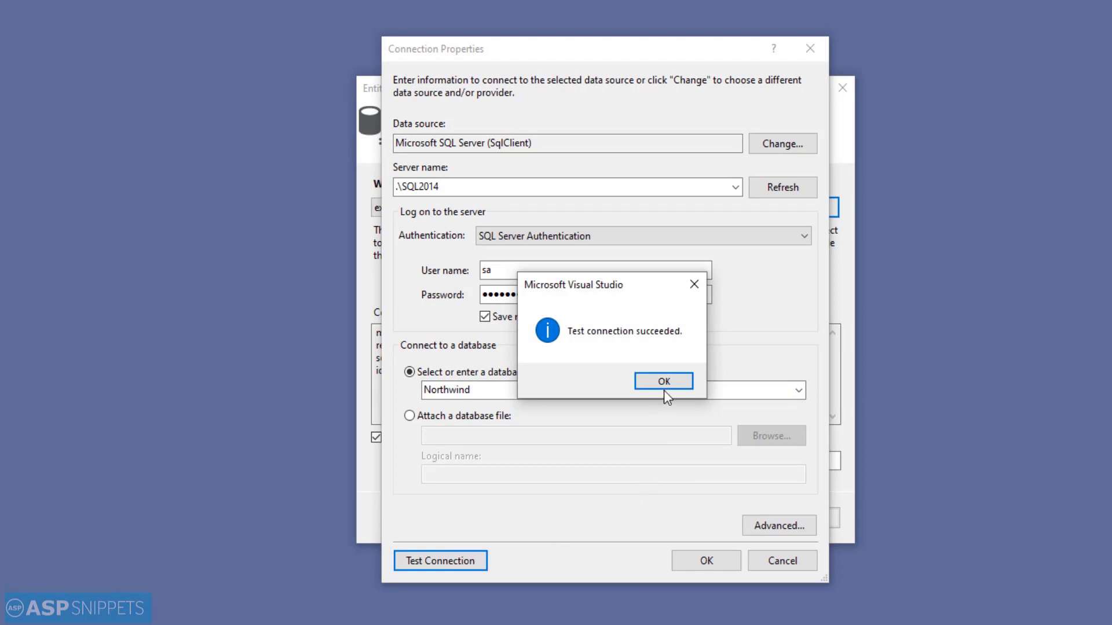
left_click(662, 381)
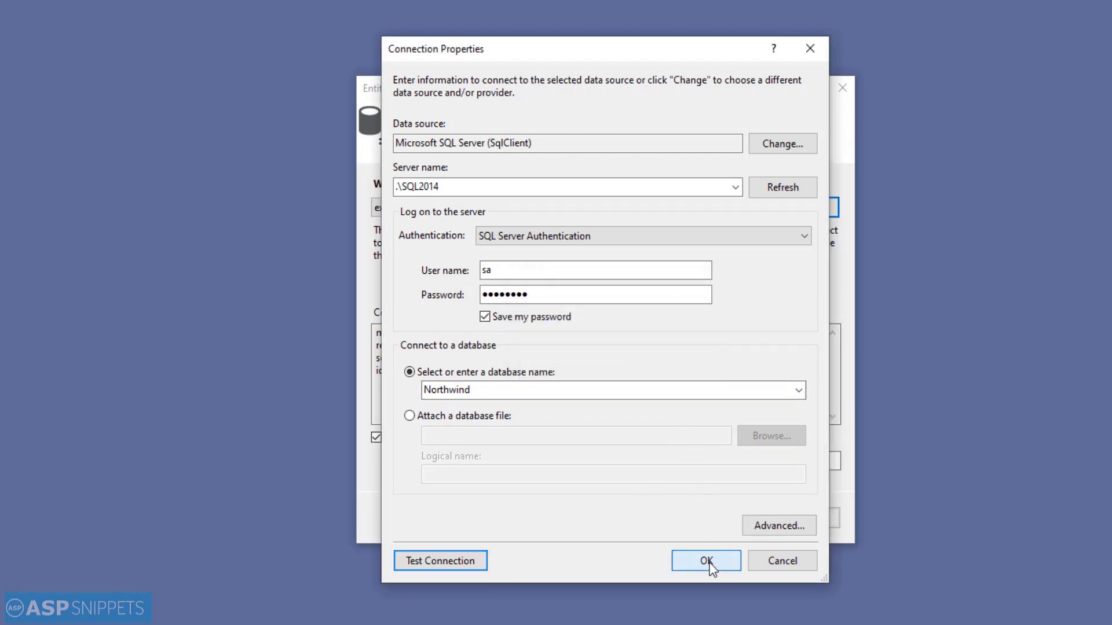
- Accept the Northwind connection with sensitive data included and choose Entity Framework 5.0
left_click(704, 561)
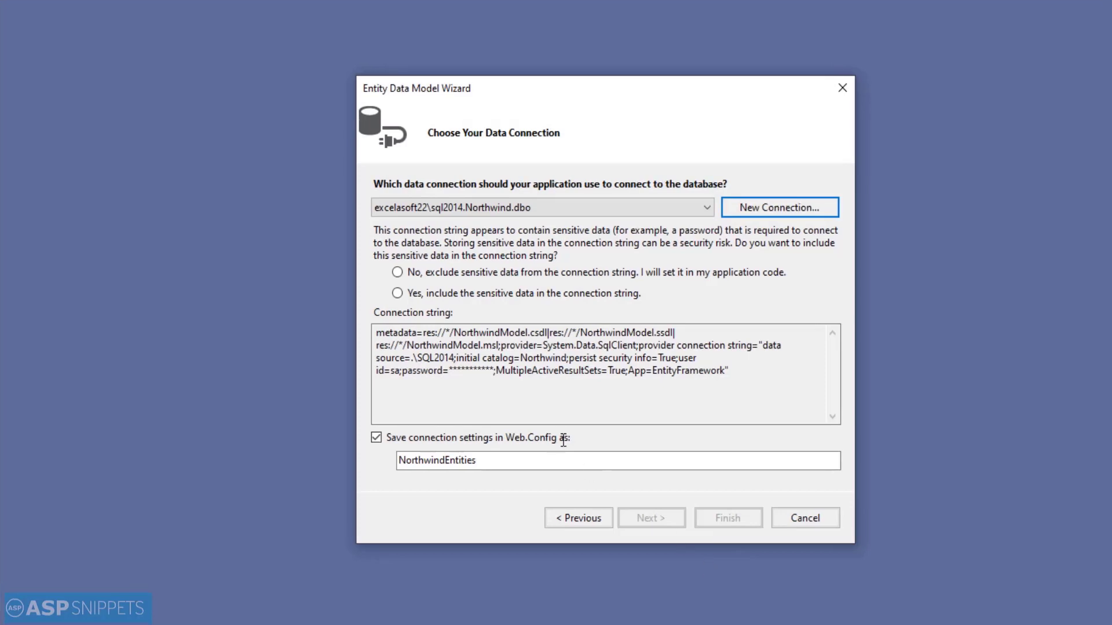
left_click(397, 293)
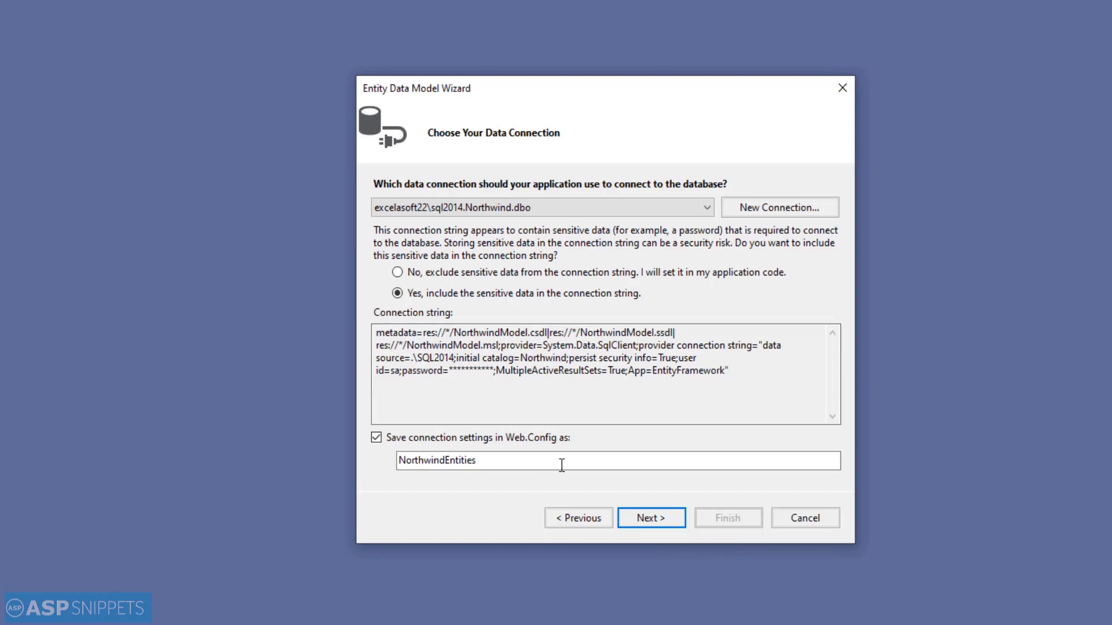
left_click(649, 517)
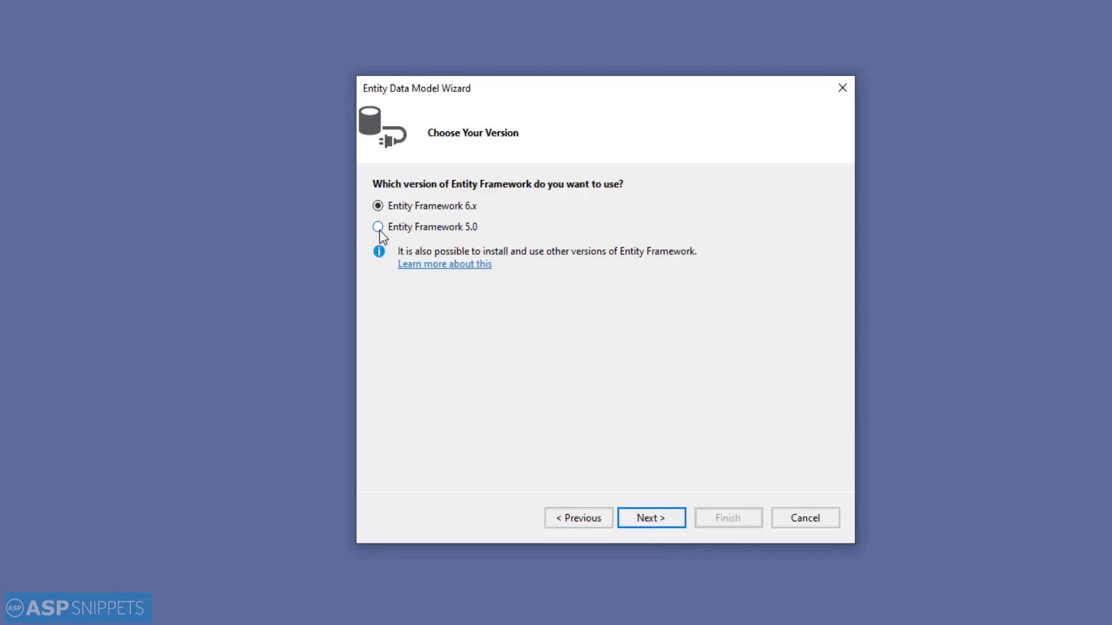
left_click(378, 227)
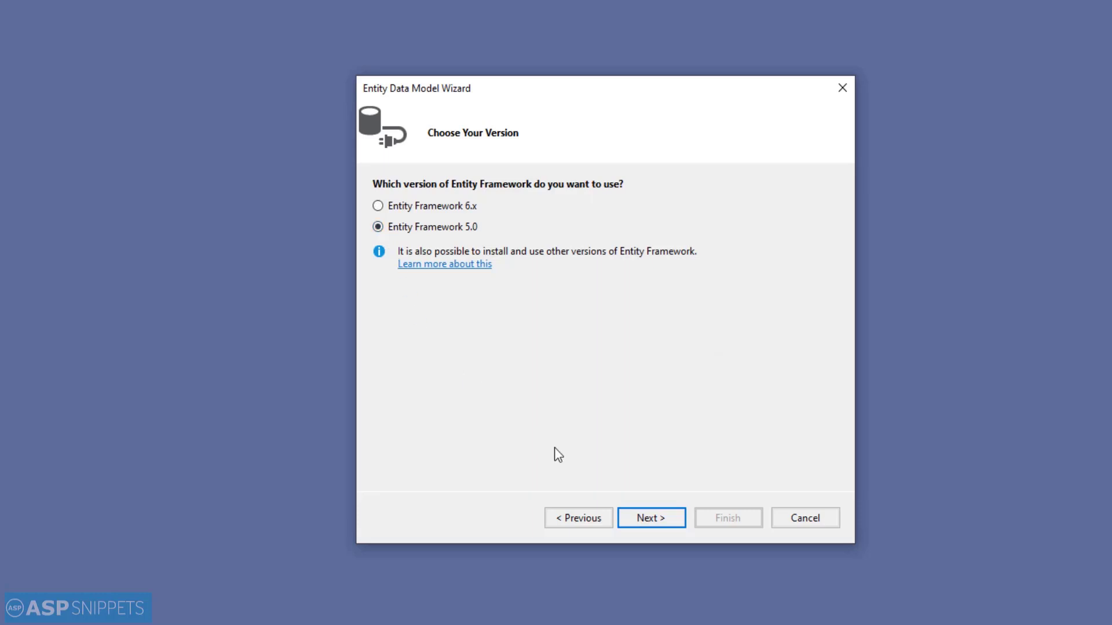
left_click(650, 517)
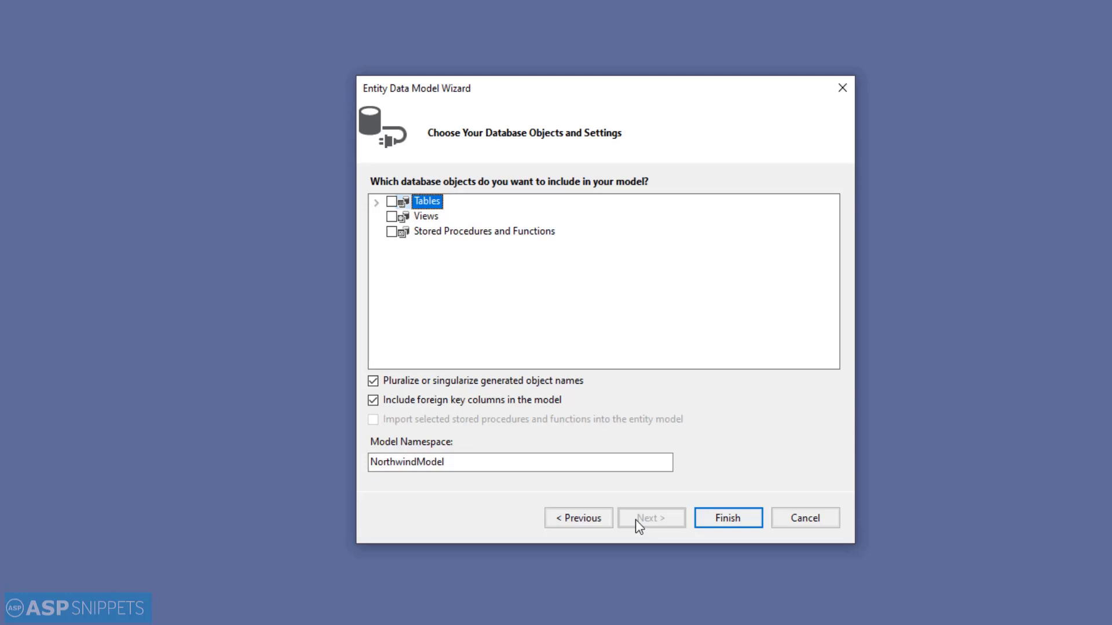
- Generate the model from only the dbo Customers table, then close the diagram
left_click(376, 202)
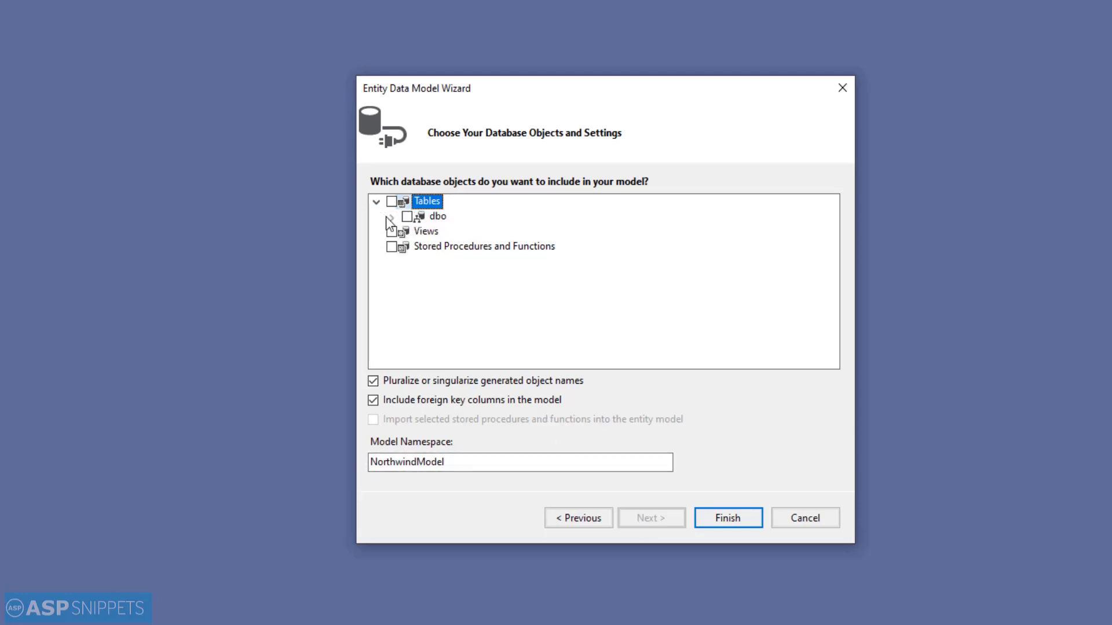
left_click(389, 215)
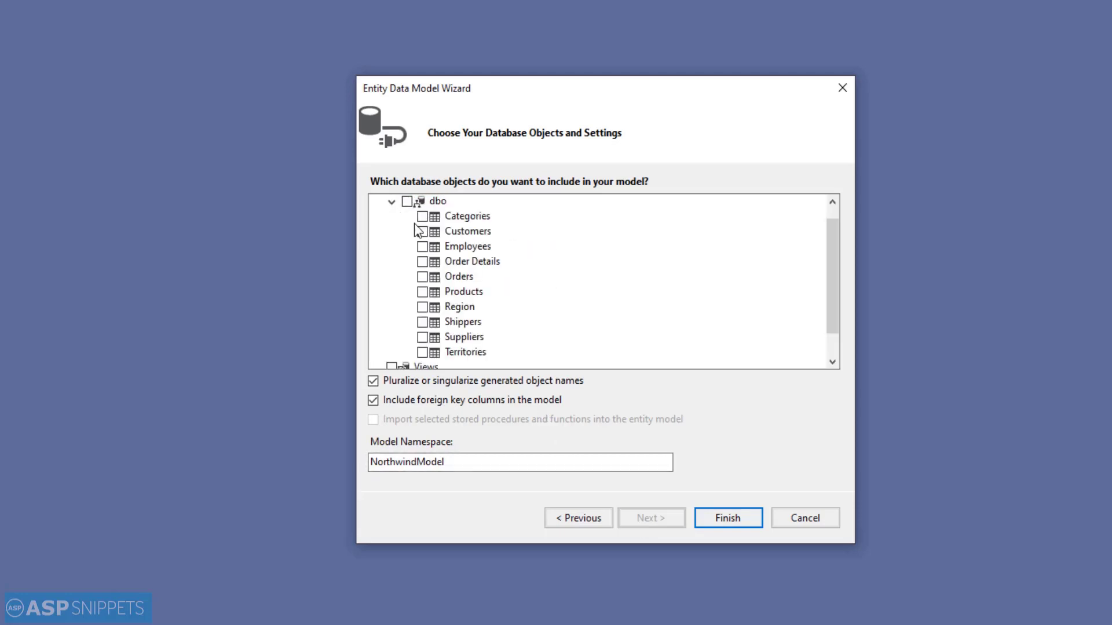
left_click(467, 231)
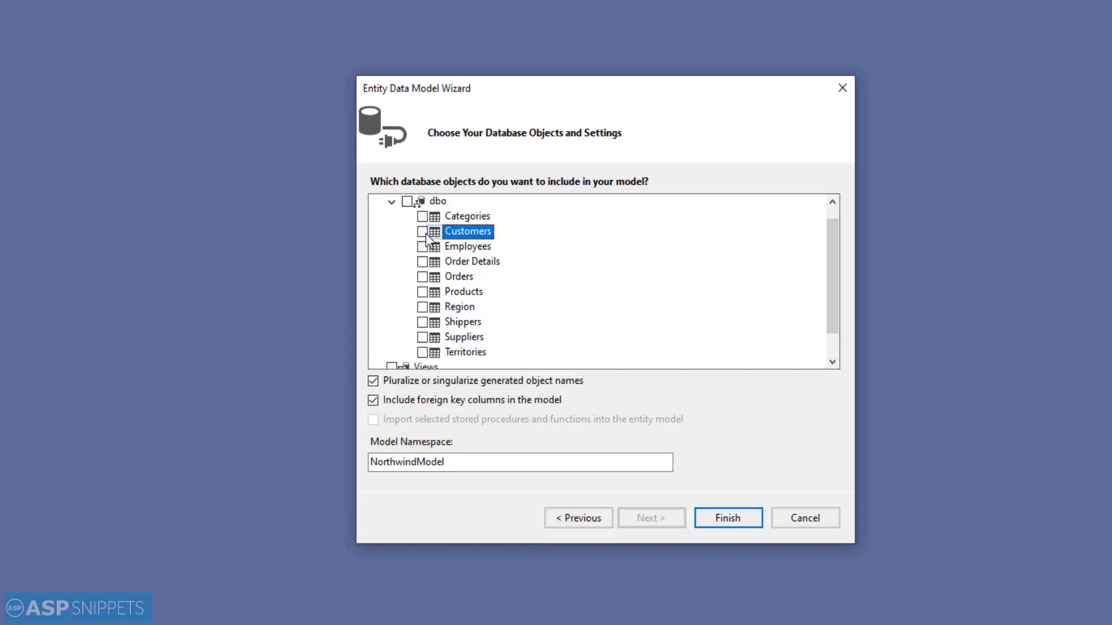
left_click(423, 231)
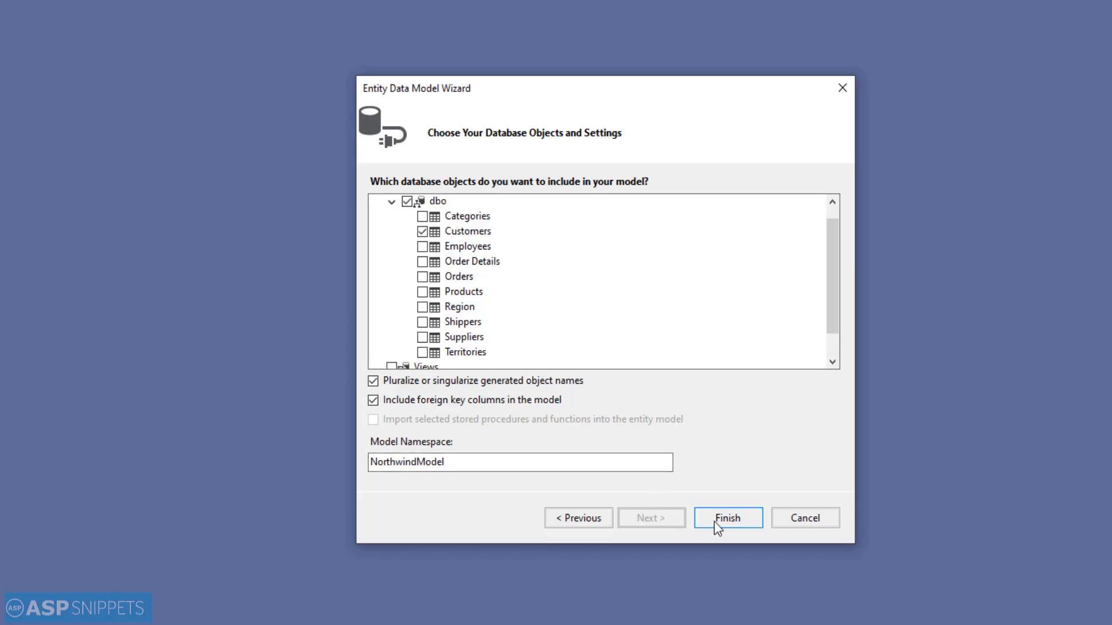
left_click(727, 518)
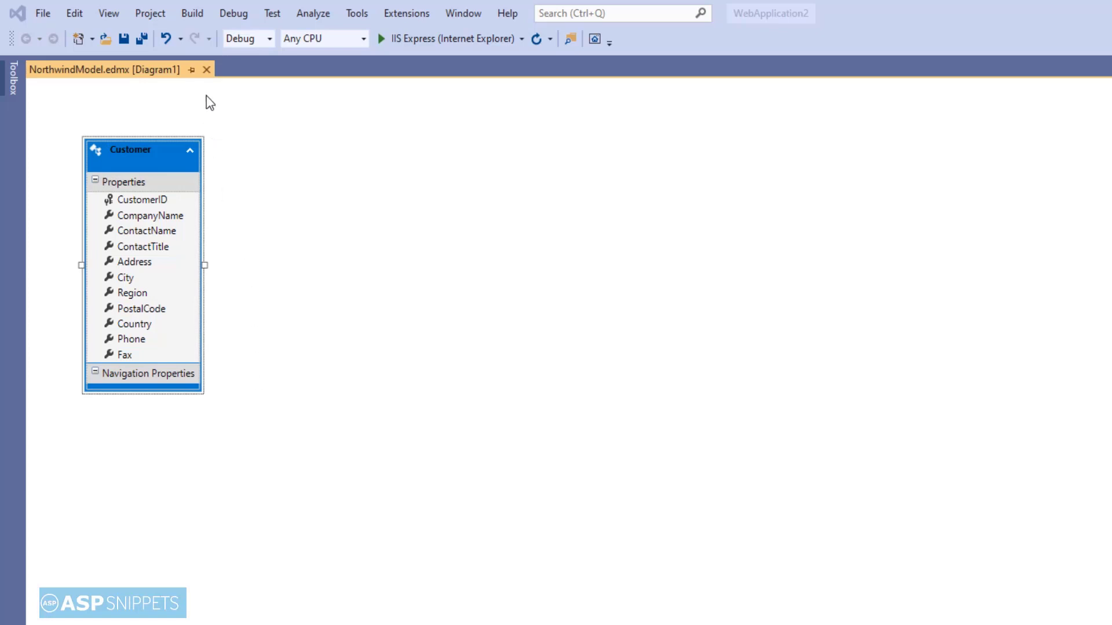
left_click(206, 69)
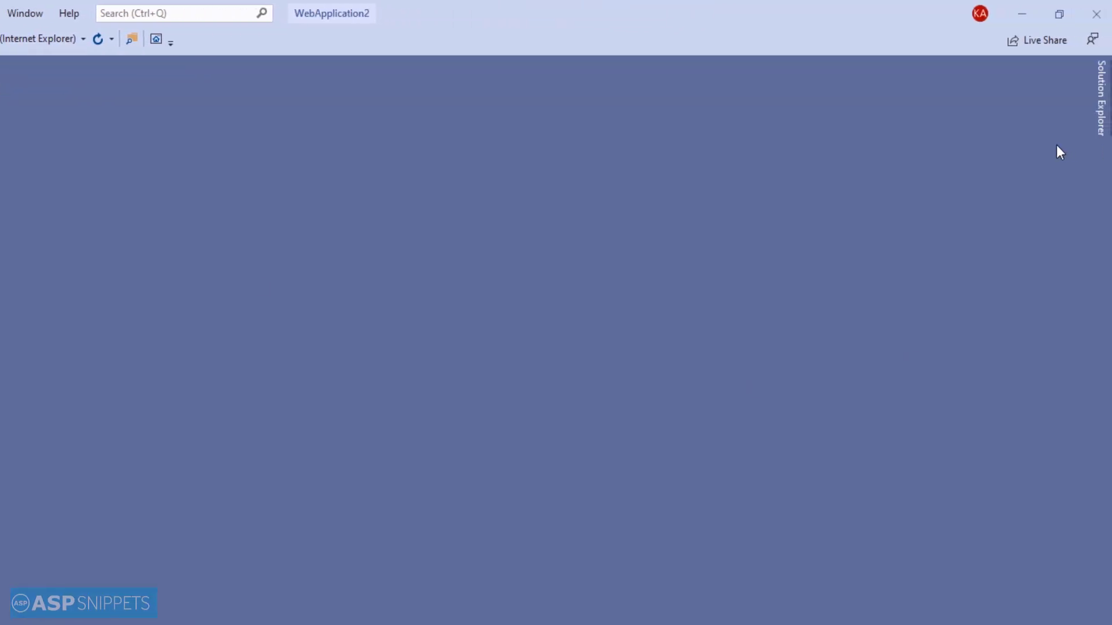
- Add an empty MVC 5 controller named HomeController to the Controllers folder
left_click(1100, 98)
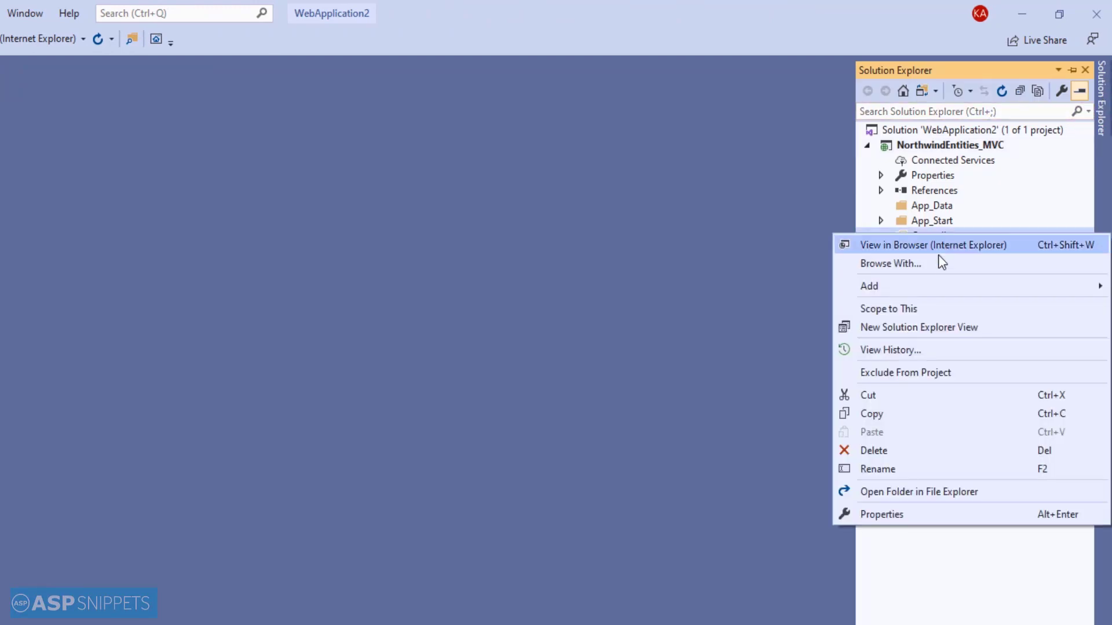
left_click(868, 286)
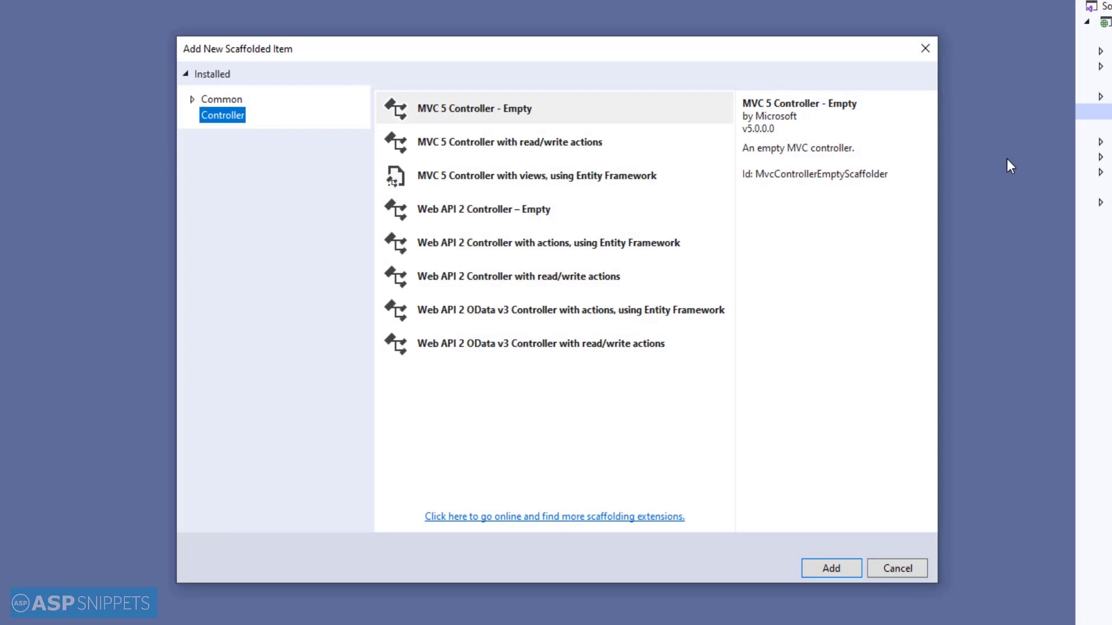
mouse_move(831, 568)
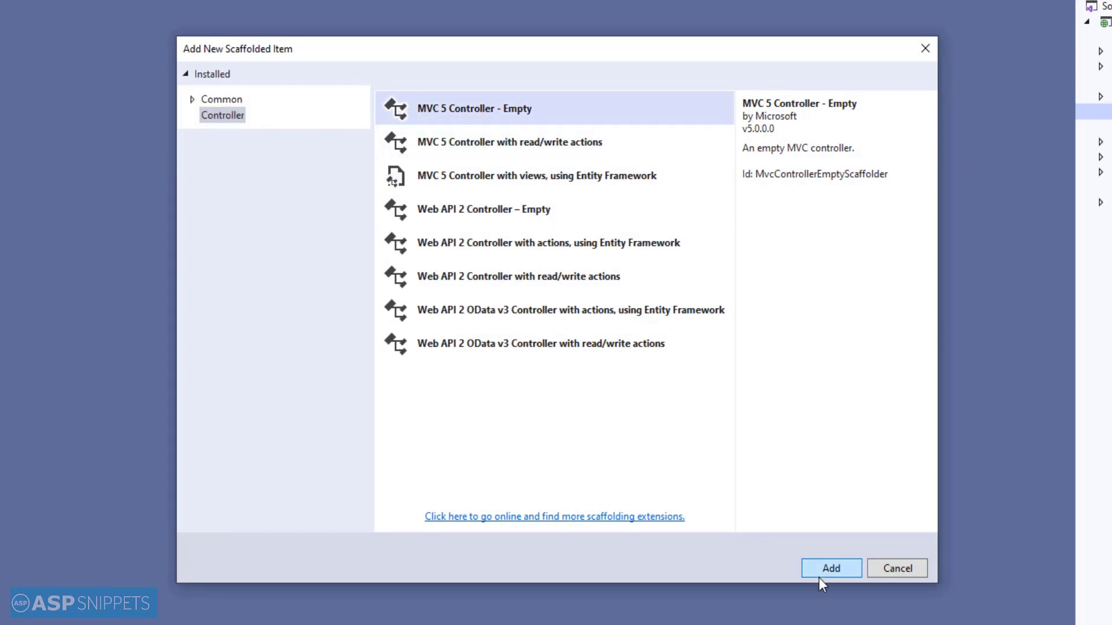
left_click(830, 568)
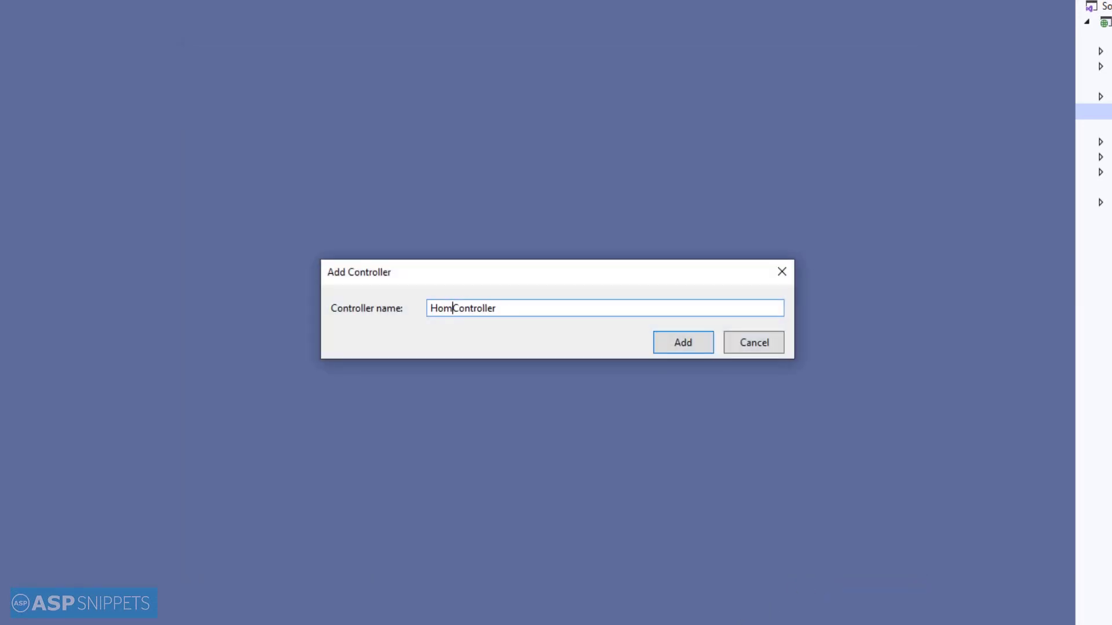
type("e")
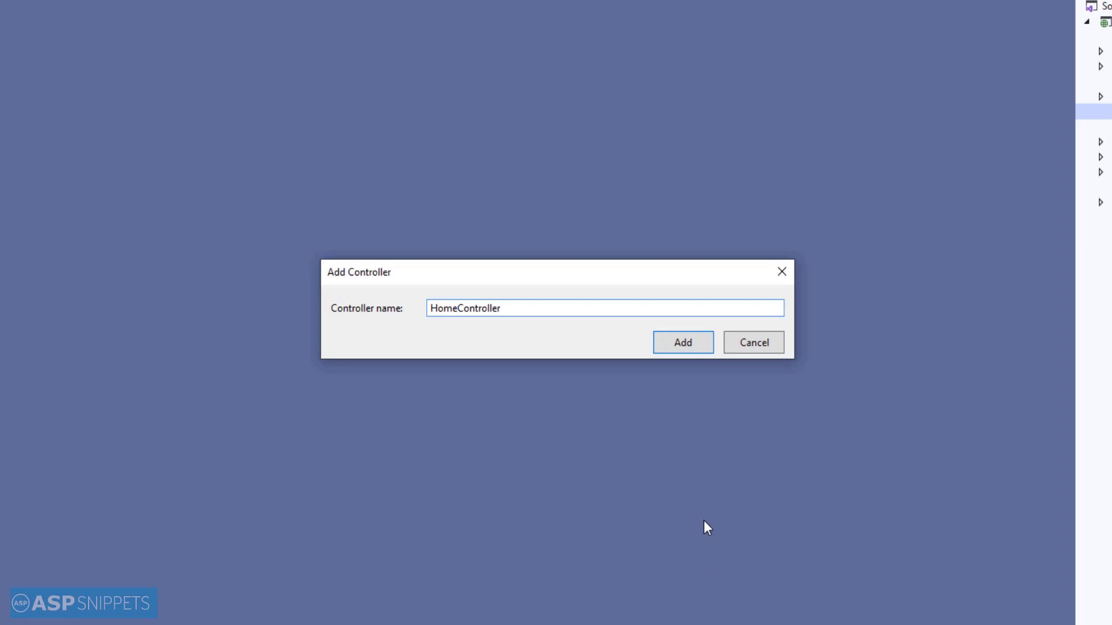
left_click(682, 342)
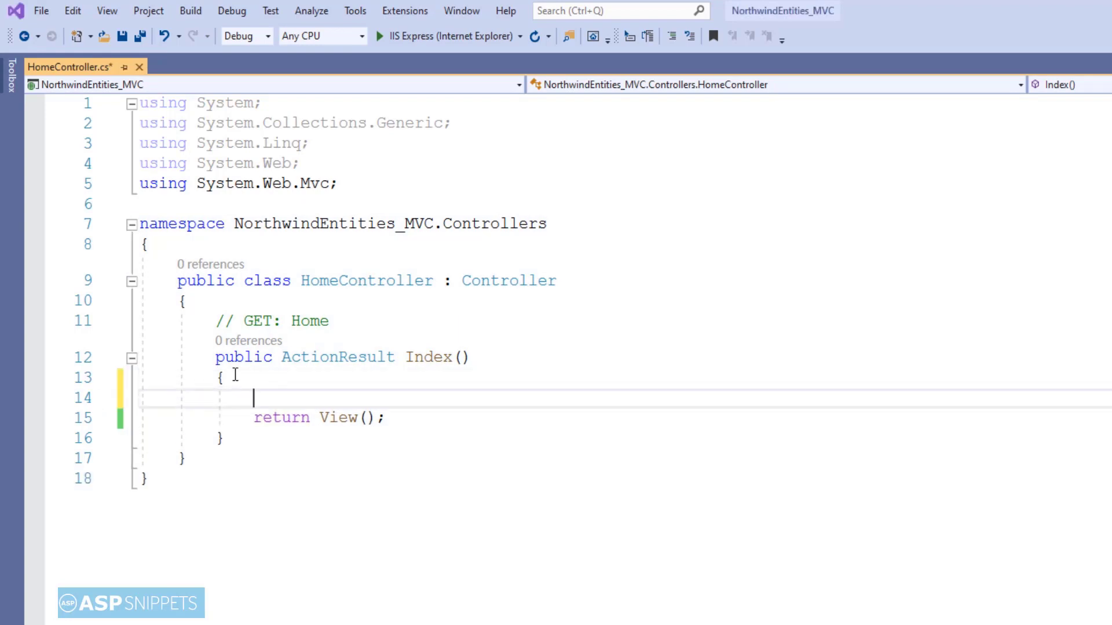
- Declare a NorthwindEntities instance named entities in the Index action
type("NorthwindEntities")
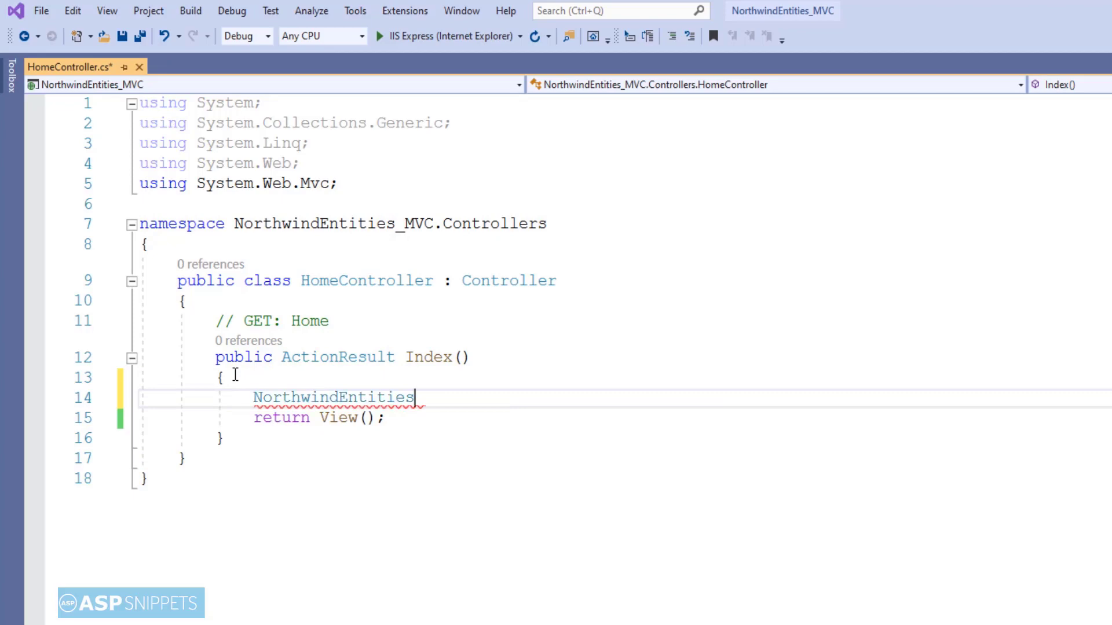
type("entities")
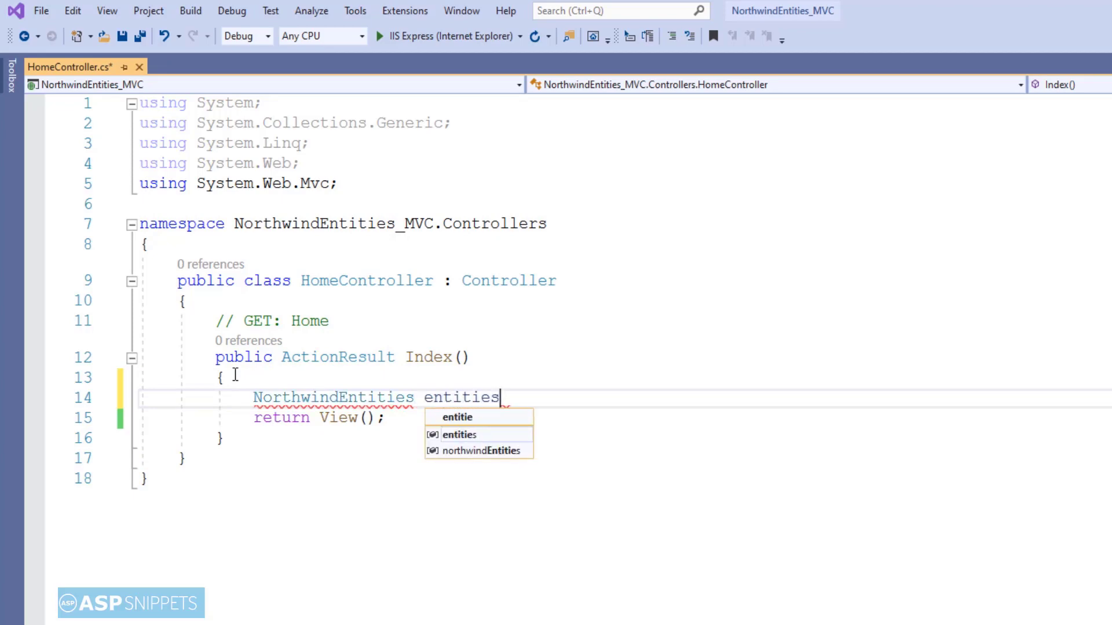
type("= new northwindEntities")
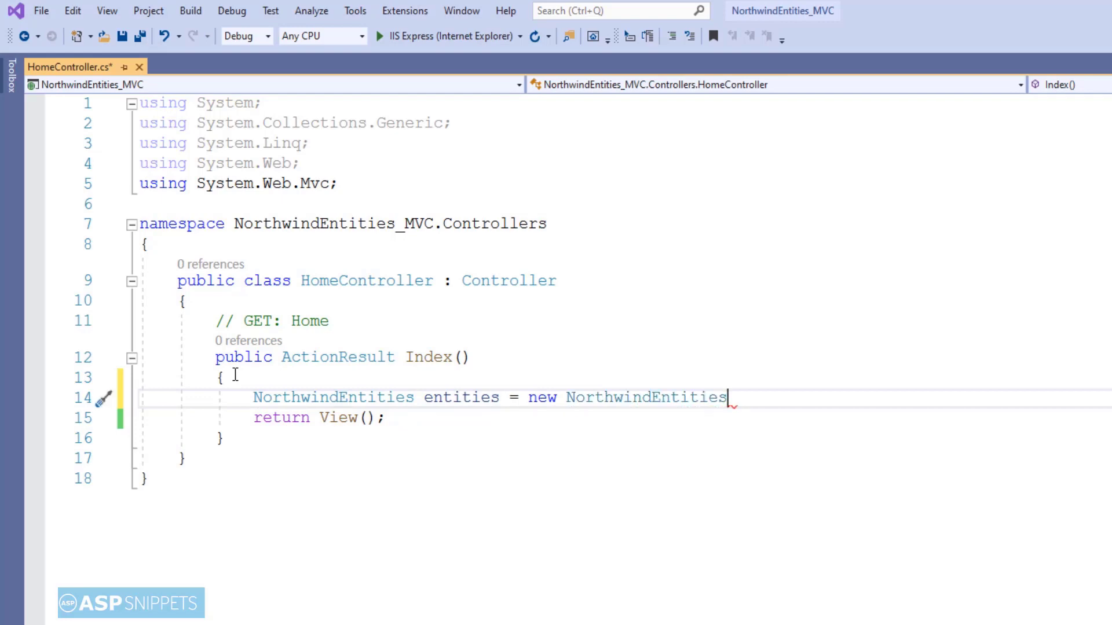
type("()")
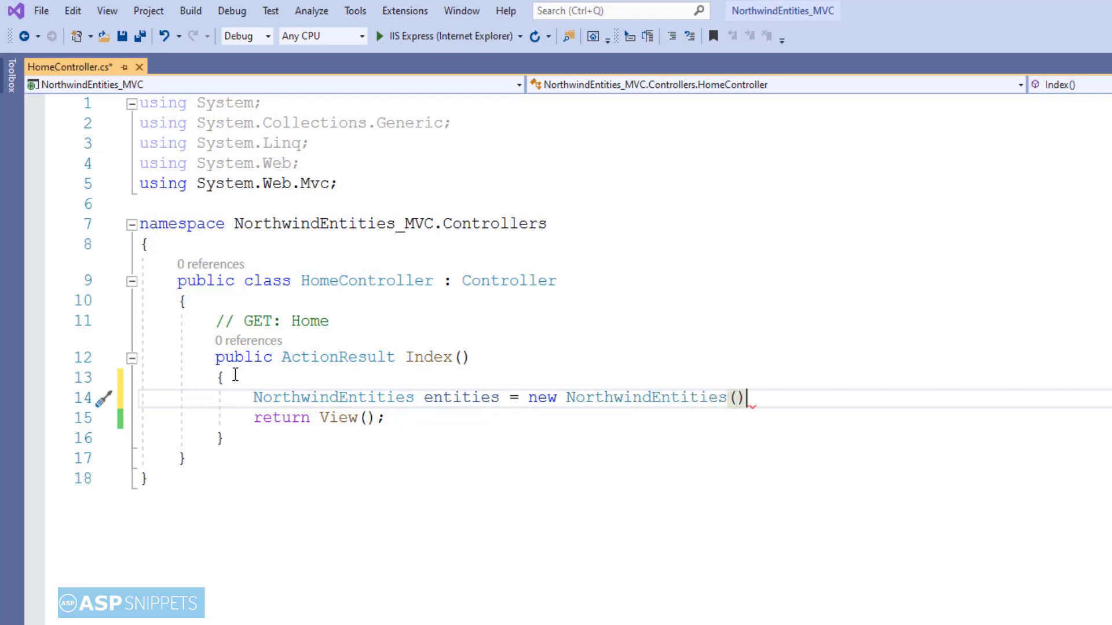
type(";")
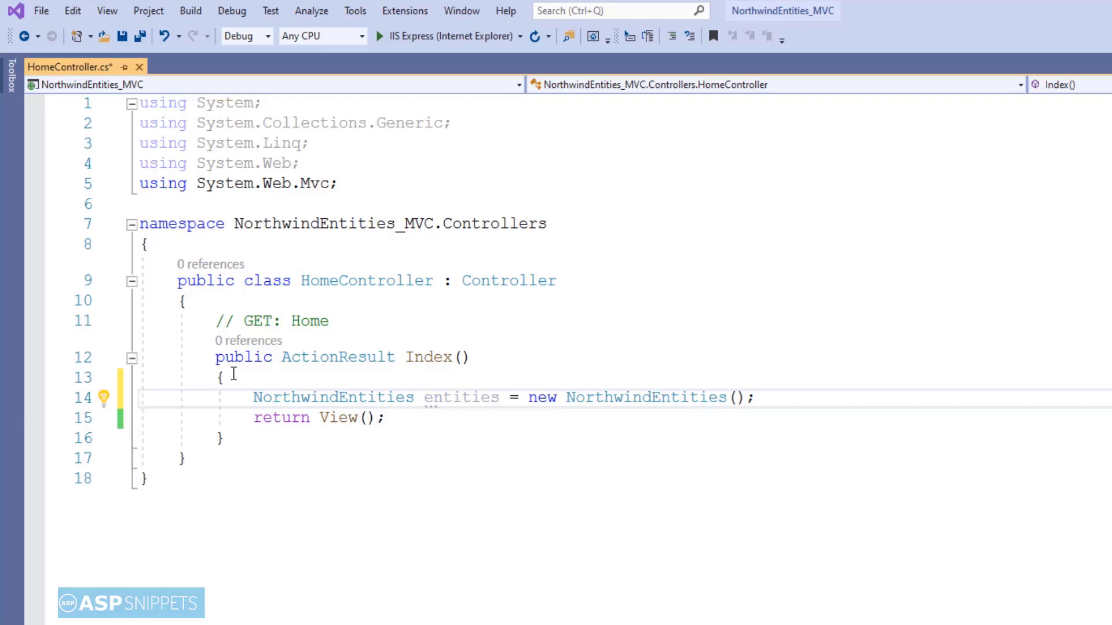
- Return View(from customer in entities... Take(10) select customer) from Index
left_click(366, 418)
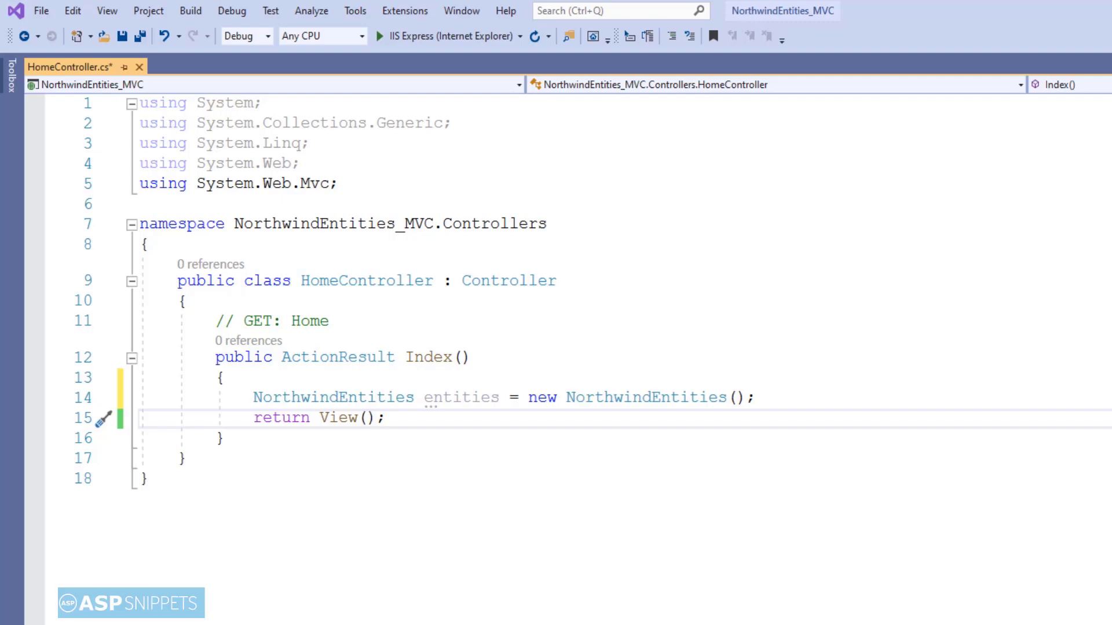
type("from")
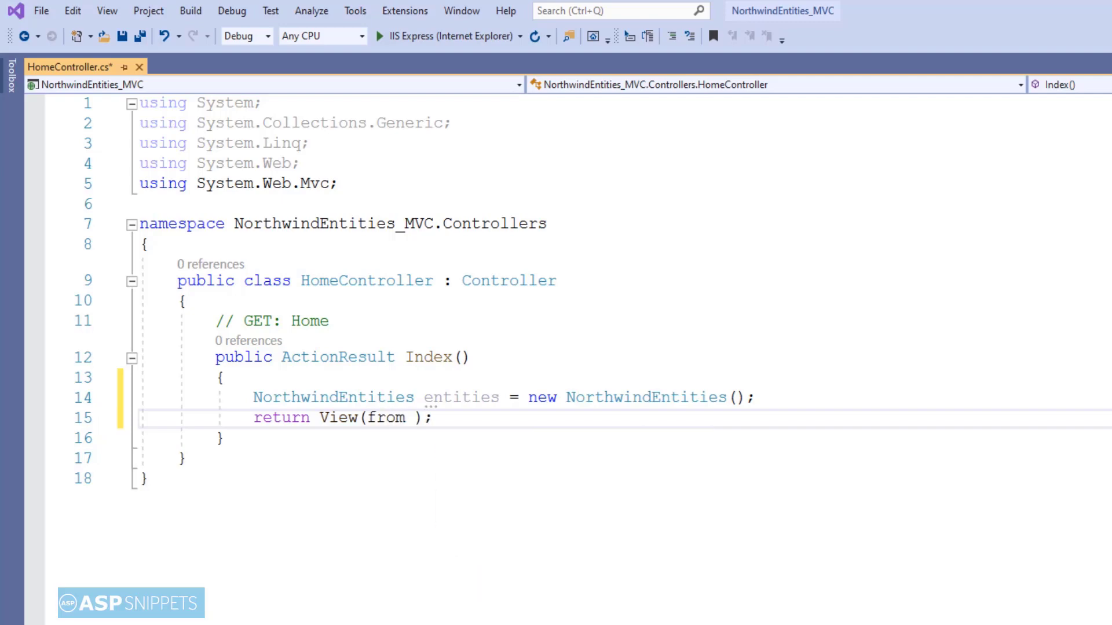
type("customer")
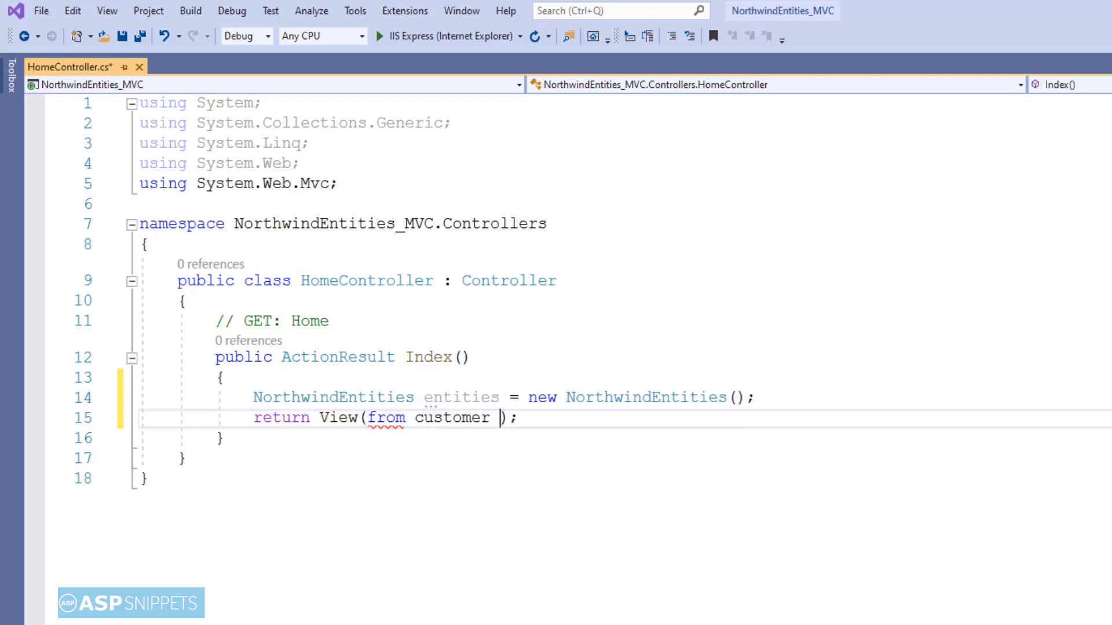
type("in entities")
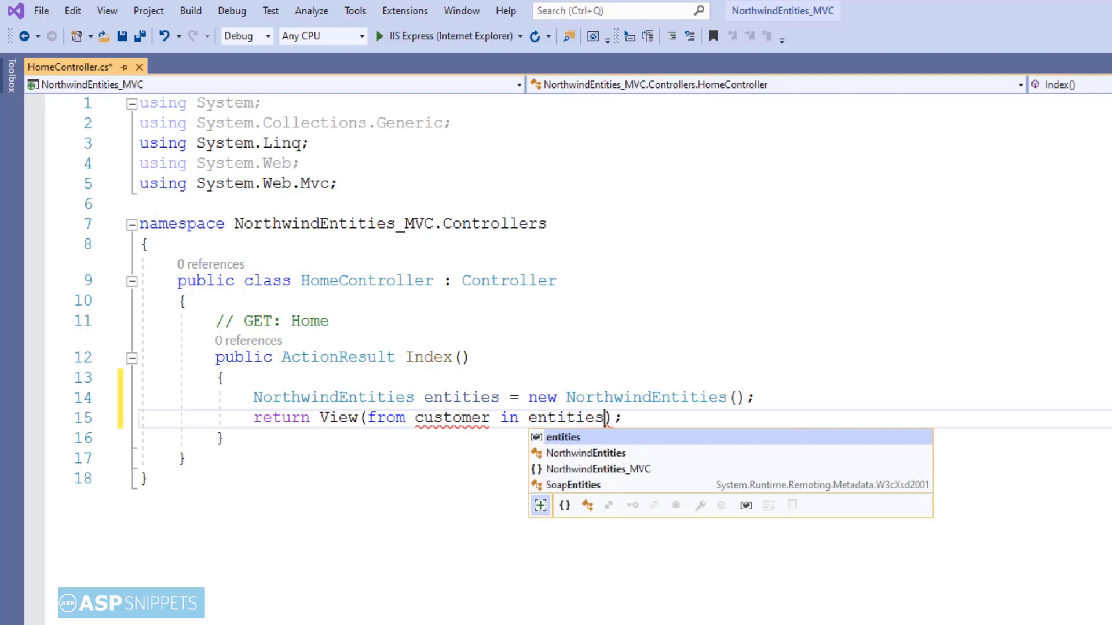
type(".Customers")
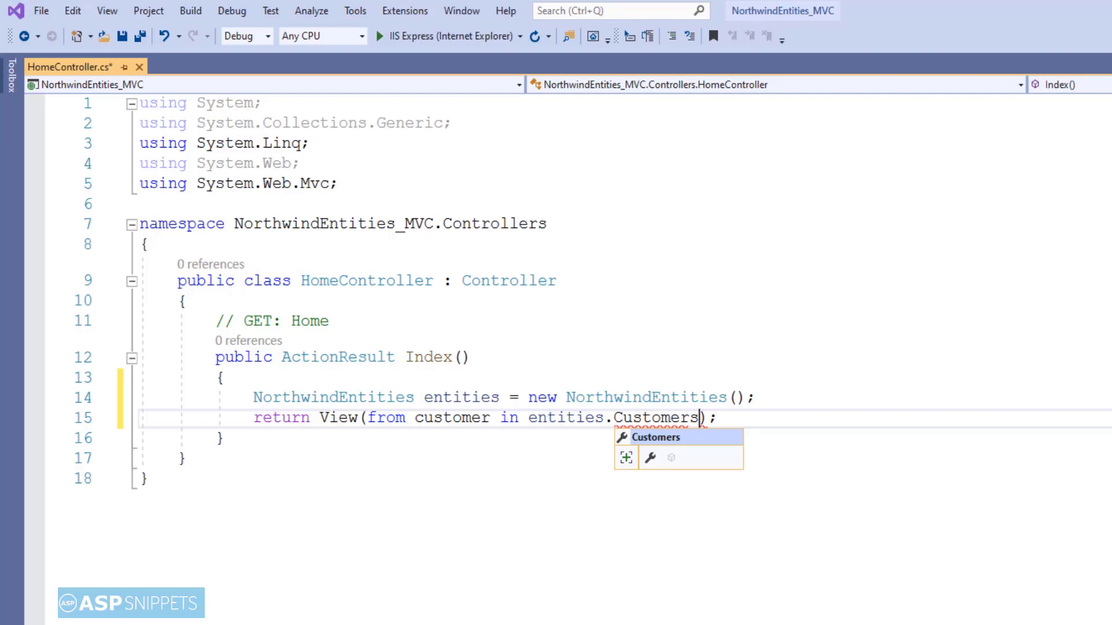
type(".T")
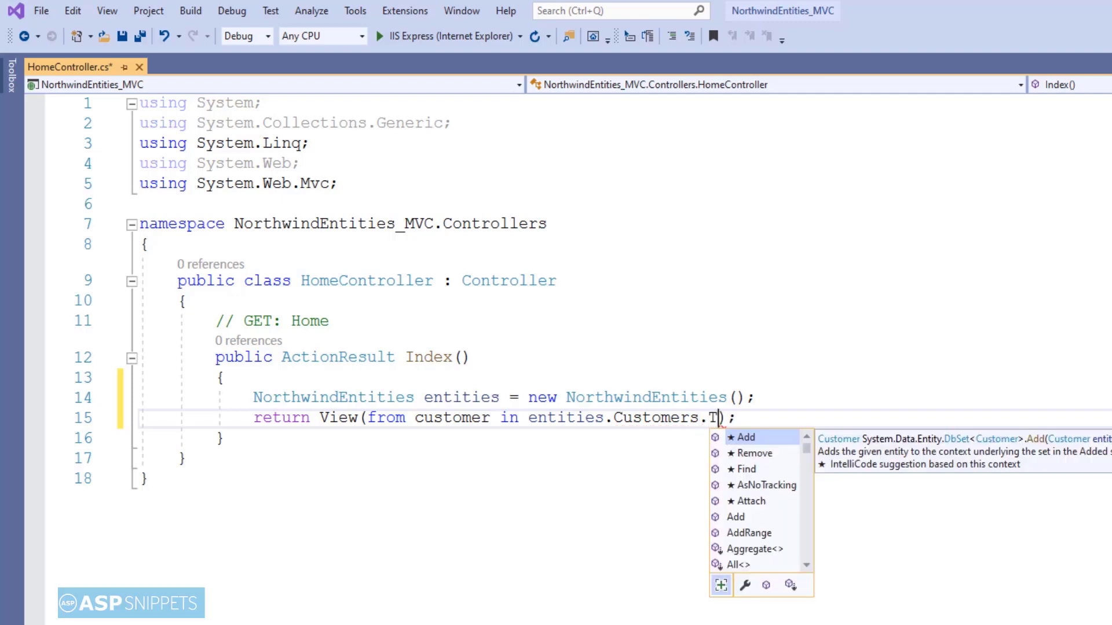
type("ake(")
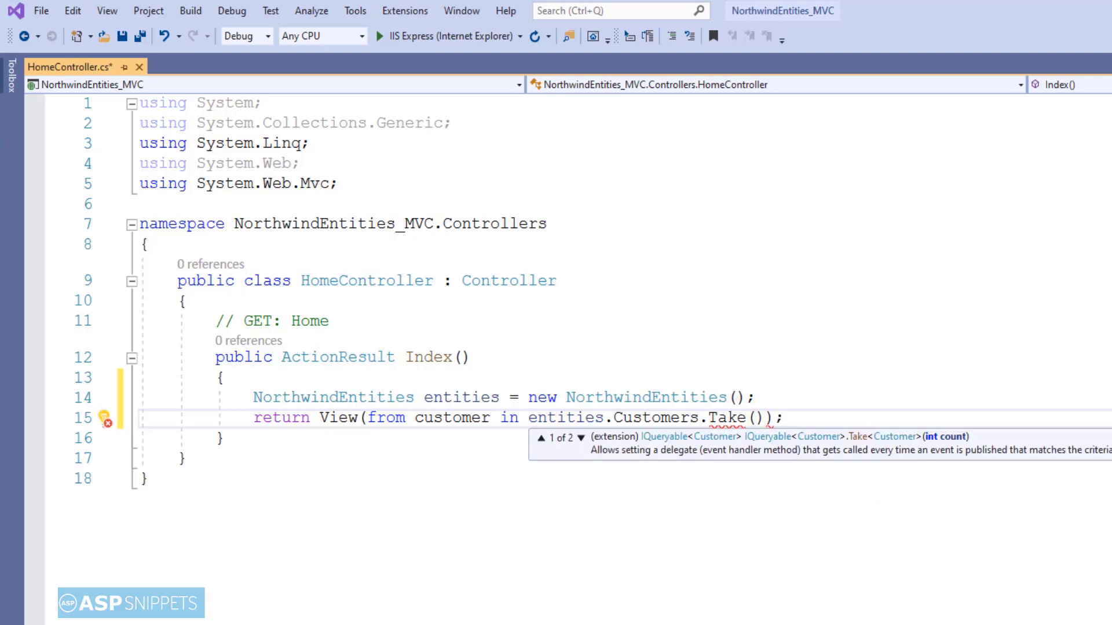
type("10")
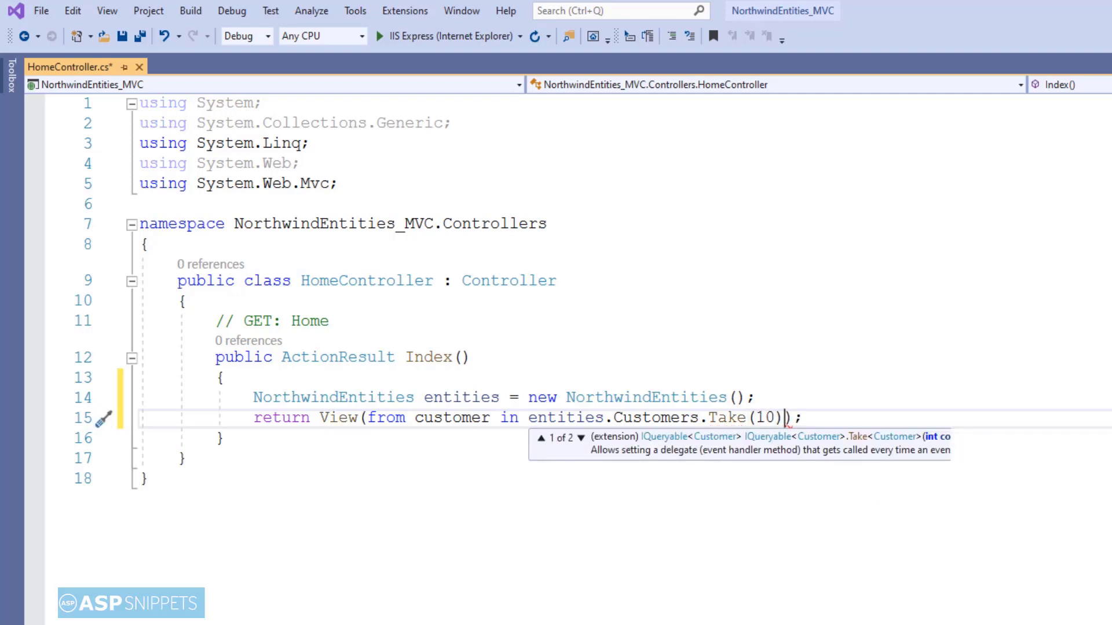
key("Return")
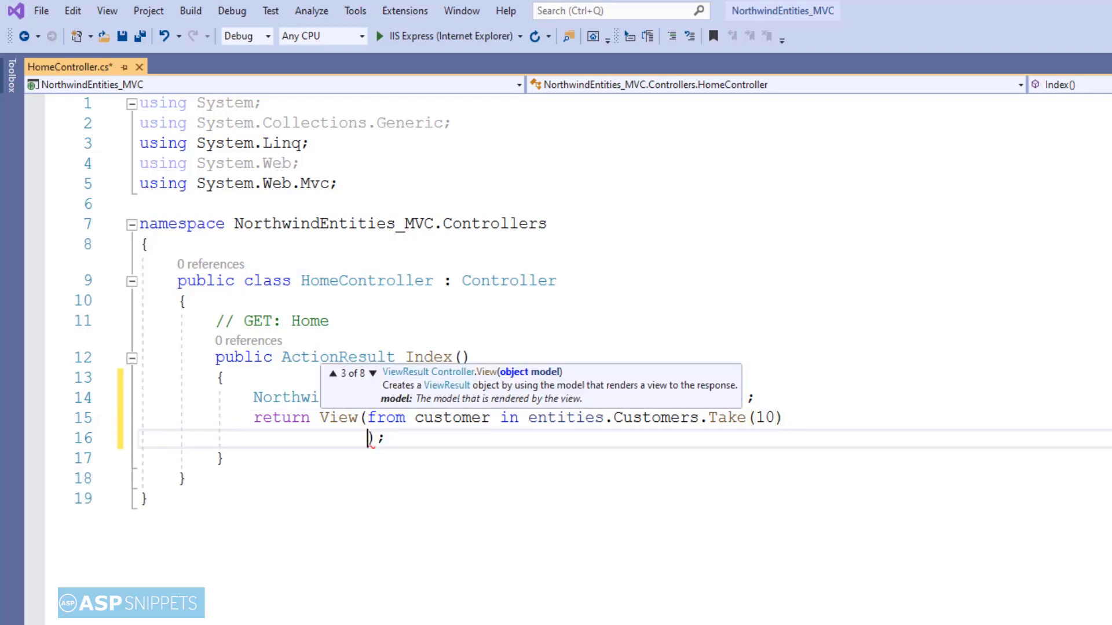
type("select customer")
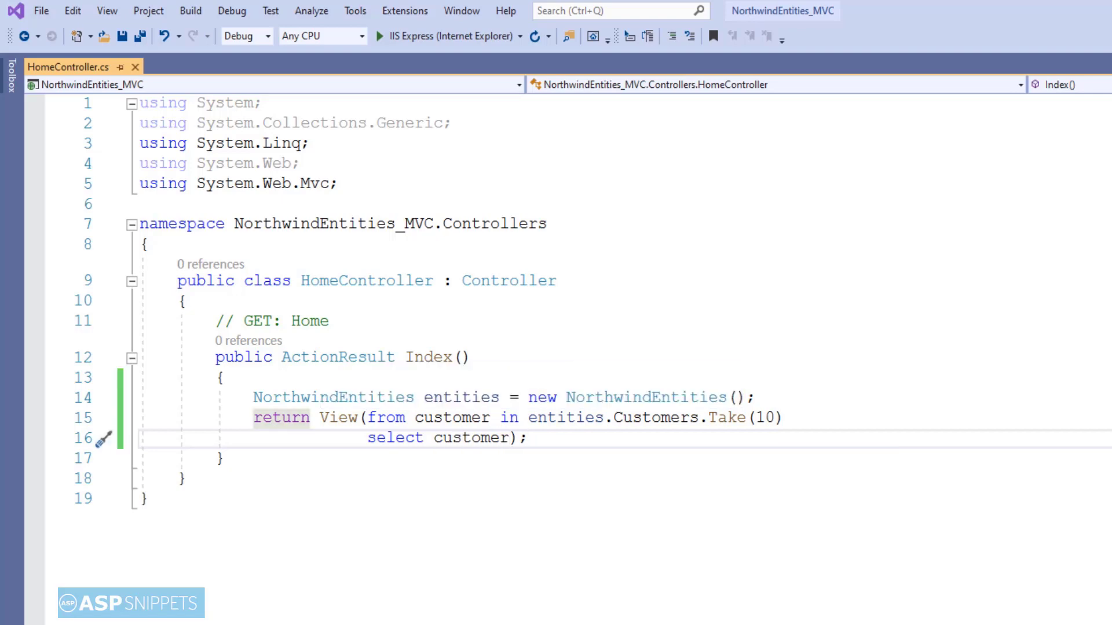
left_click(527, 438)
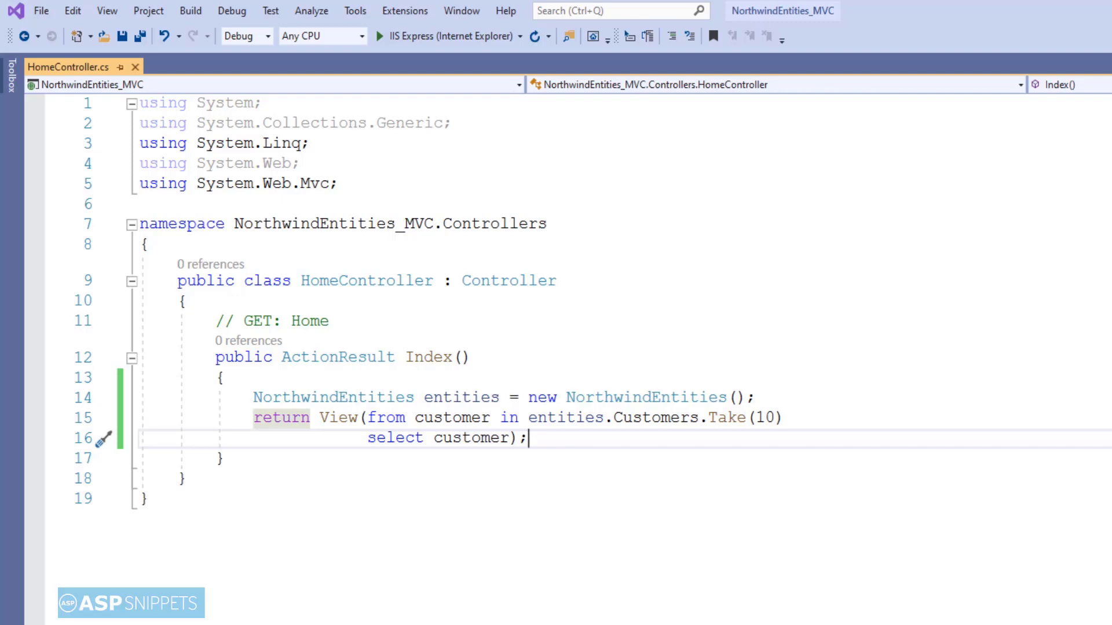
left_click(424, 357)
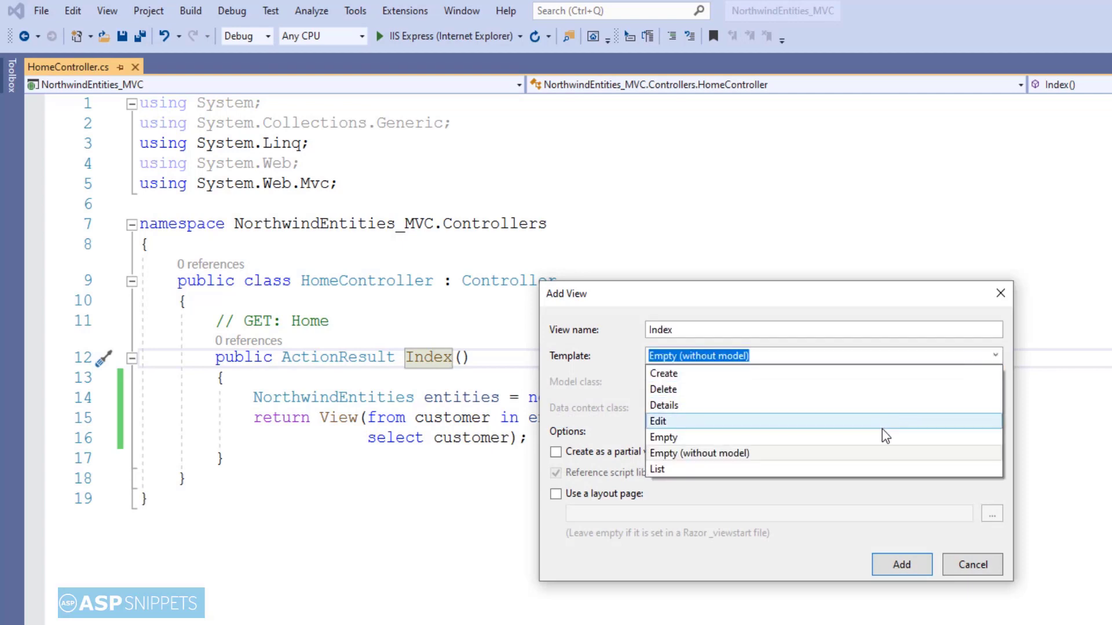
- Create an Empty-template Index view with model class Customer and no script libraries
left_click(664, 437)
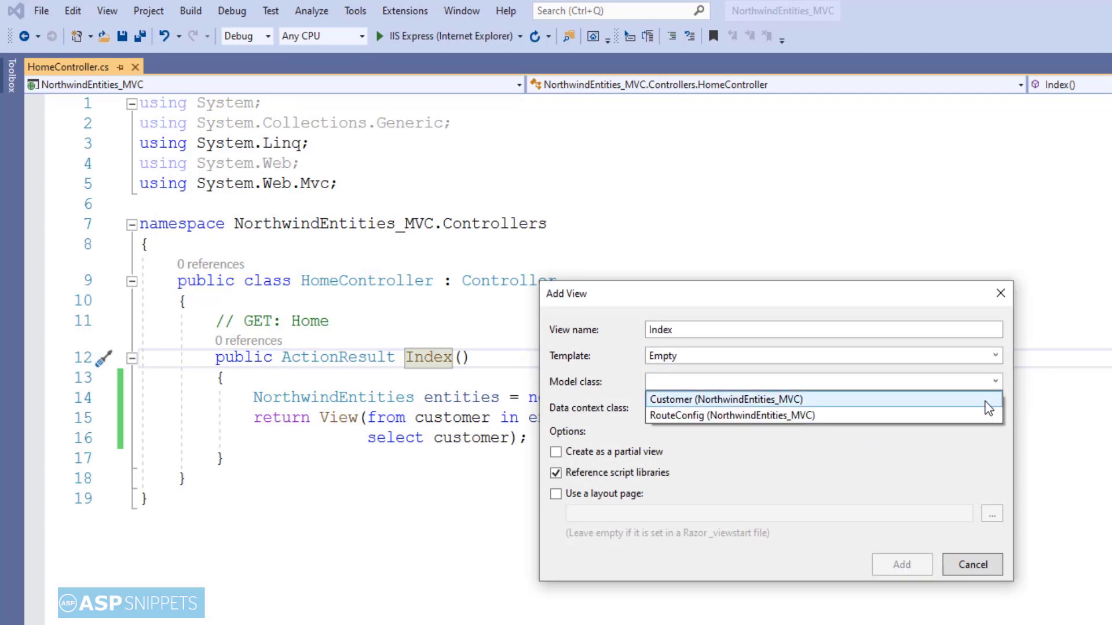
left_click(724, 398)
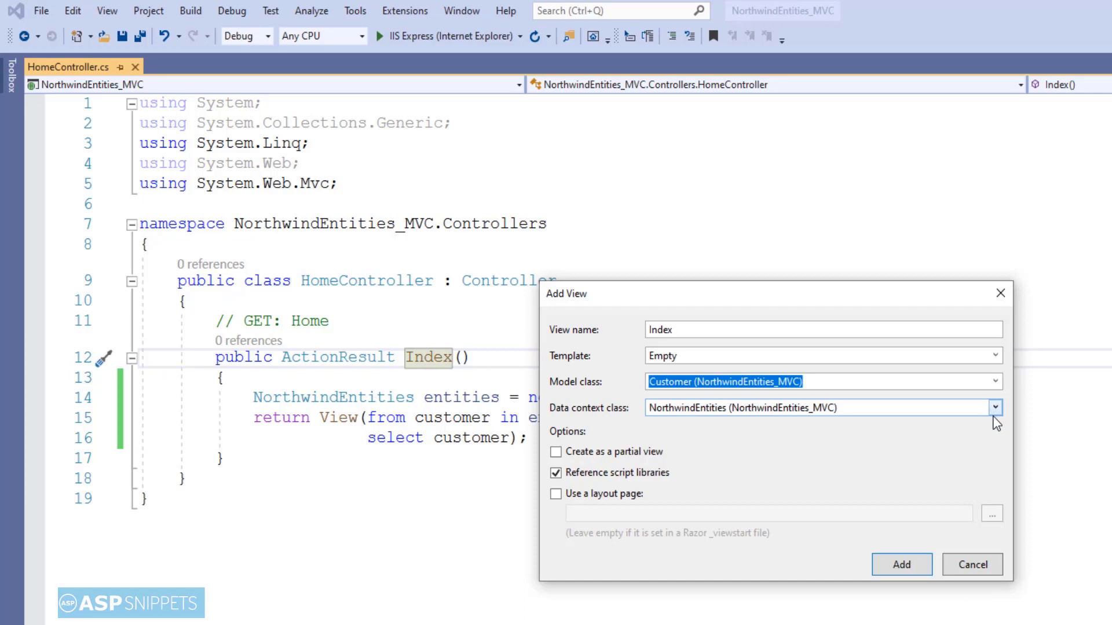
left_click(556, 473)
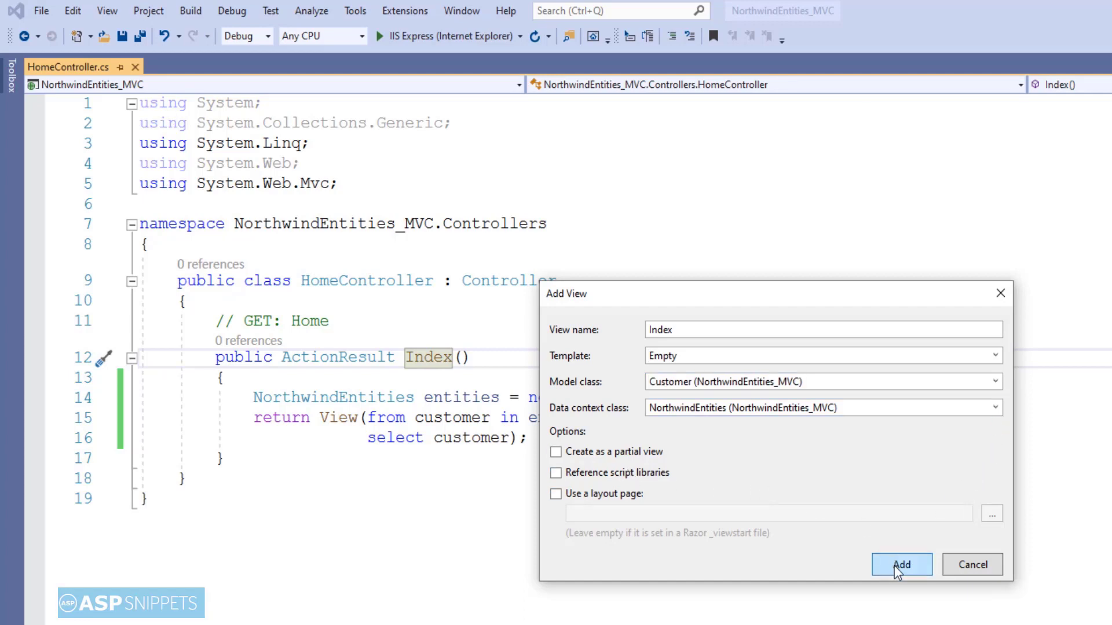
left_click(900, 564)
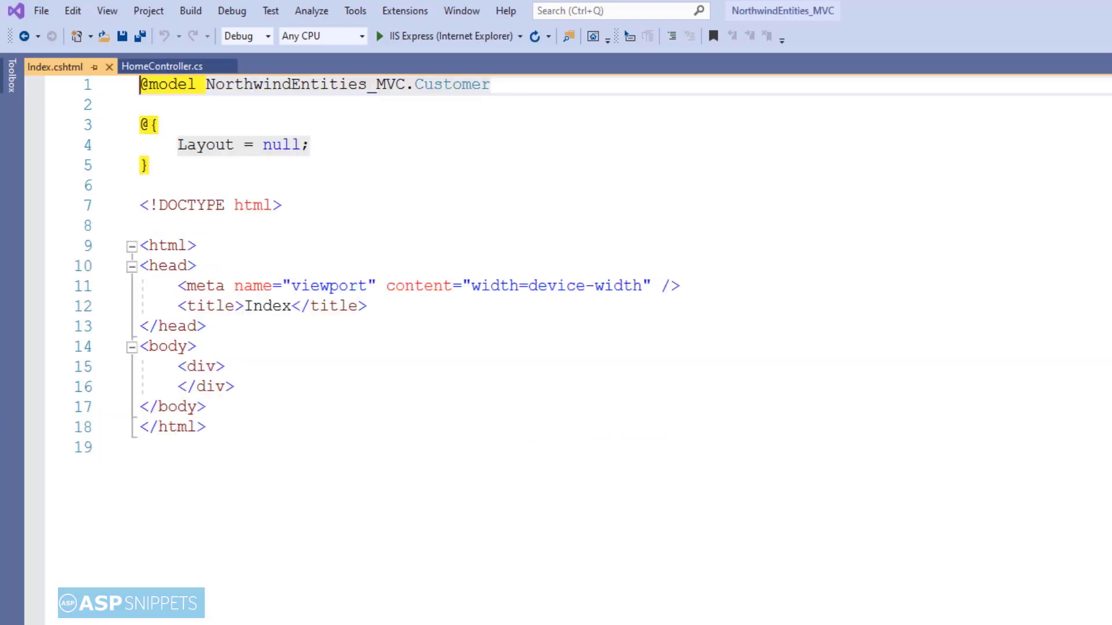
mouse_move(896, 557)
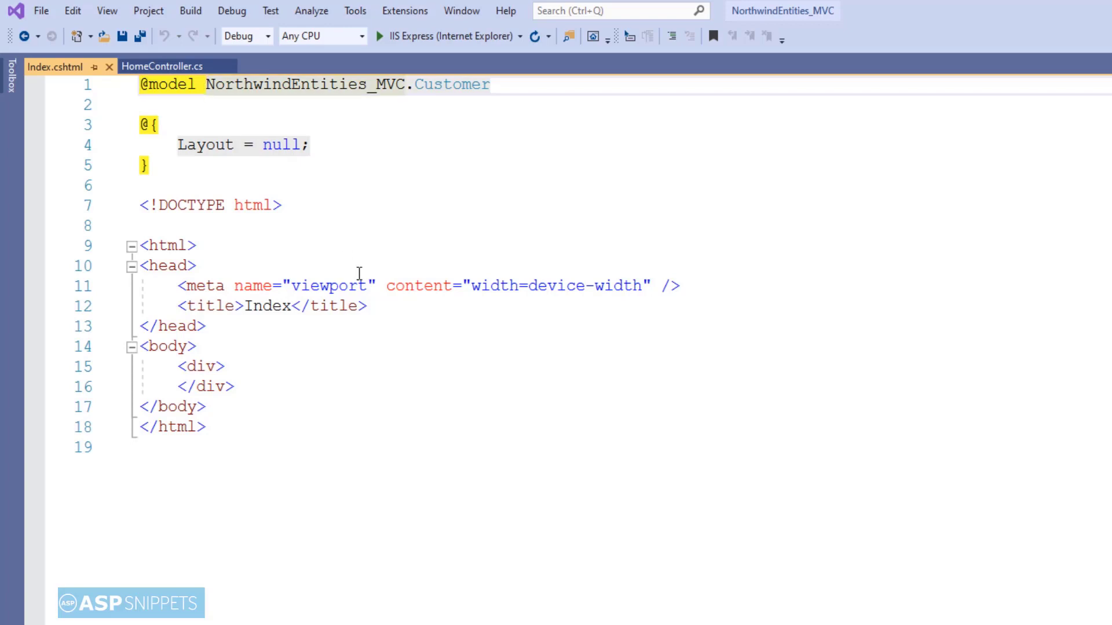
left_click(209, 84)
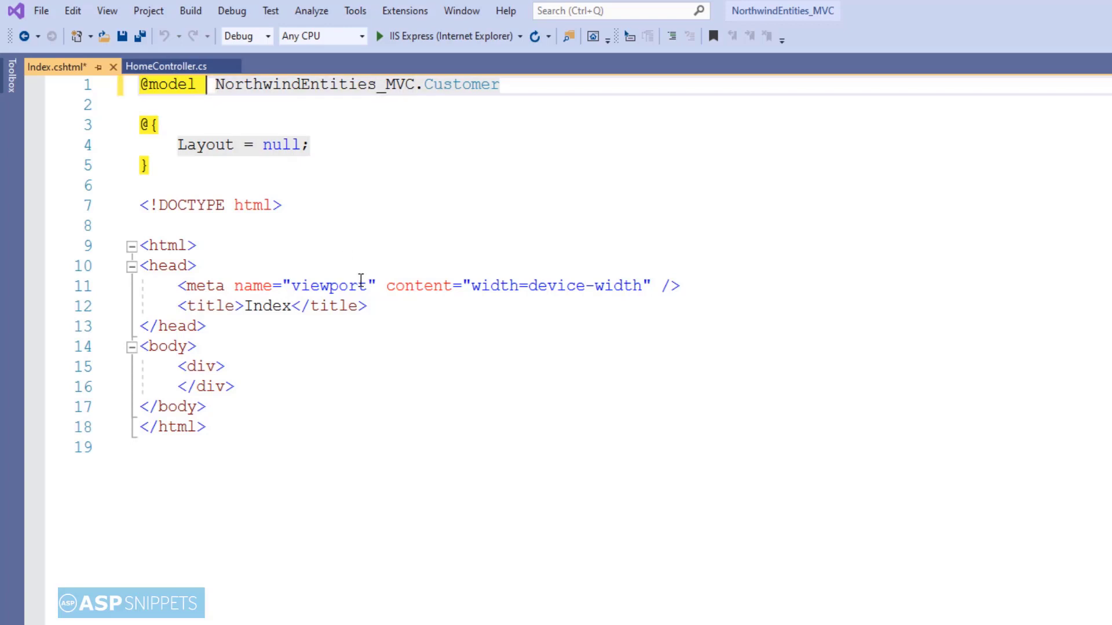
type("Ien")
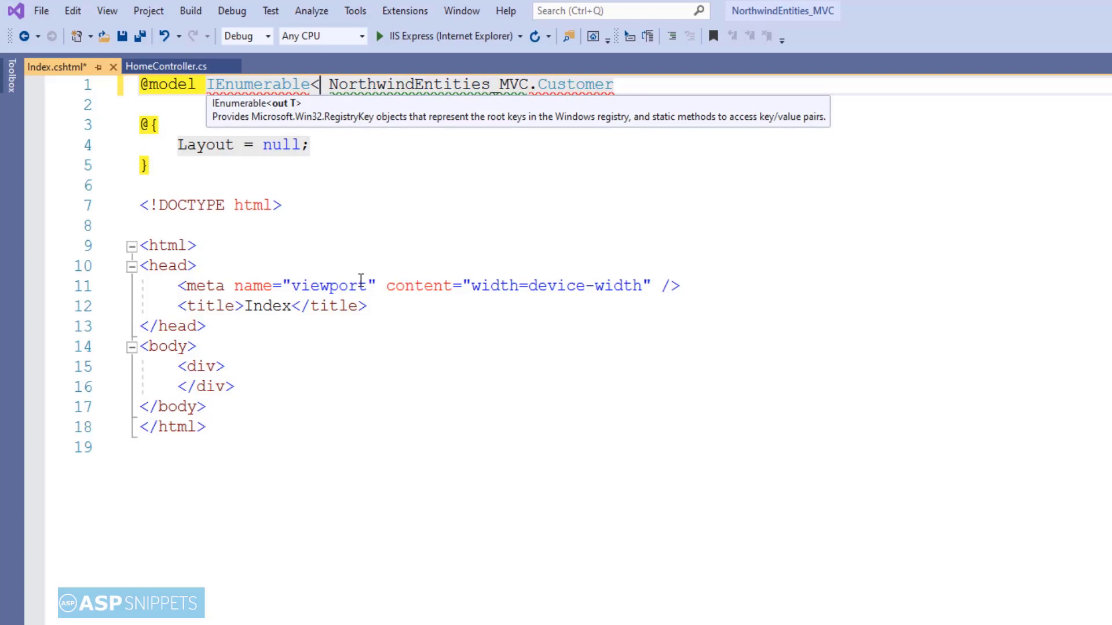
type(">")
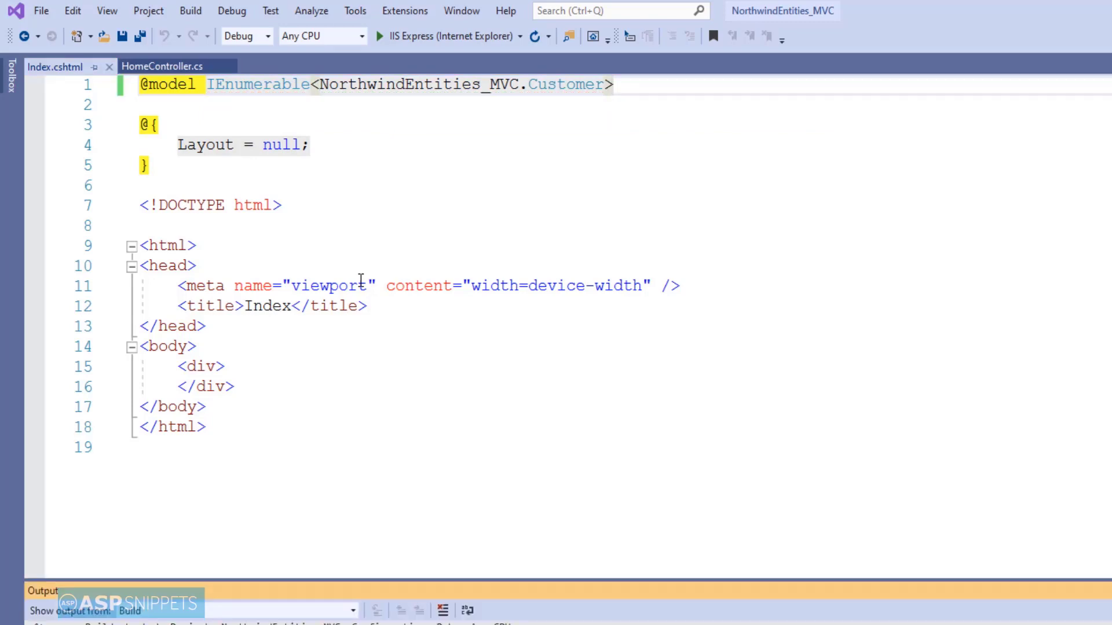
left_click(612, 85)
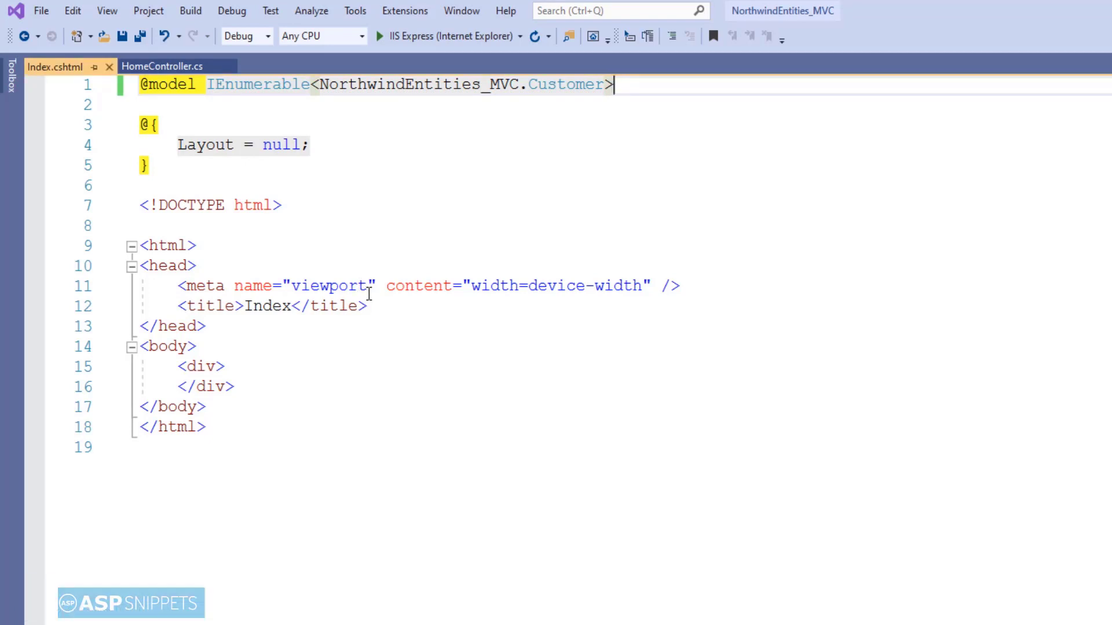
mouse_move(538, 561)
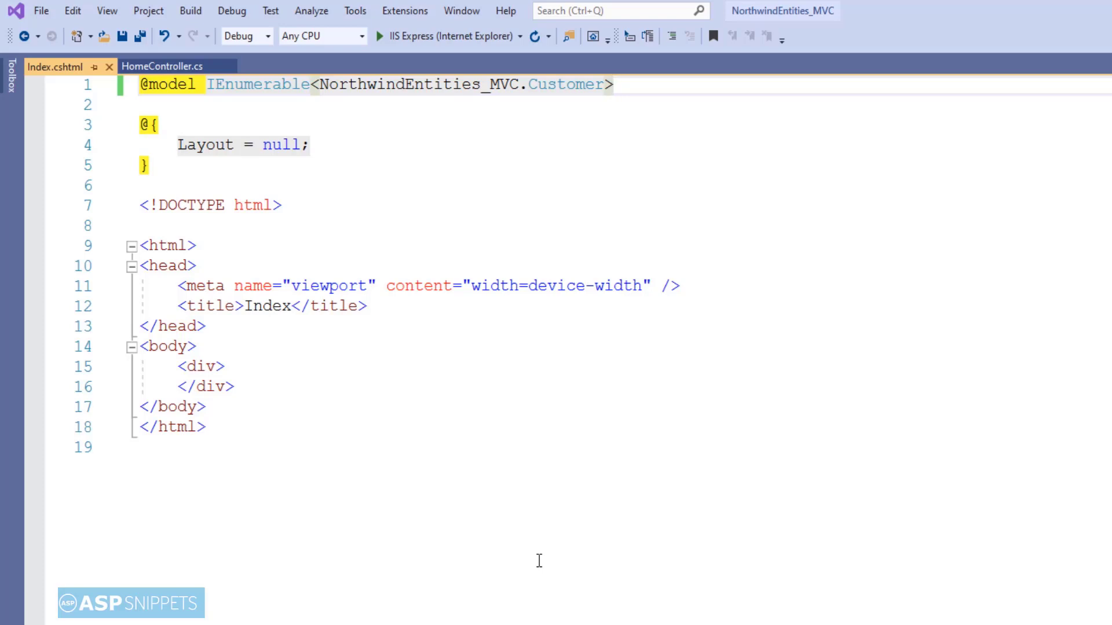
mouse_move(520, 546)
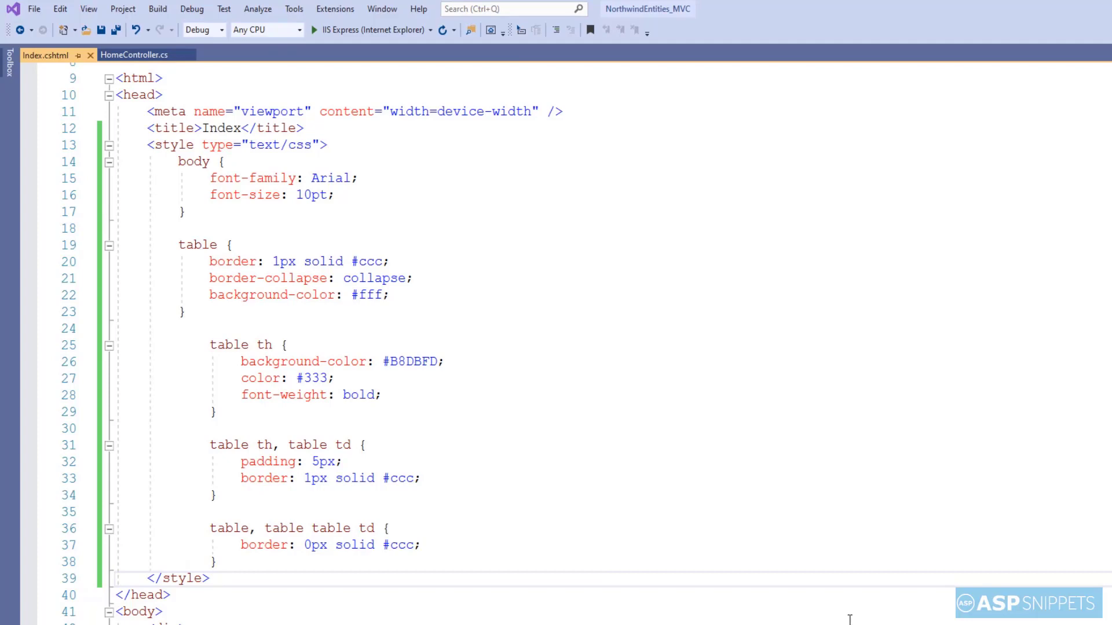
- Place a CSS style block for body, table, th and td in the view's head
left_click(208, 578)
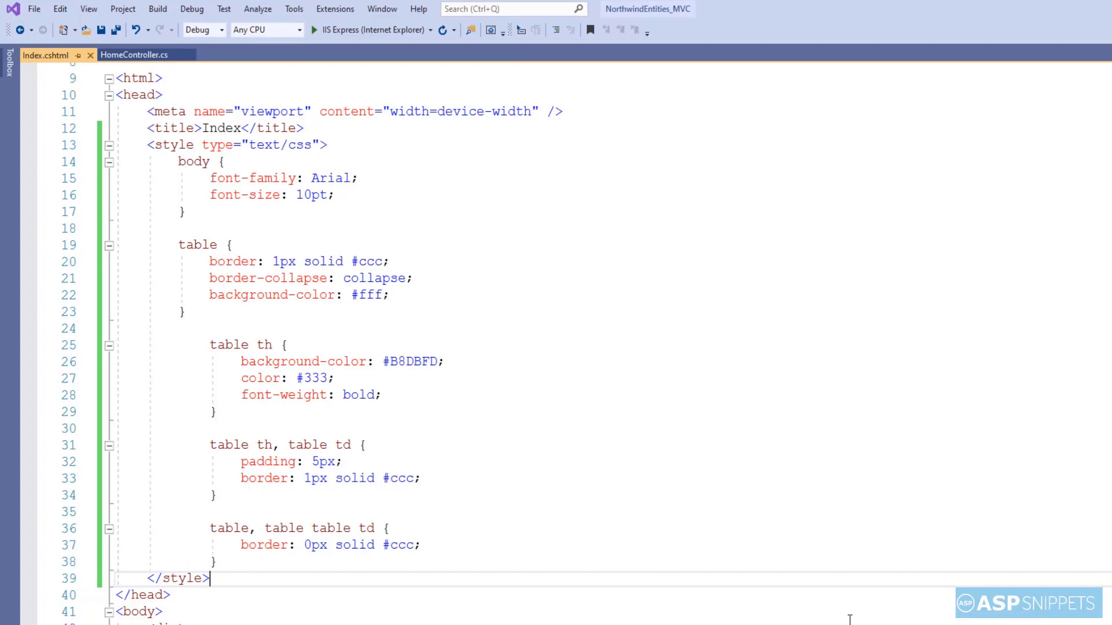
scroll("down", 3)
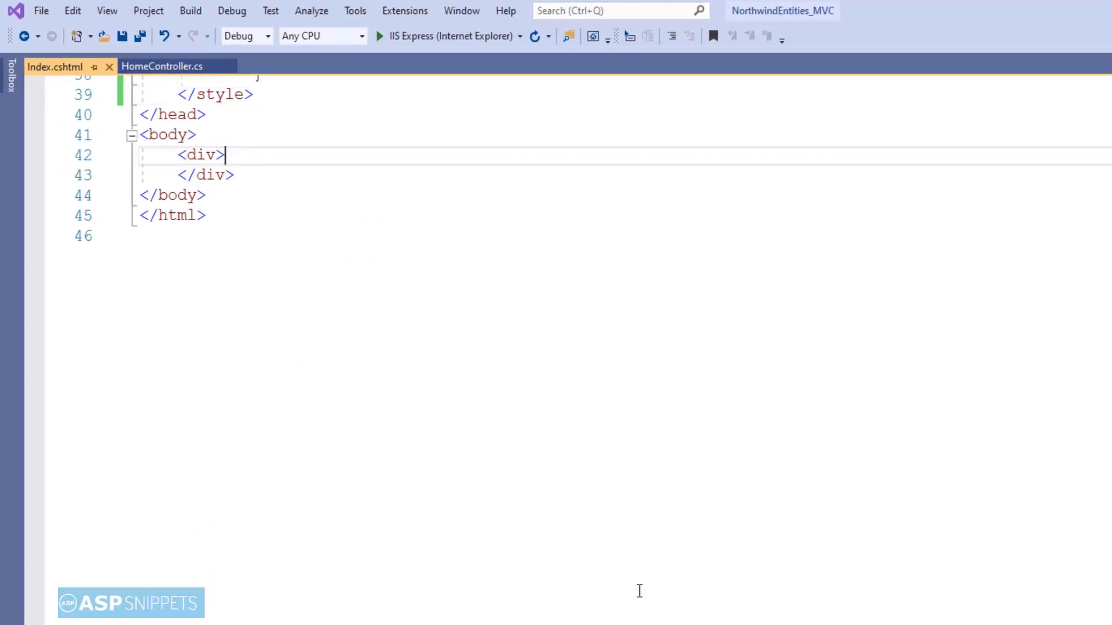
- Add a 'Customers' h4 heading, a horizontal rule, and a table with cellpadding and cellspacing 0
type("<")
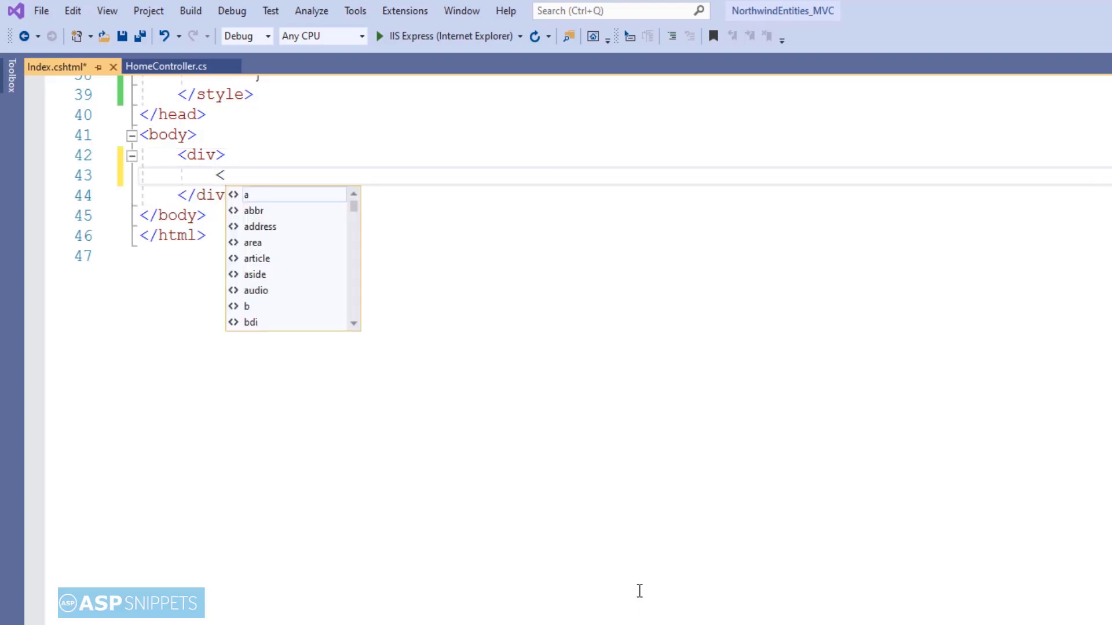
type("h4>Cu</h4>")
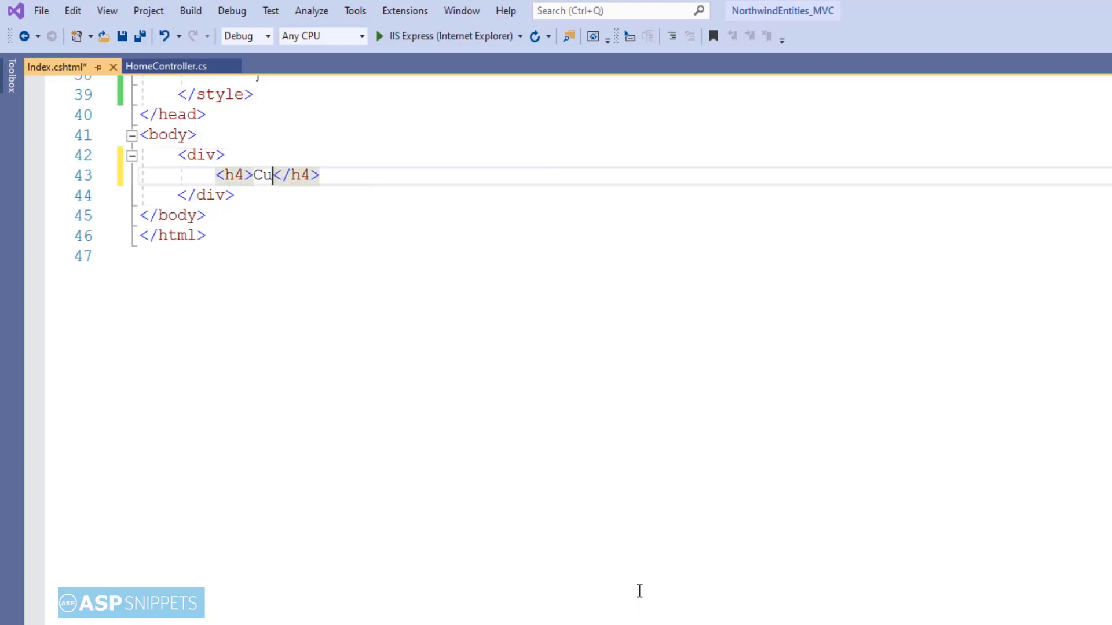
type("stomers")
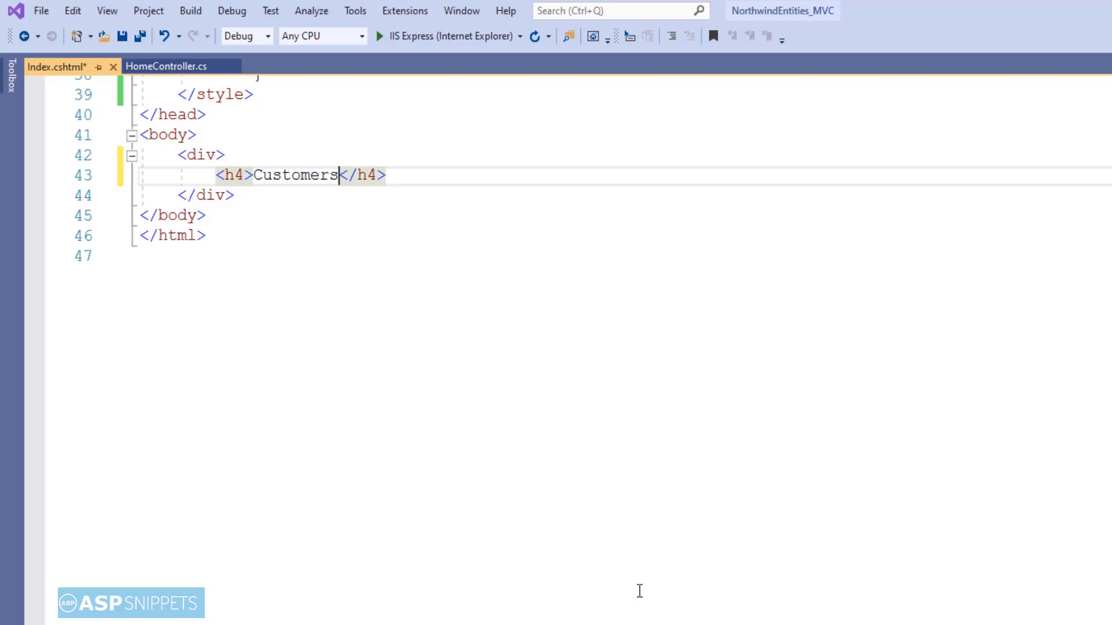
type("<hr />")
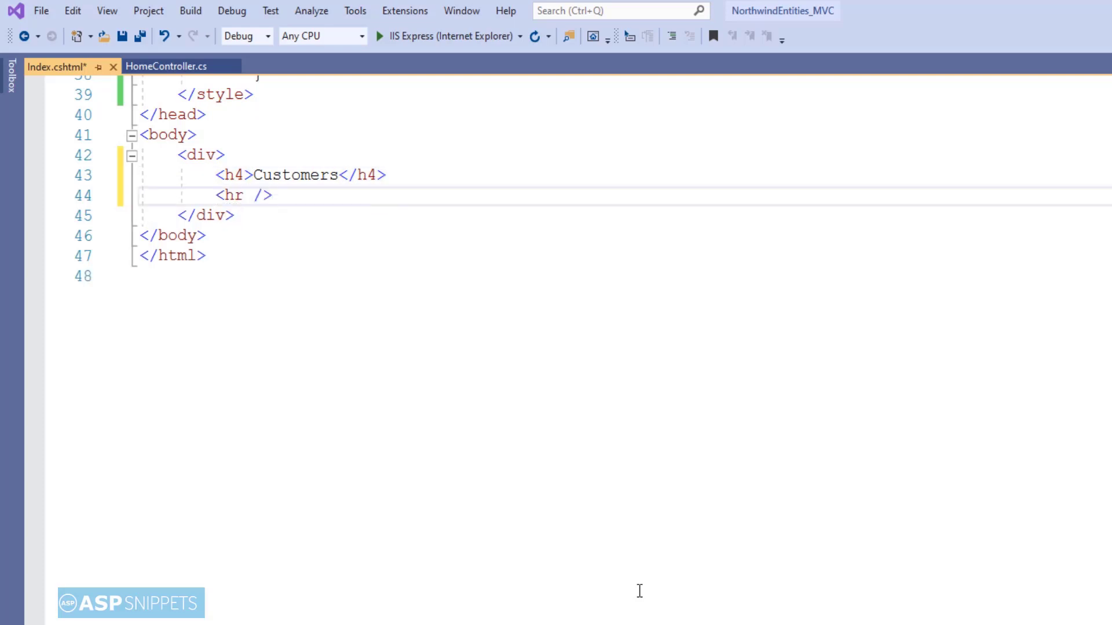
type("<table></table>")
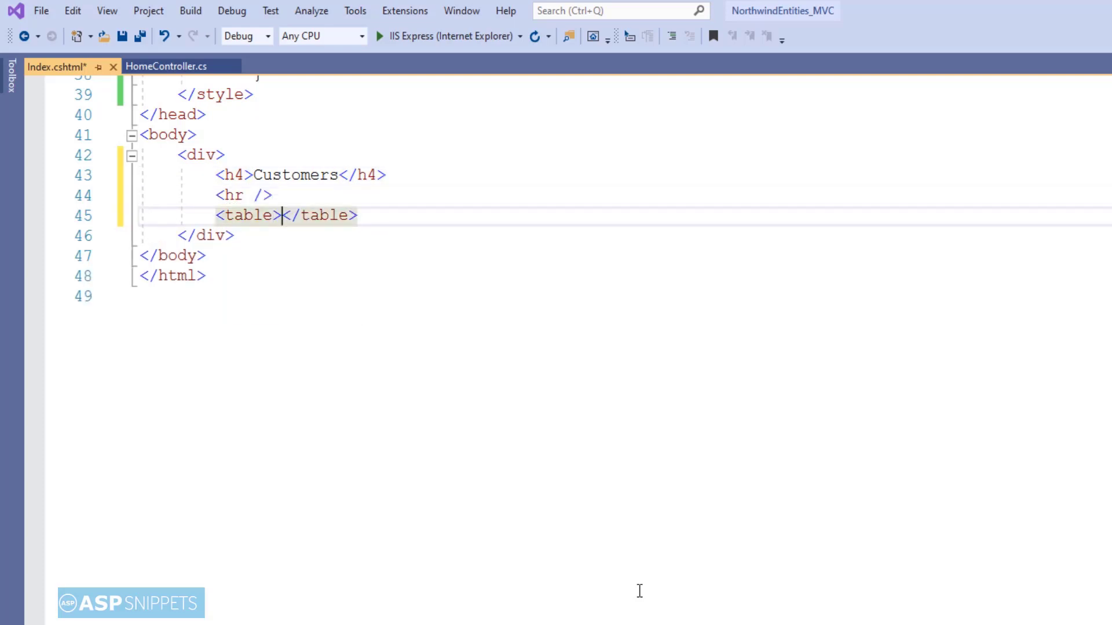
type("cellpadding=\"\"")
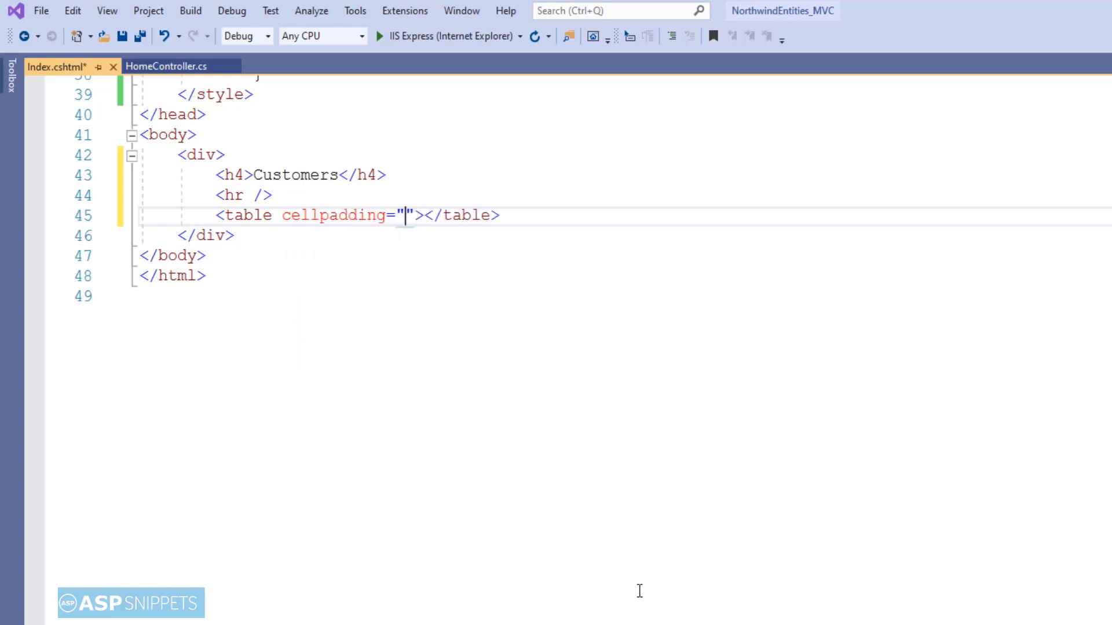
type("0\" cellspacing=\"0")
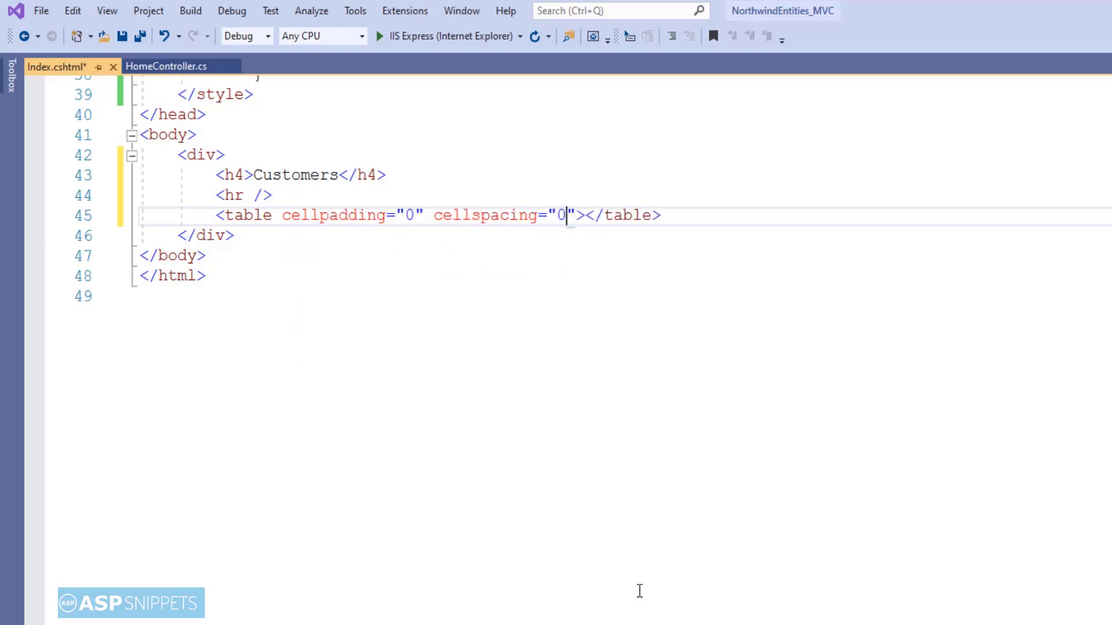
- Create header cells CustomerID, ContactName, City and Country, with an empty line below
type("<th></th>")
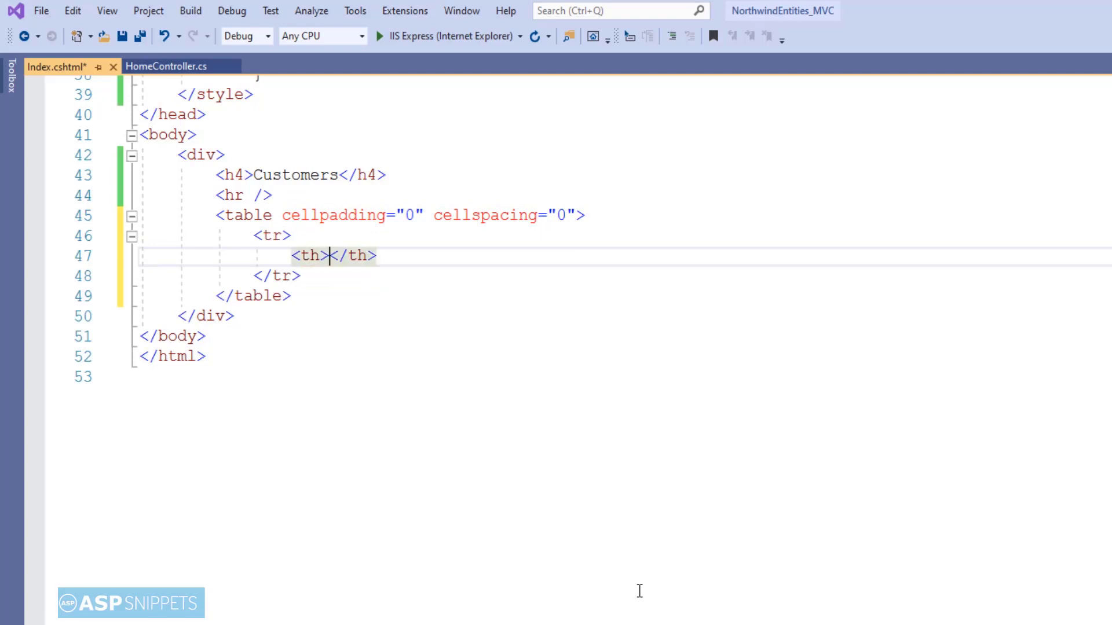
type("CustomerID")
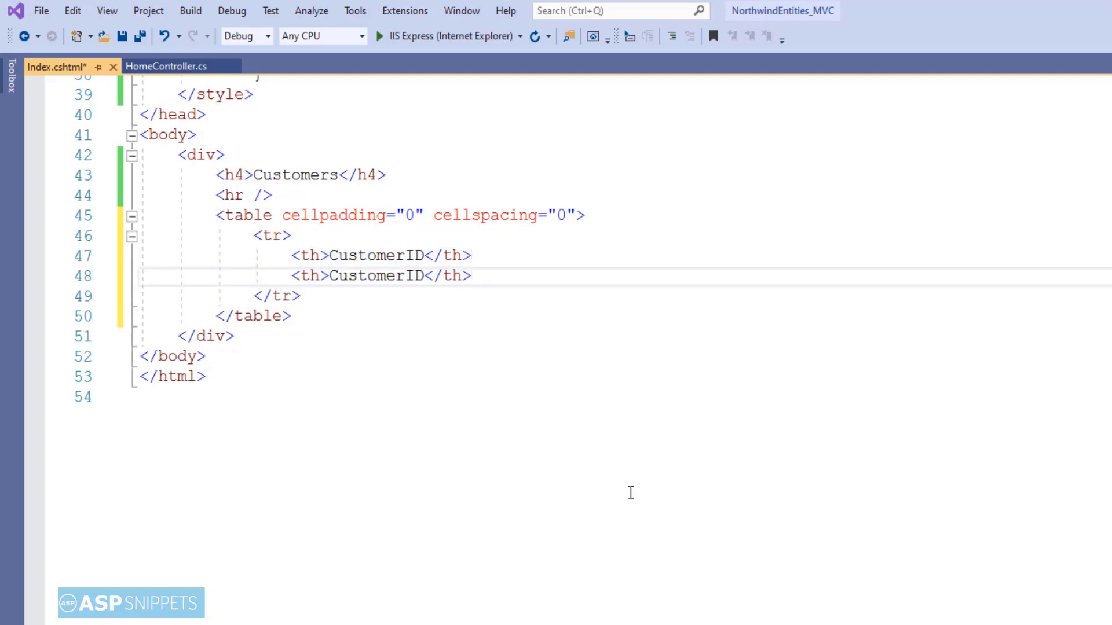
type("Con")
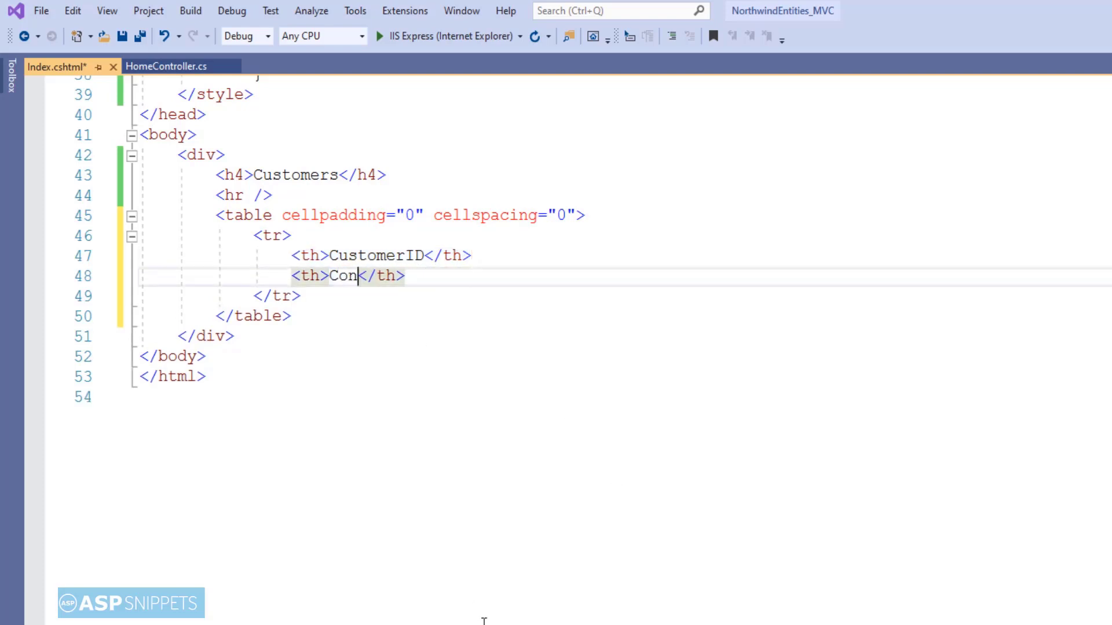
type("tactName")
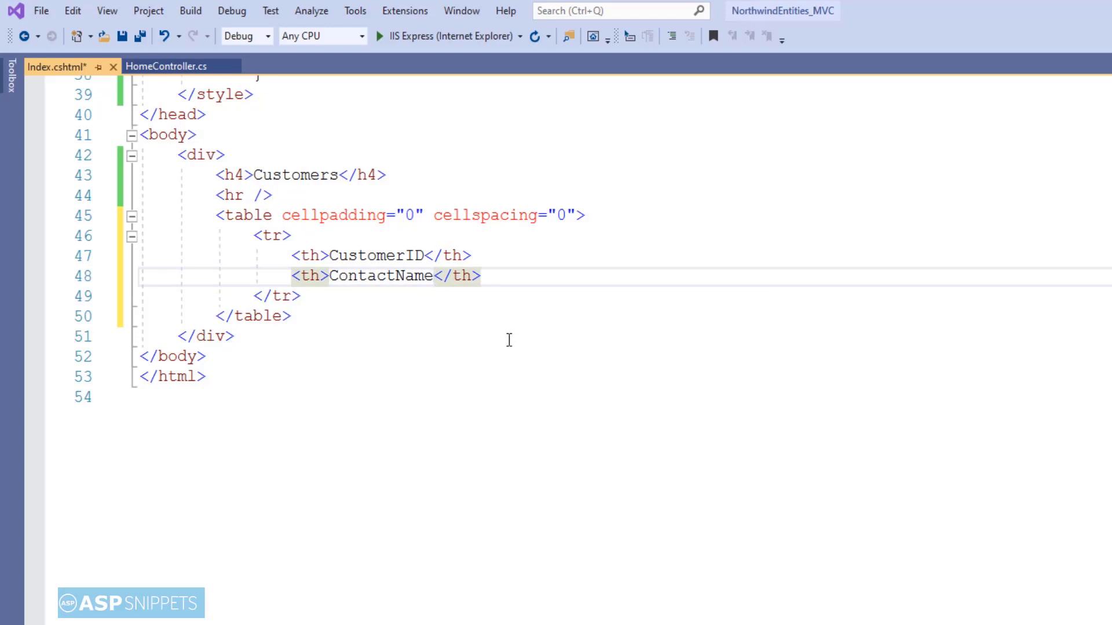
type("<th>CustomerID</th>")
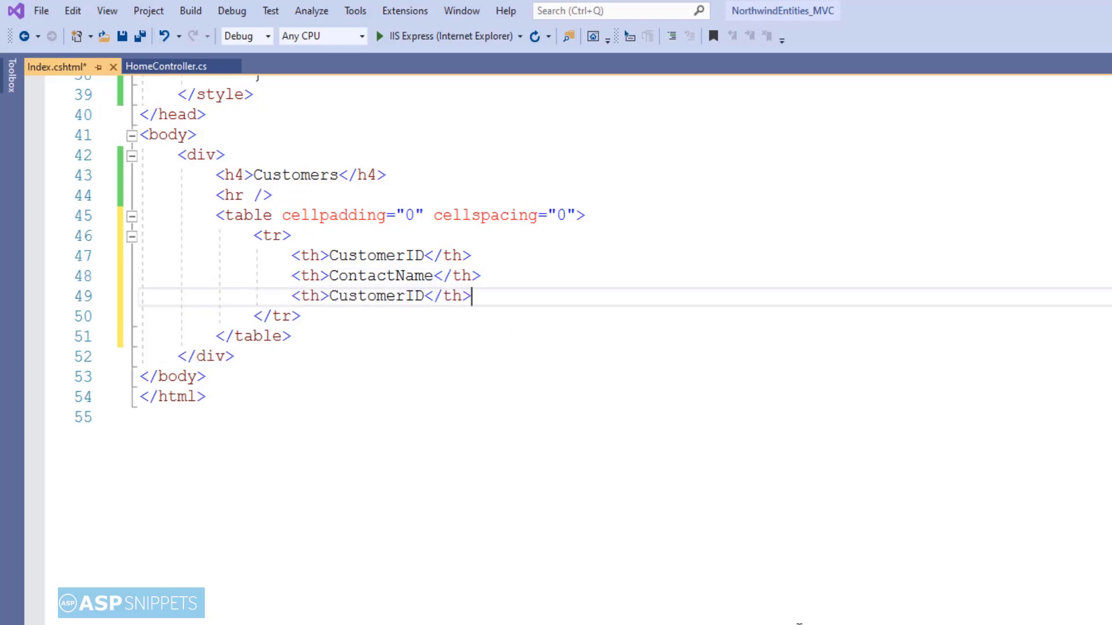
double_click(376, 295)
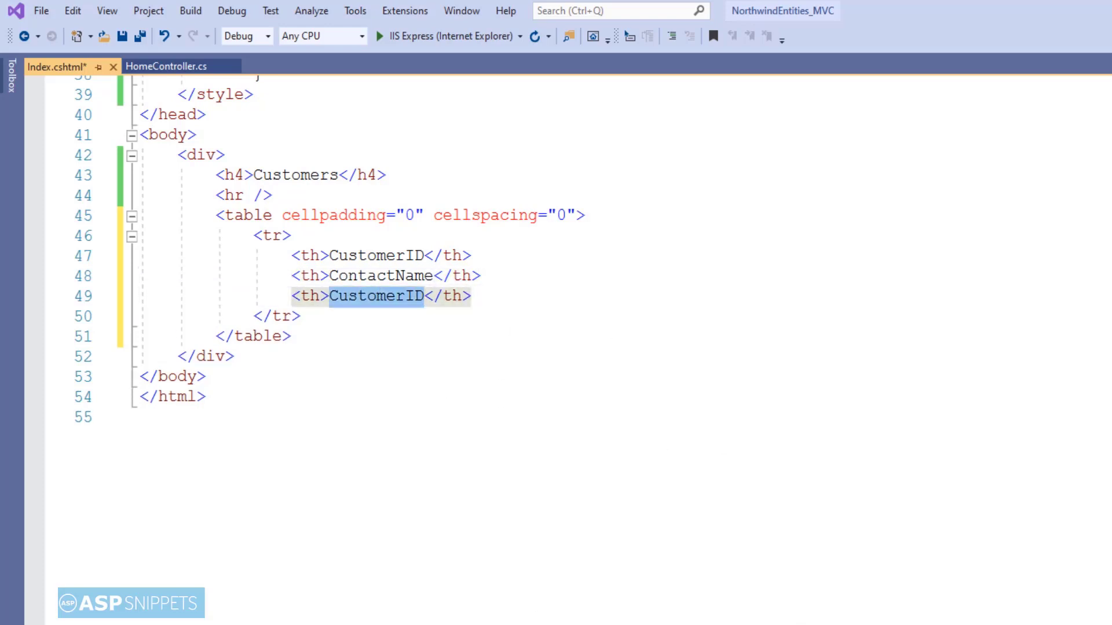
type("City")
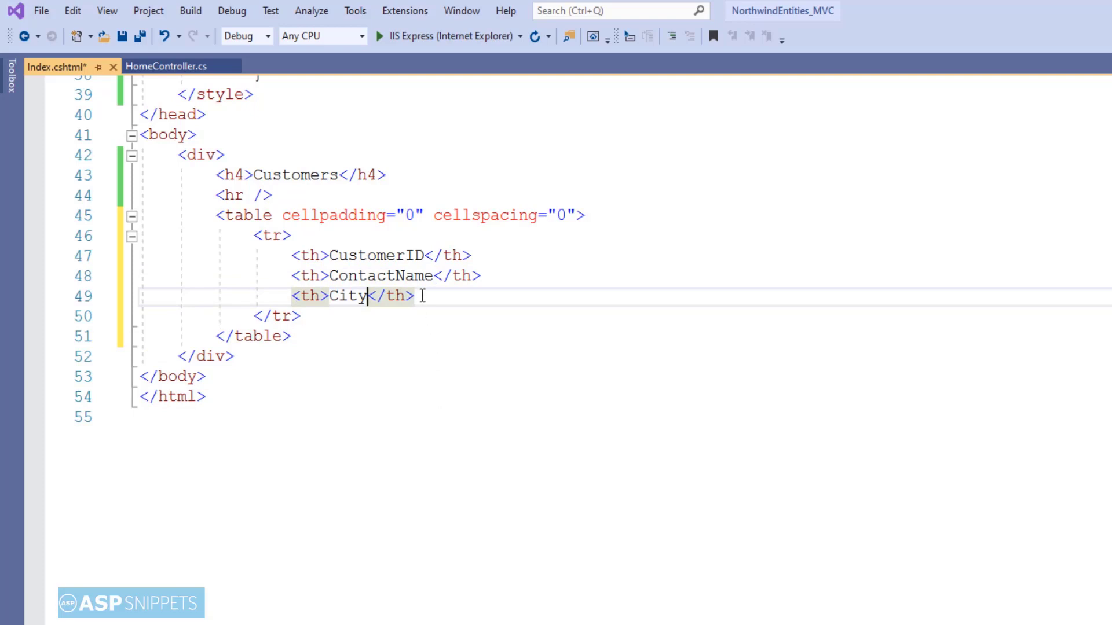
type("<th>CustomerID</th>")
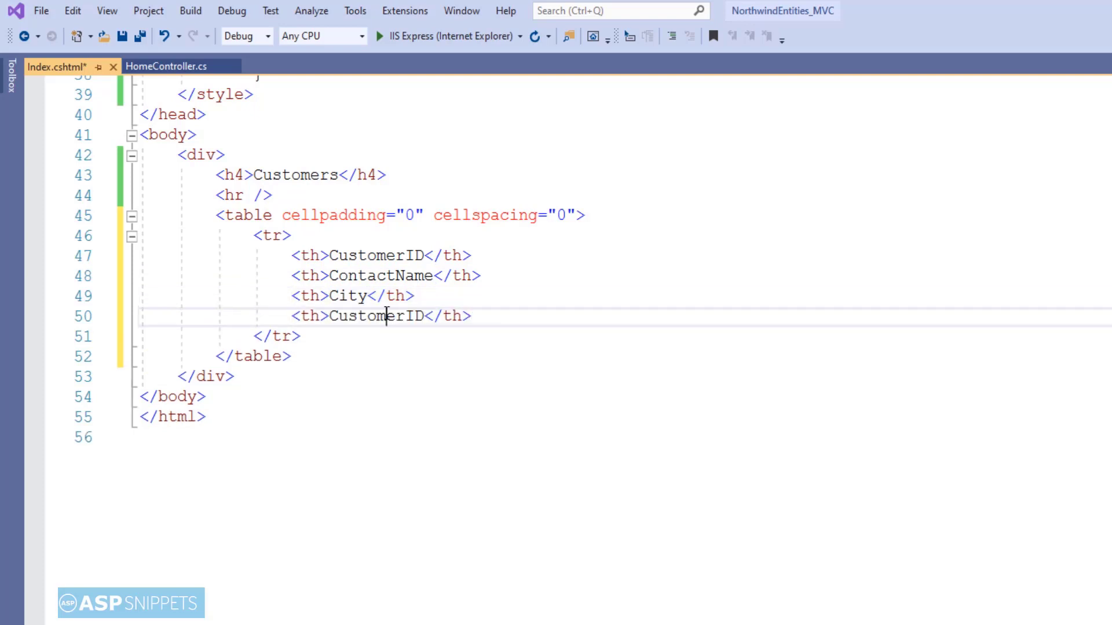
type("Cou")
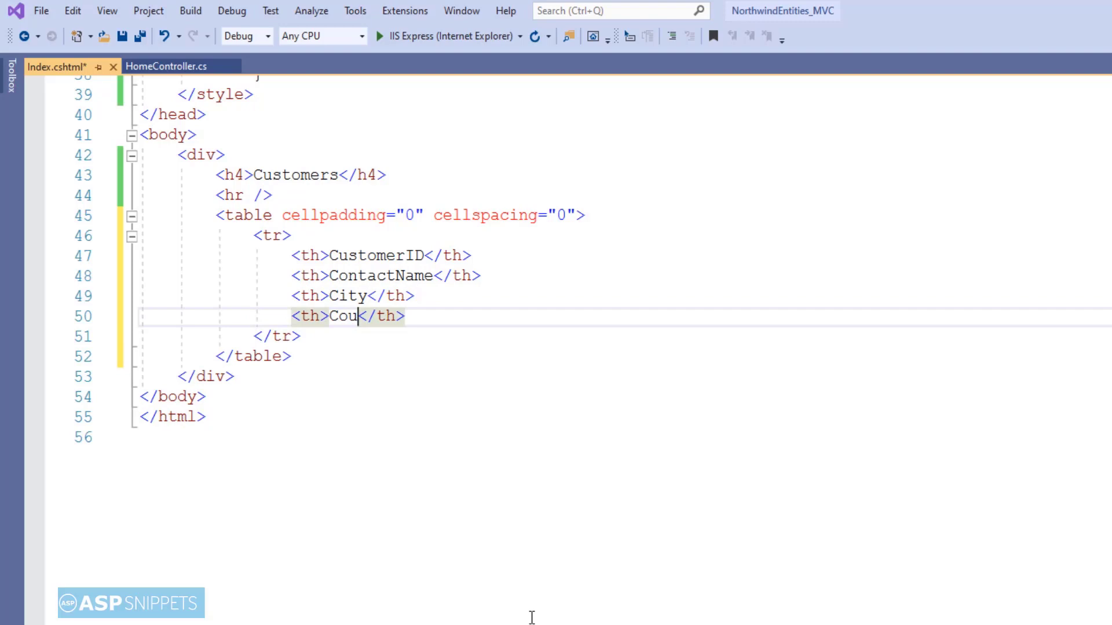
type("ntry")
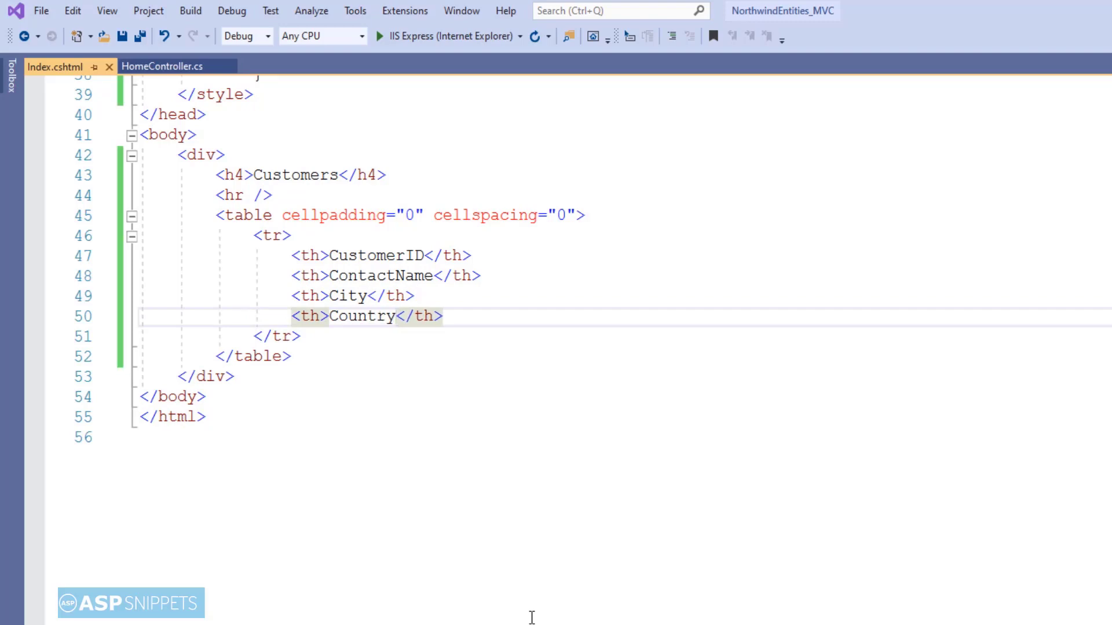
left_click(395, 316)
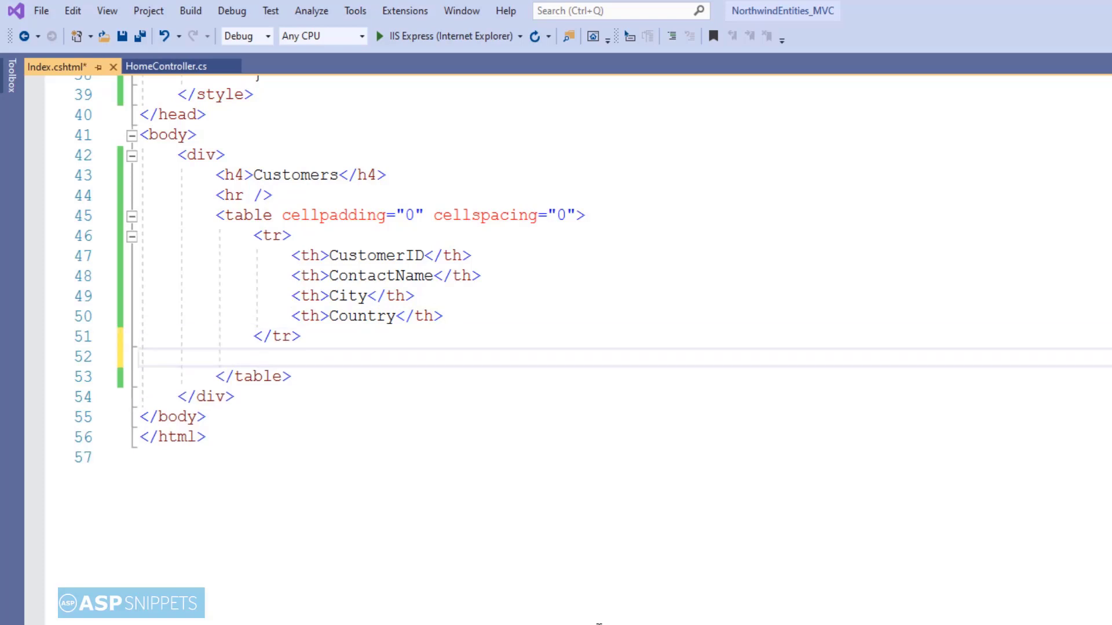
type("@foreac")
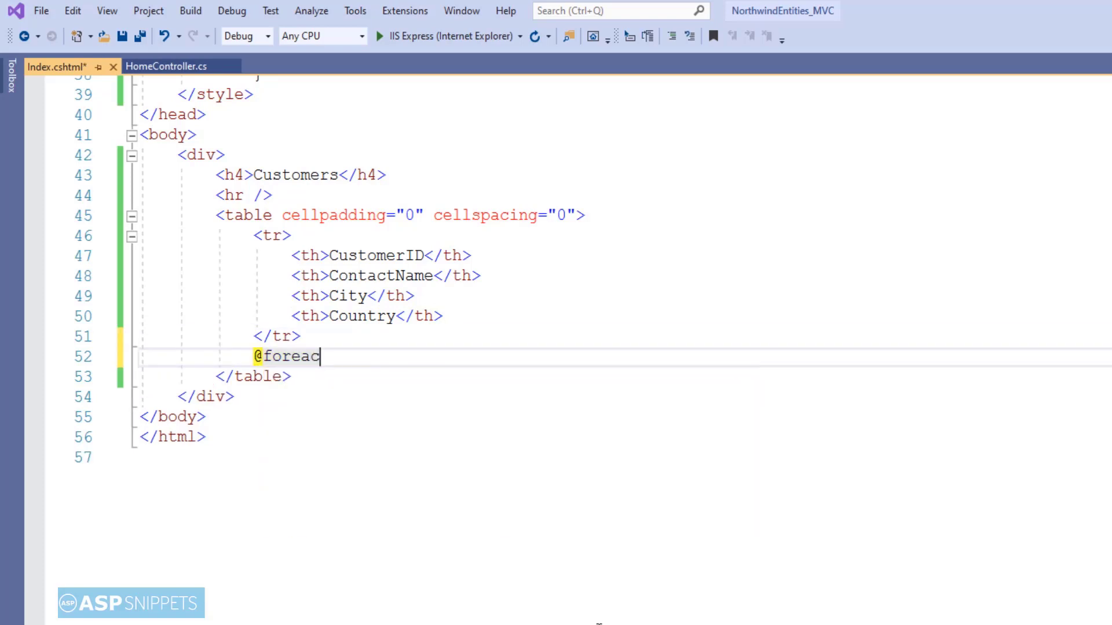
type("h")
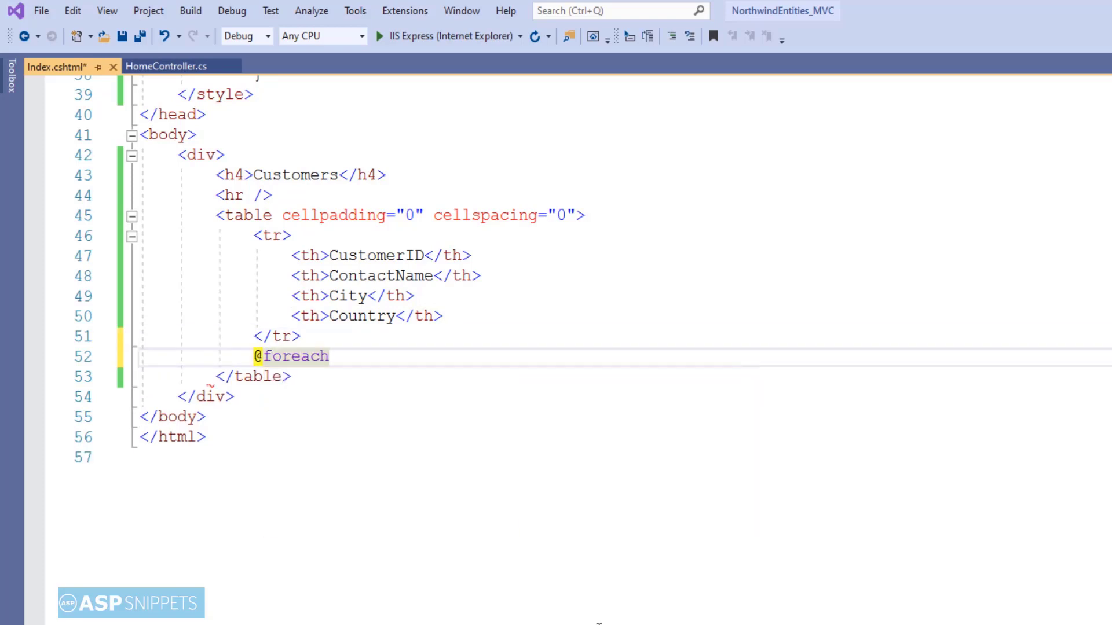
type("(Customer customer")
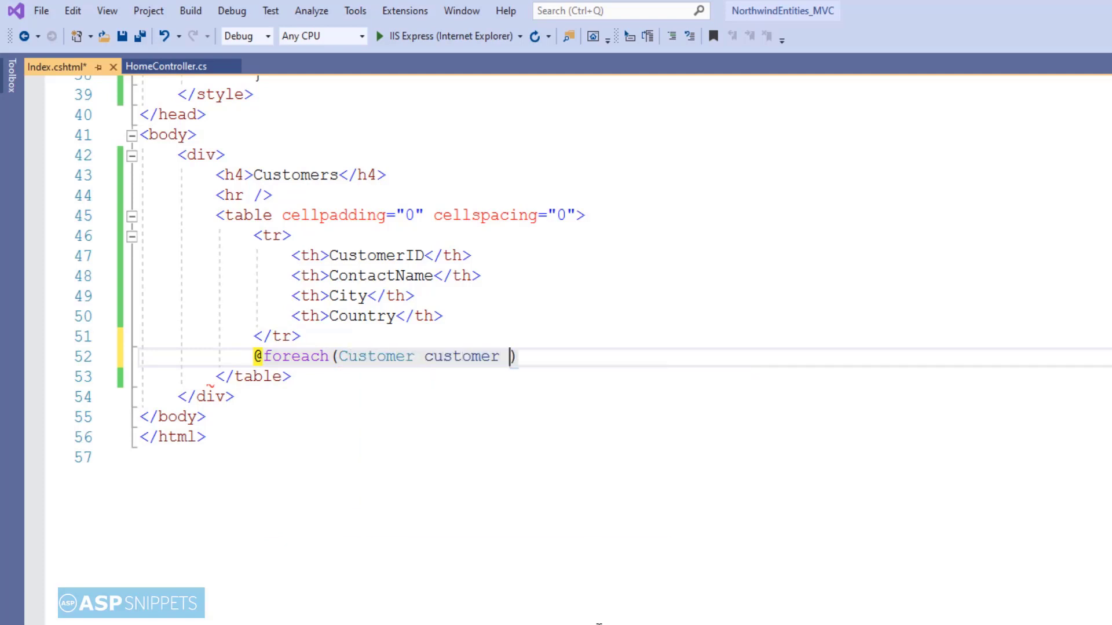
type("in Model")
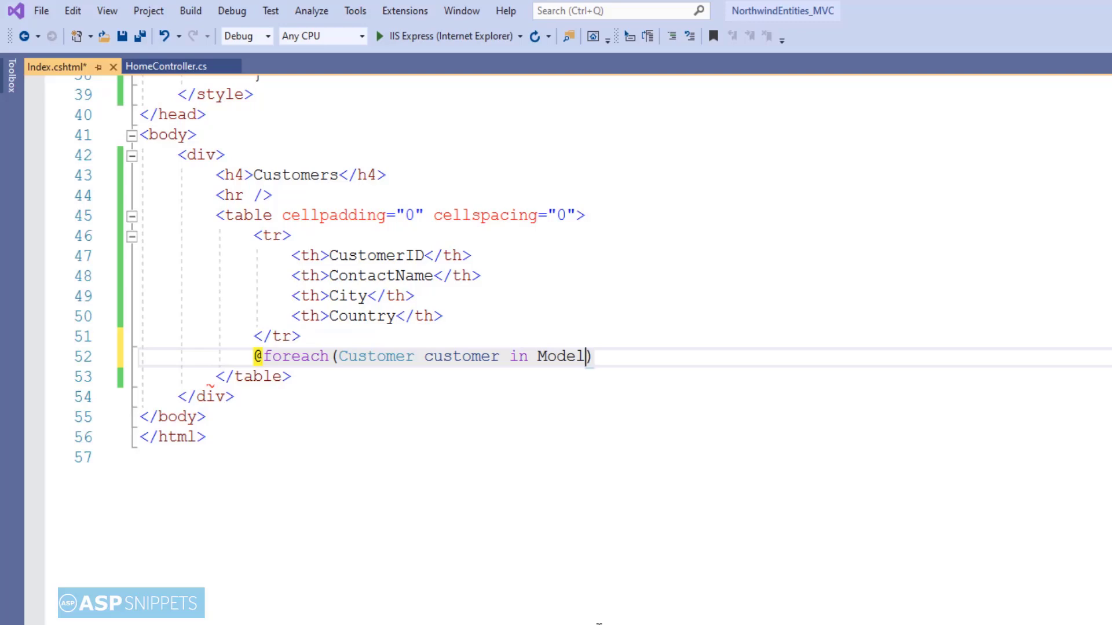
type("{")
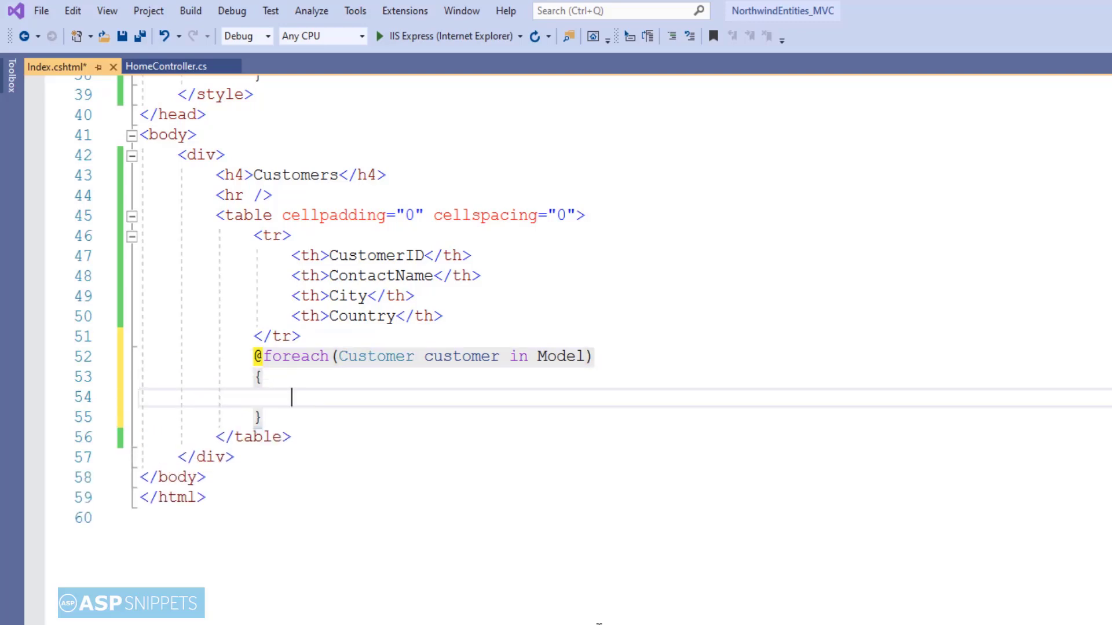
left_click(132, 356)
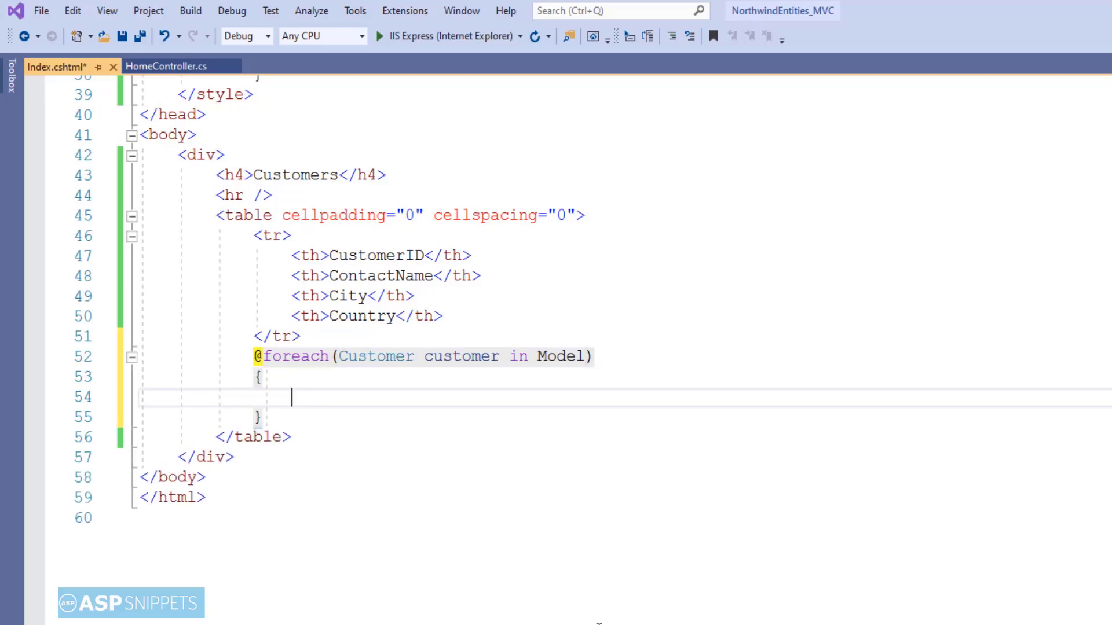
type("<tr></tr>")
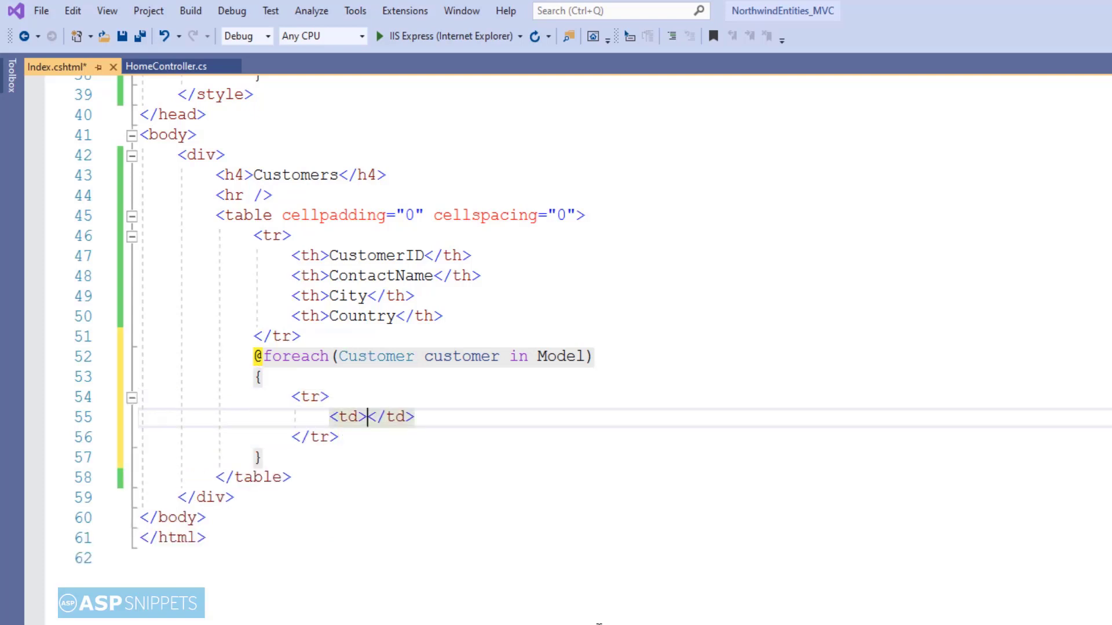
- Fill each row with CustomerID, ContactName, City and Country cells, then run the site in IIS Express
type("@customer")
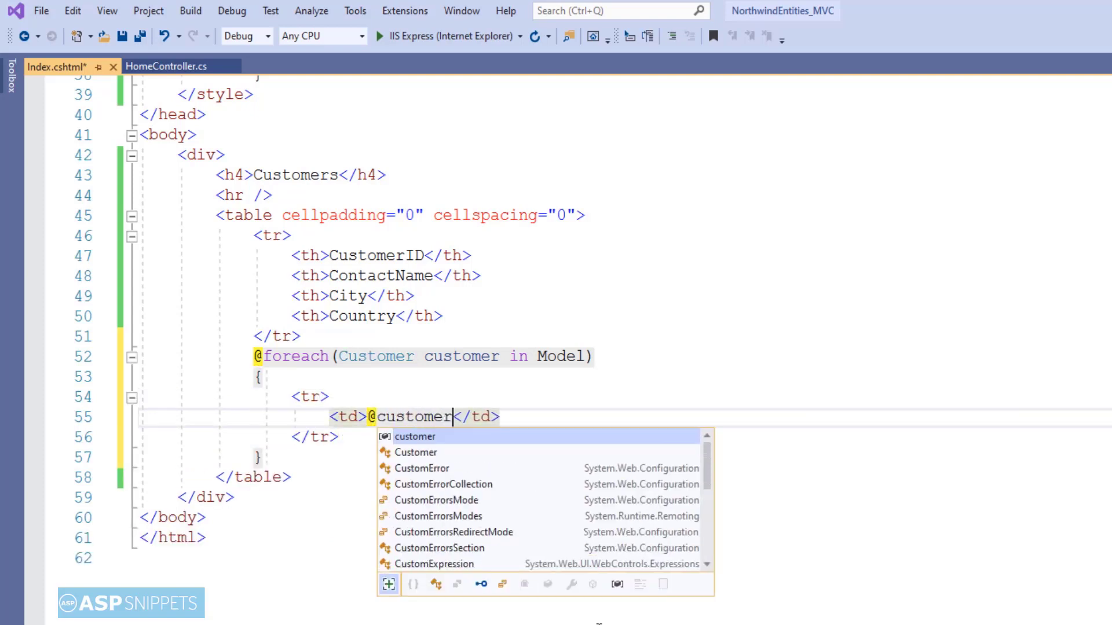
type(".CustomerID")
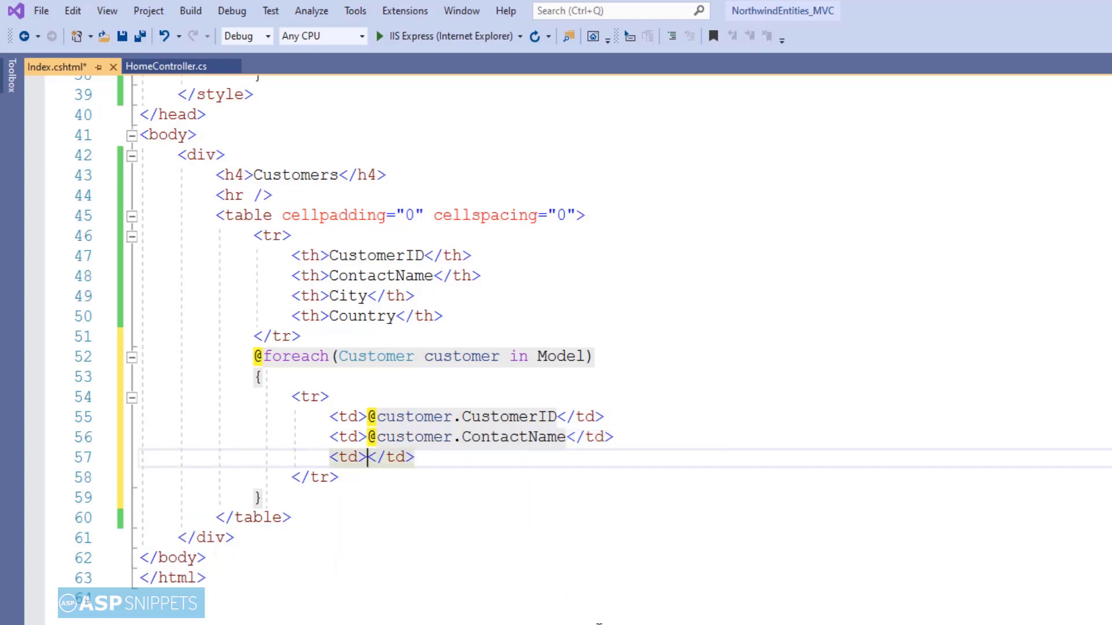
type("@customer.City")
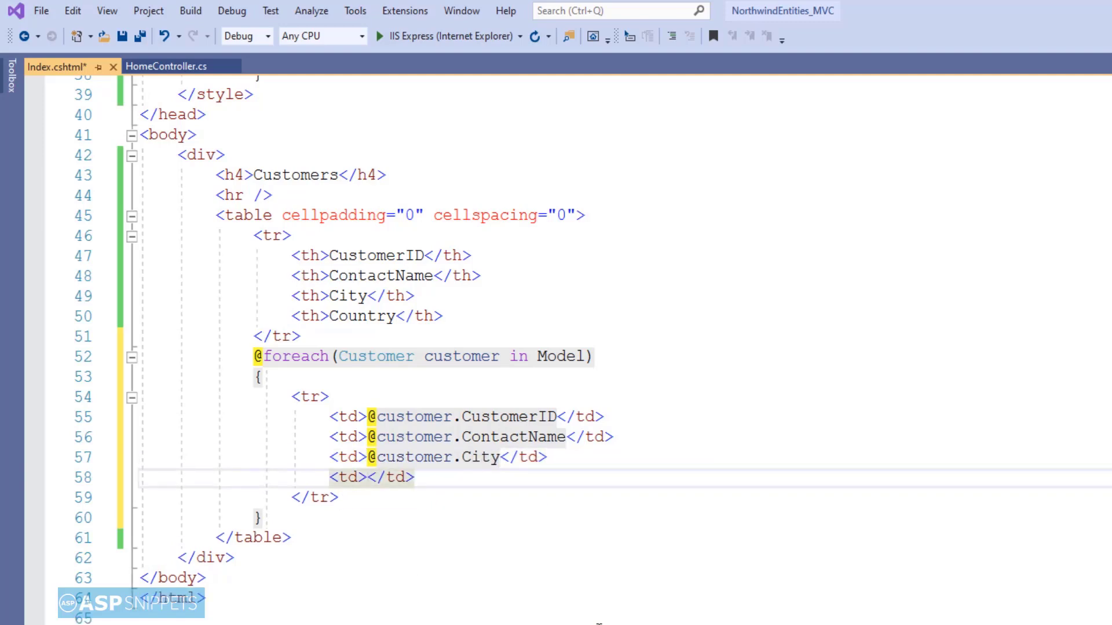
type("@customer")
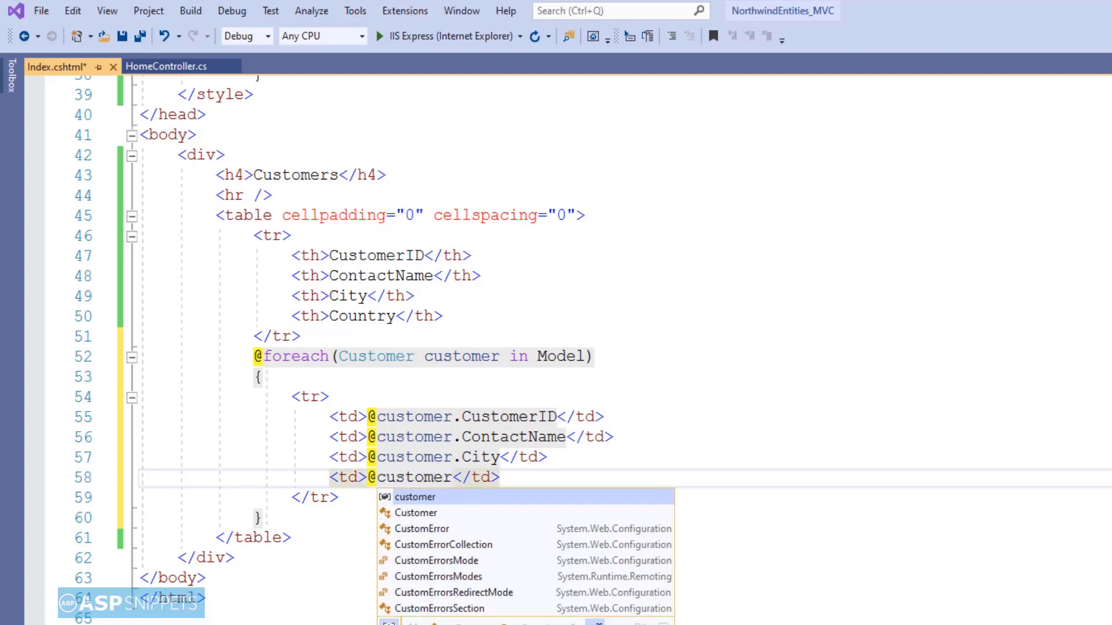
type(".Country")
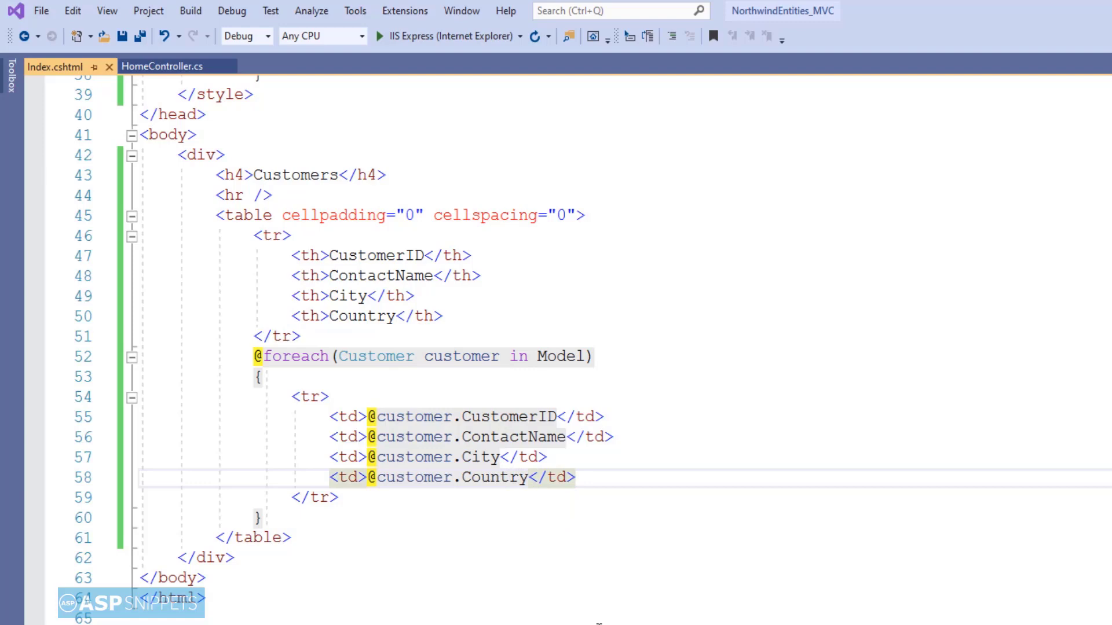
left_click(527, 477)
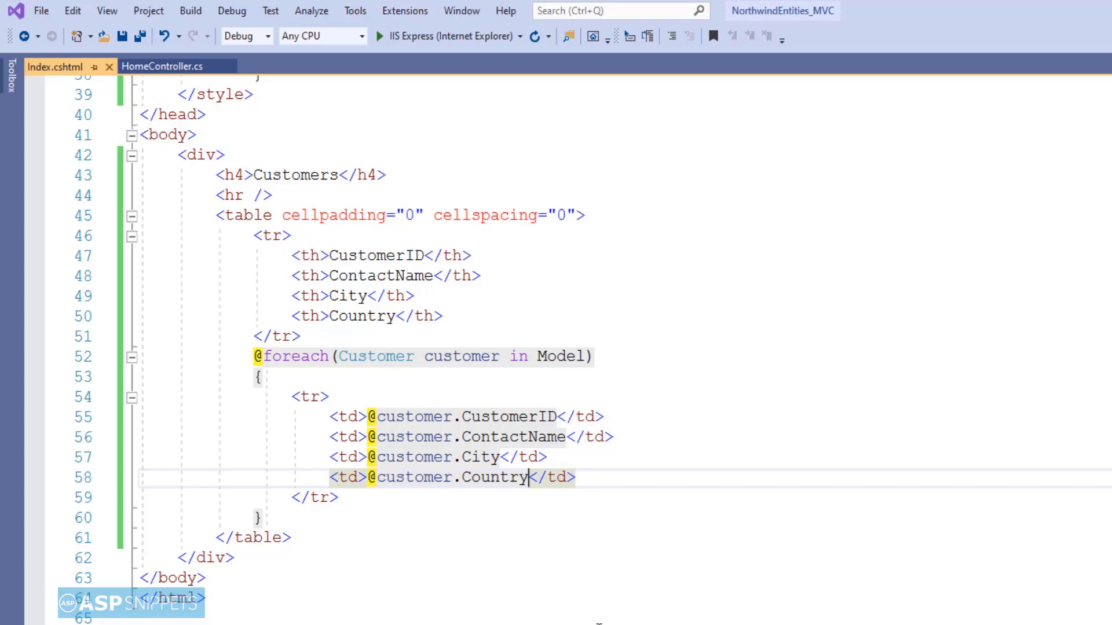
mouse_move(418, 57)
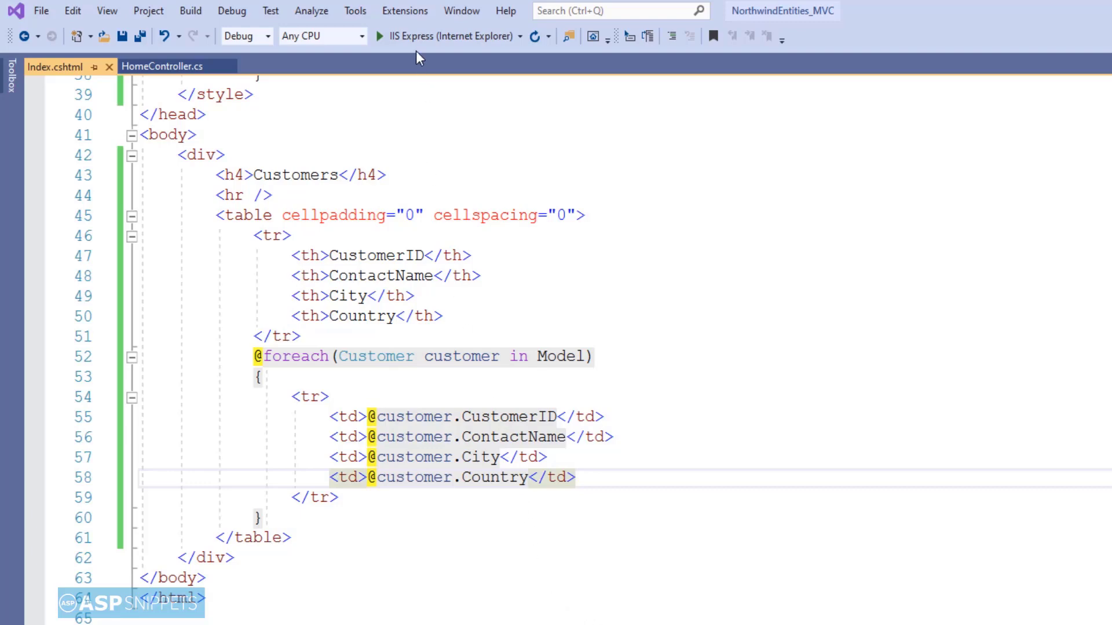
left_click(379, 35)
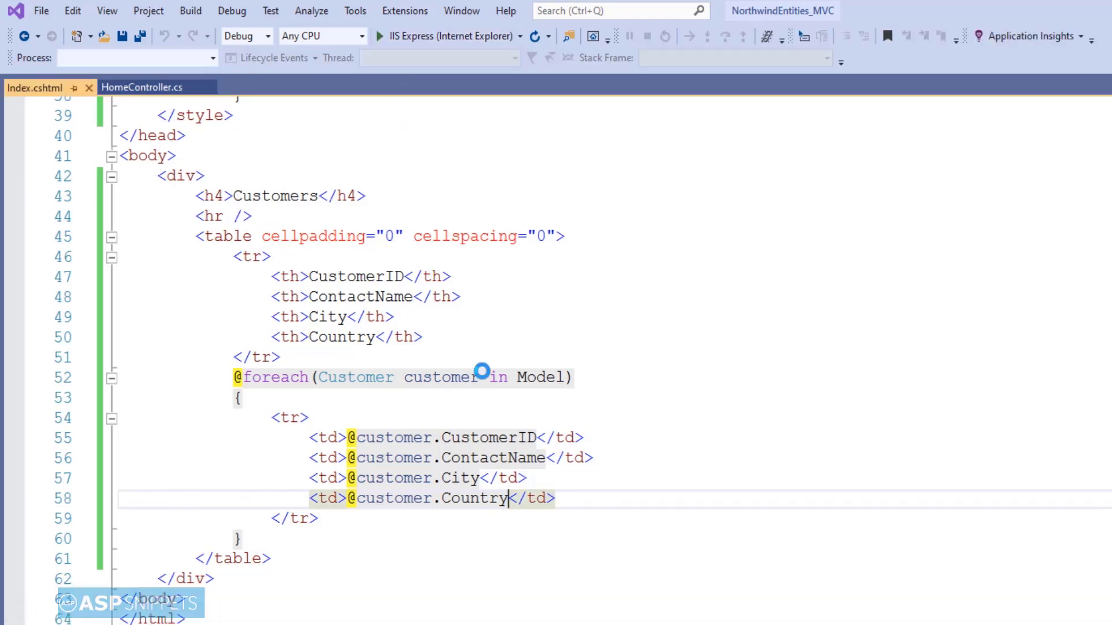